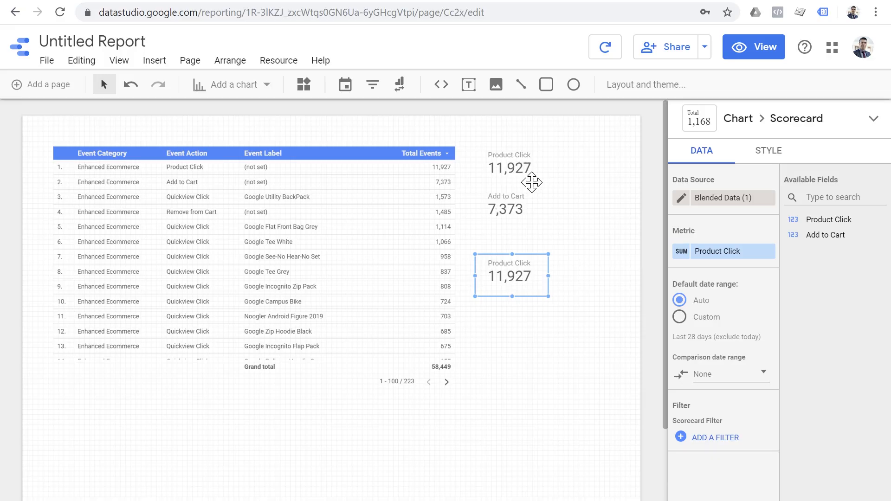
Bring up the field picker for the third scorecard's Product Click metric.
{"action": "left_click", "coordinate": [723, 251]}
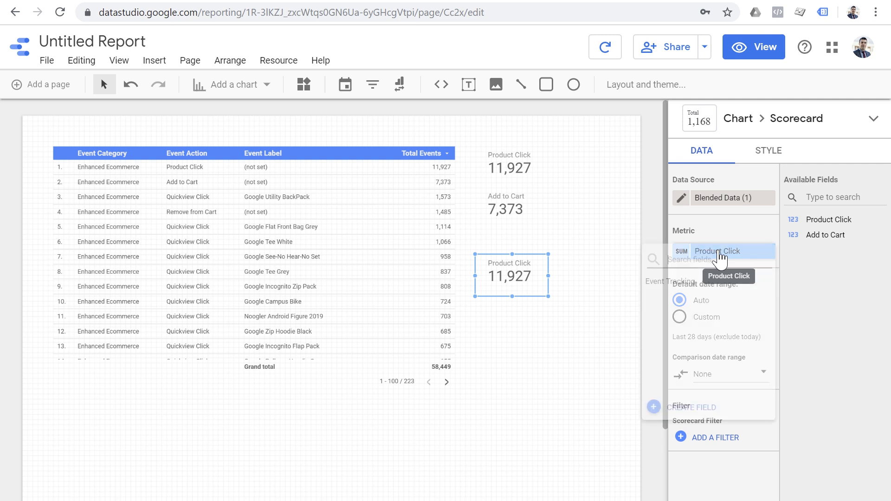
{"action": "left_click", "coordinate": [717, 251]}
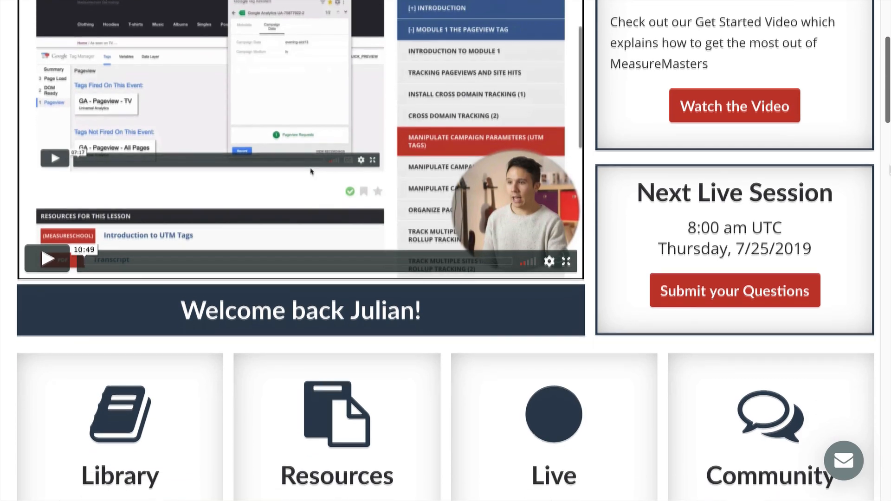
Browse the MeasureMasters dashboard, go to Courses and into the private Coaching area thread.
{"action": "scroll", "scroll_direction": "down", "scroll_amount": 3}
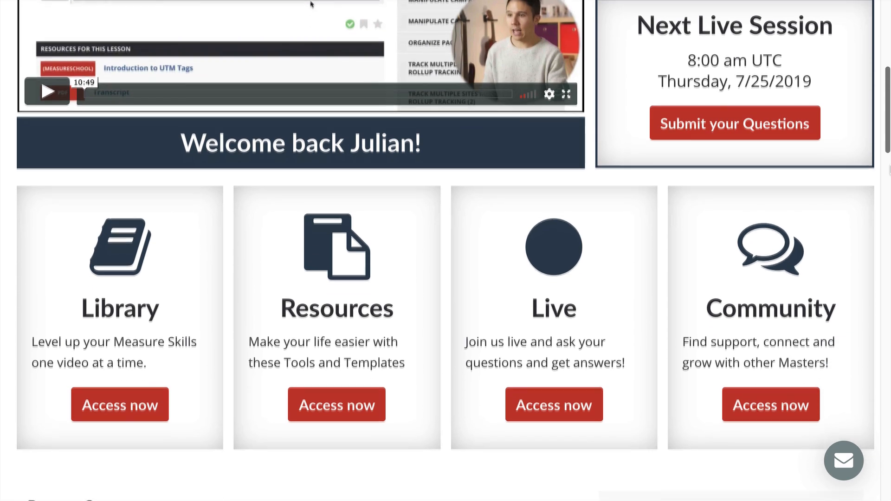
{"action": "scroll", "scroll_direction": "down", "scroll_amount": 3}
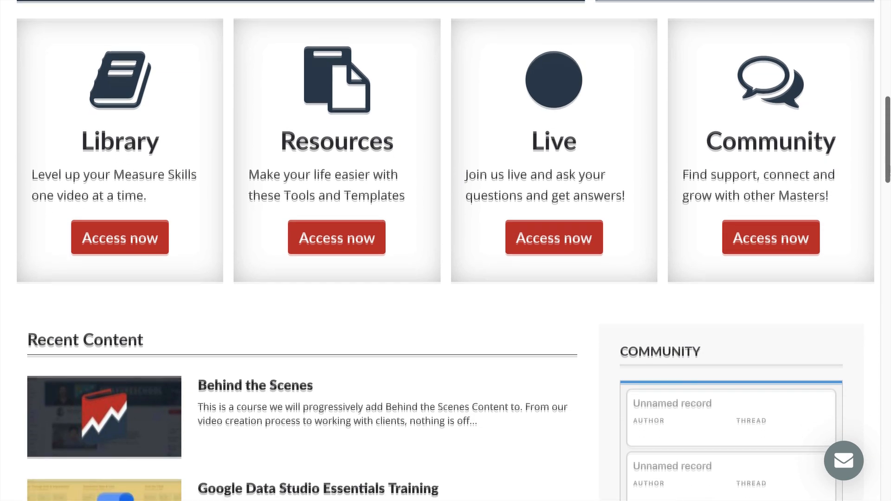
{"action": "scroll", "scroll_direction": "down", "scroll_amount": 3}
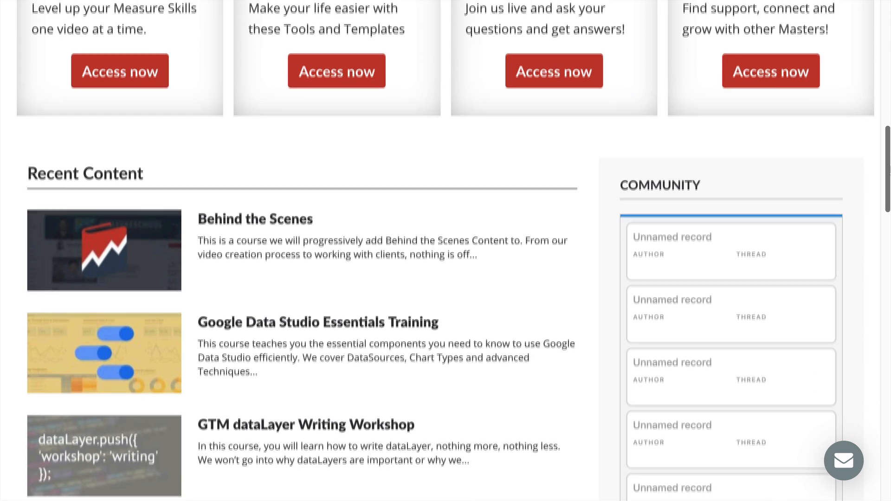
{"action": "left_click", "coordinate": [249, 26]}
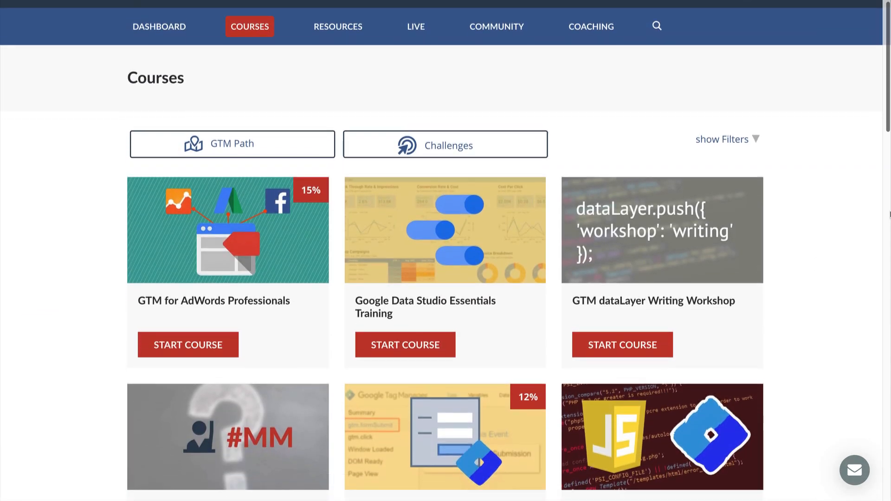
{"action": "left_click", "coordinate": [187, 345]}
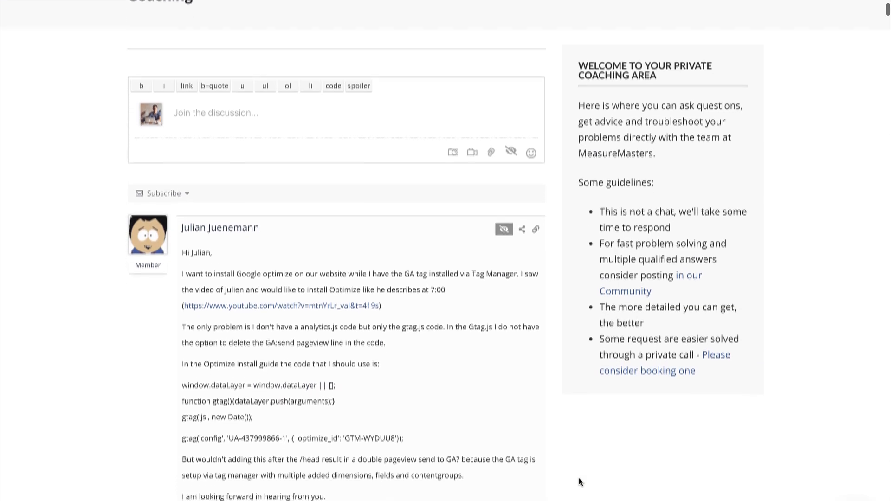
{"action": "scroll", "scroll_direction": "down", "scroll_amount": 3}
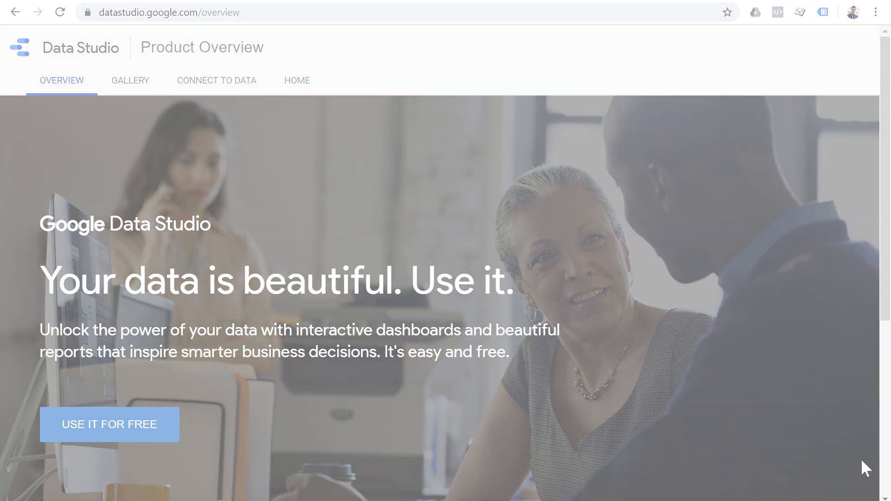
Create a blank report using the Google Analytics - Google Merchandise Store data source.
{"action": "left_click", "coordinate": [110, 424]}
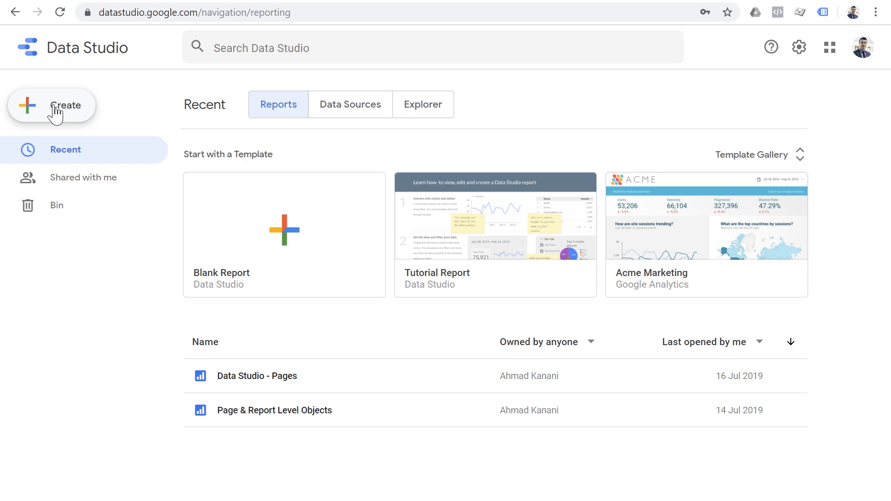
{"action": "left_click", "coordinate": [284, 231]}
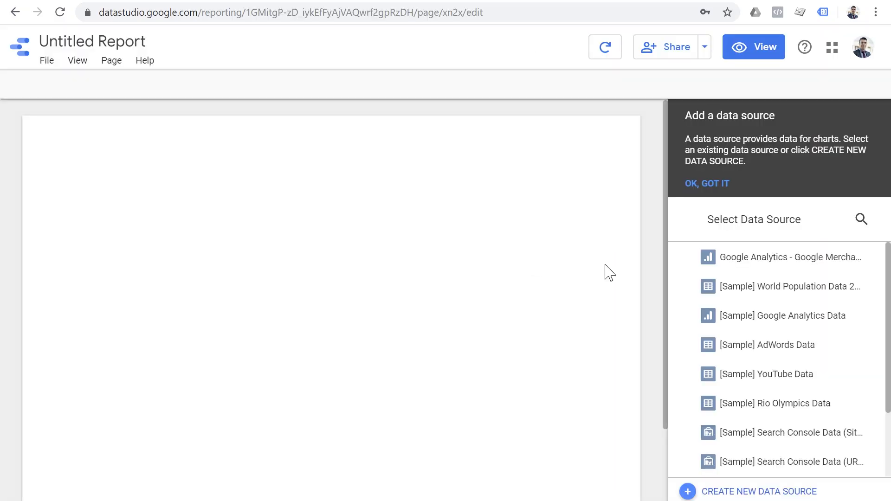
{"action": "mouse_move", "coordinate": [745, 258]}
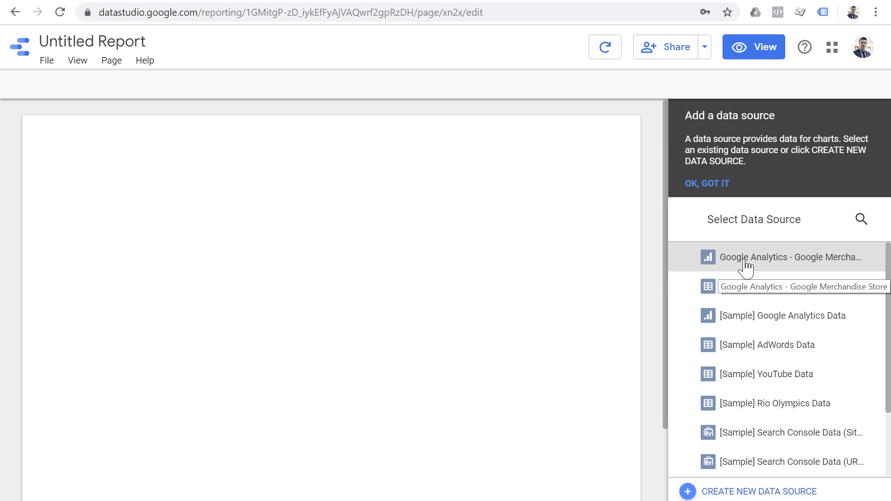
{"action": "left_click", "coordinate": [789, 257]}
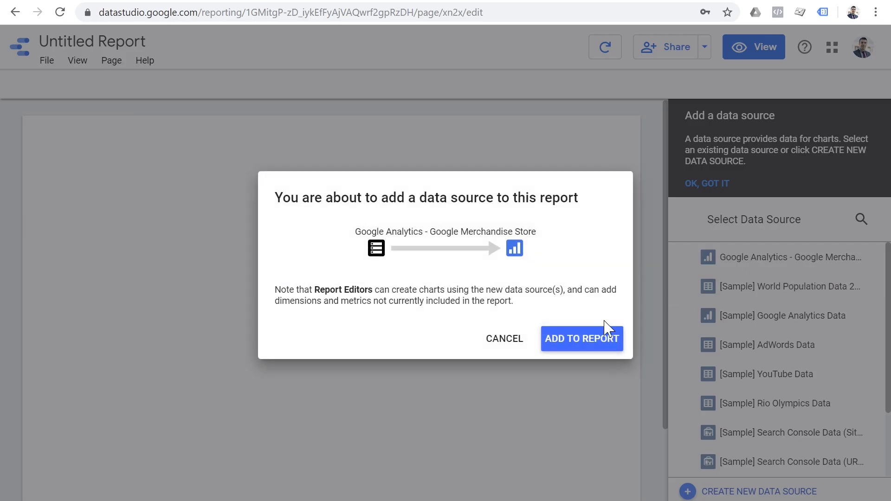
{"action": "left_click", "coordinate": [581, 339]}
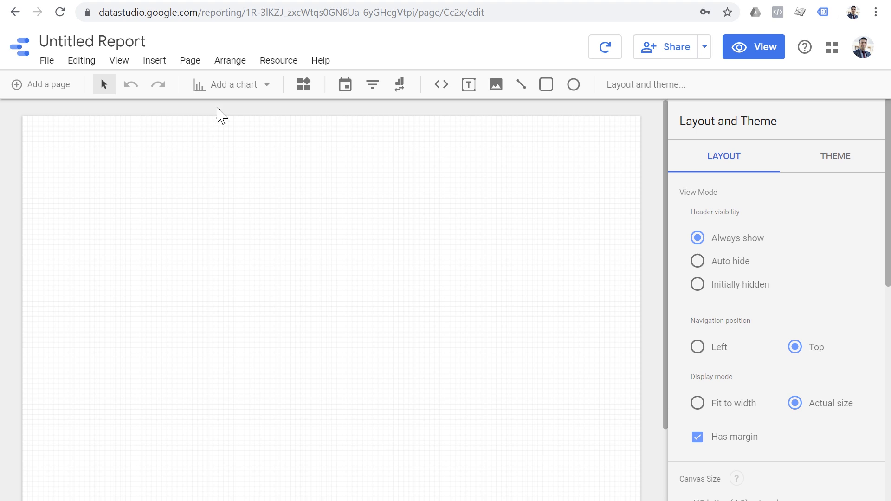
Insert a plain table chart drawn in the upper left of the page.
{"action": "left_click", "coordinate": [230, 85]}
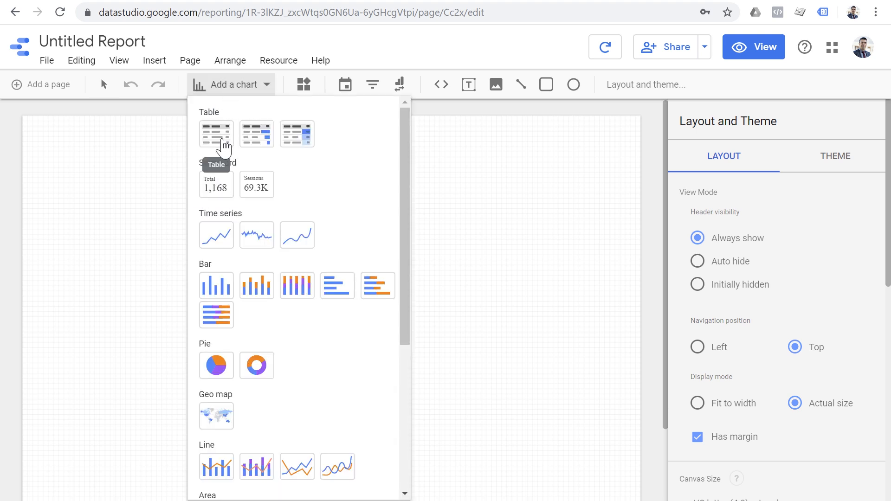
{"action": "left_click", "coordinate": [216, 134]}
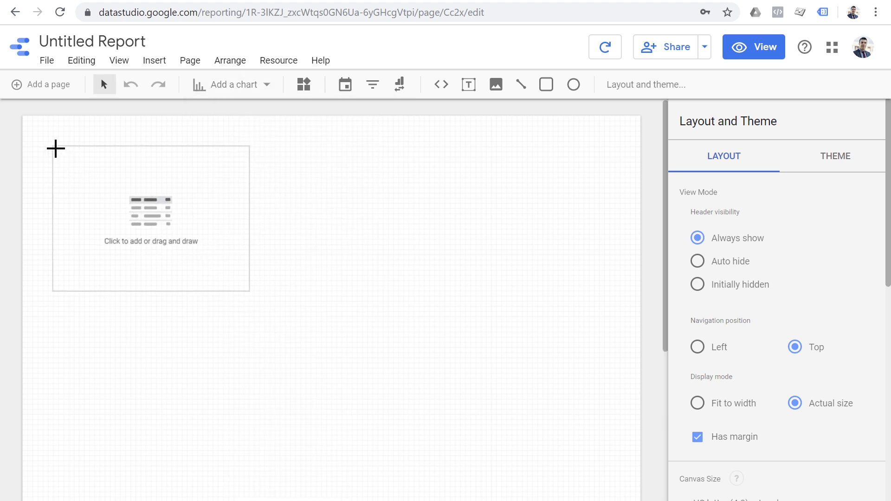
{"action": "left_click_drag", "start_coordinate": [54, 147], "coordinate": [517, 389]}
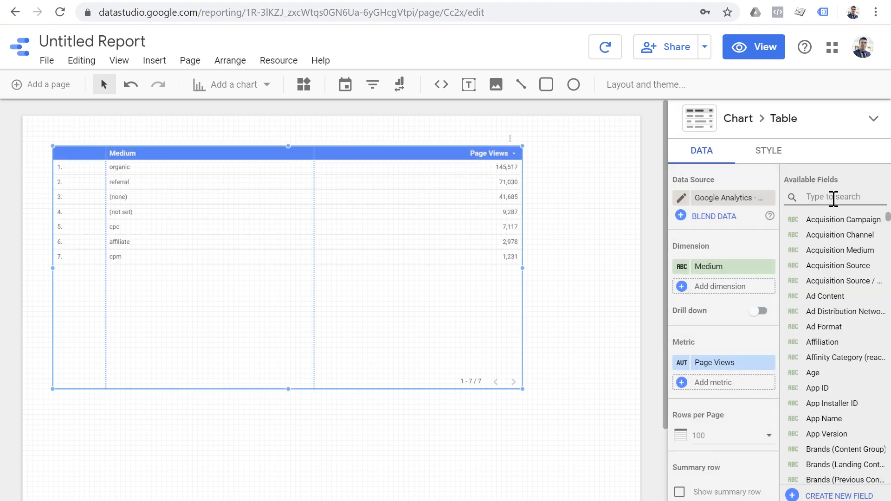
Set dimensions Event Category and Event Label, and Total Events as the table metric.
{"action": "type", "text": "event"}
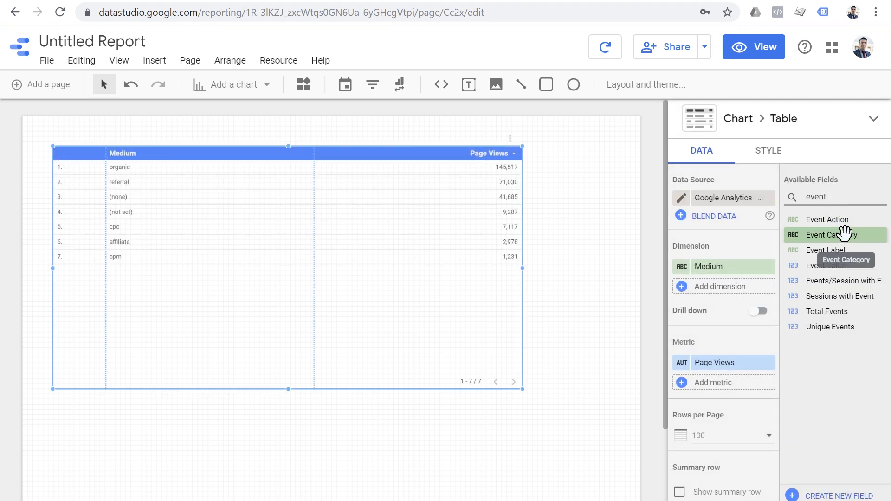
{"action": "left_click", "coordinate": [832, 235]}
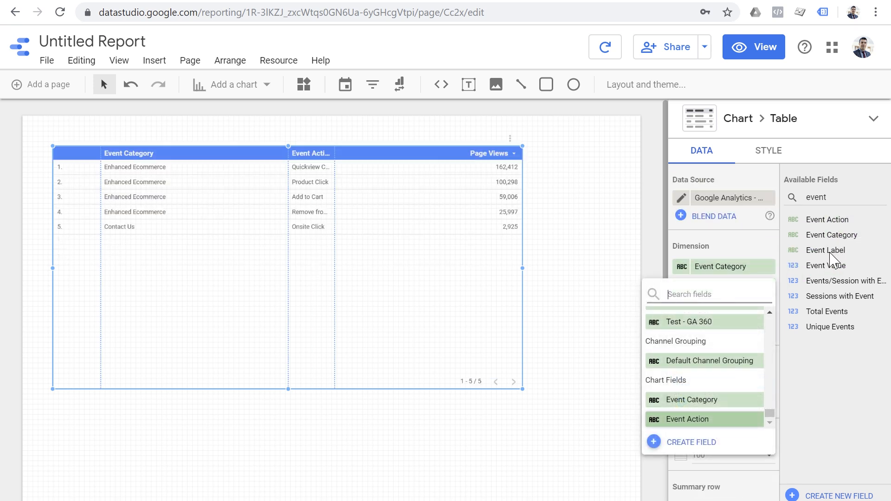
{"action": "left_click", "coordinate": [827, 249]}
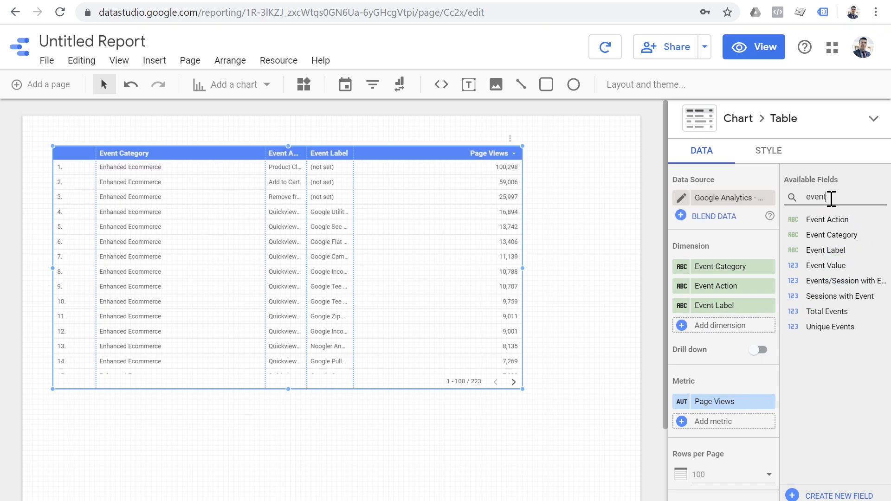
{"action": "type", "text": "total"}
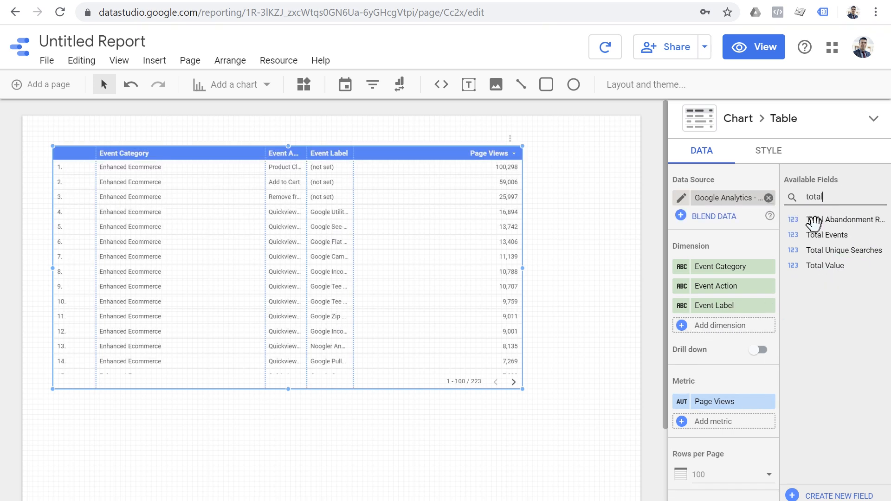
{"action": "left_click_drag", "start_coordinate": [833, 235], "coordinate": [724, 421]}
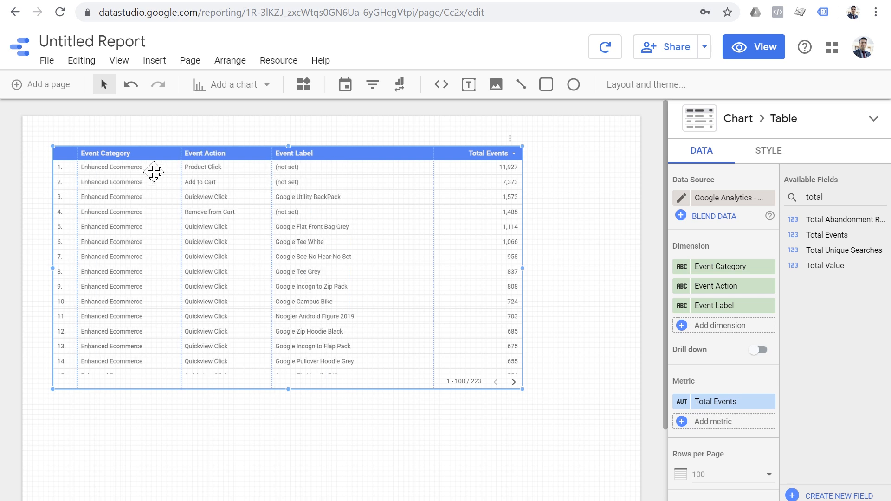
{"action": "mouse_move", "coordinate": [427, 293]}
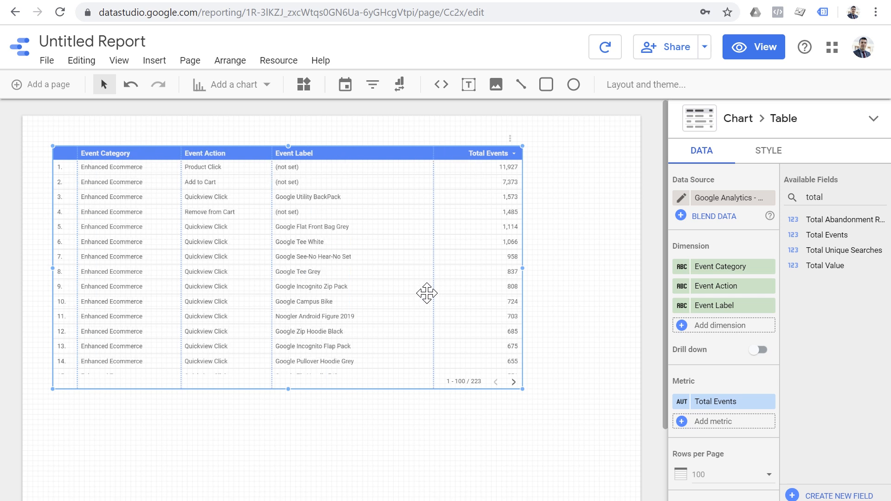
{"action": "mouse_move", "coordinate": [305, 345]}
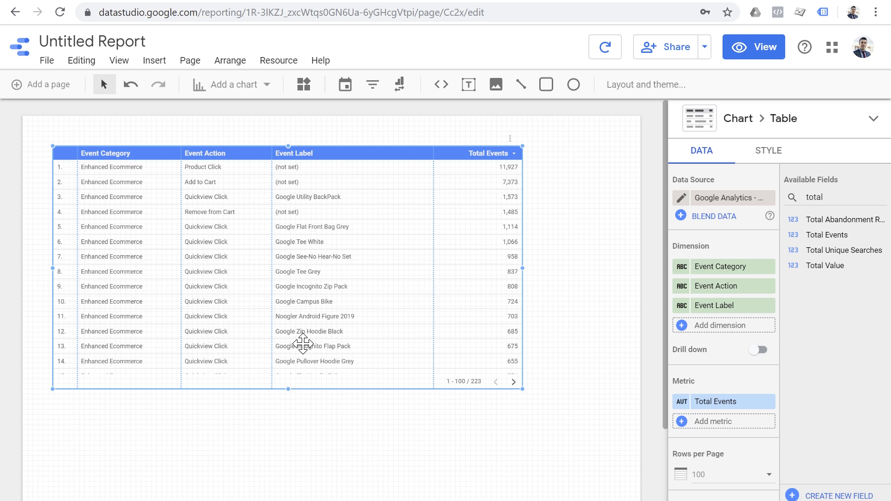
{"action": "left_click", "coordinate": [753, 46]}
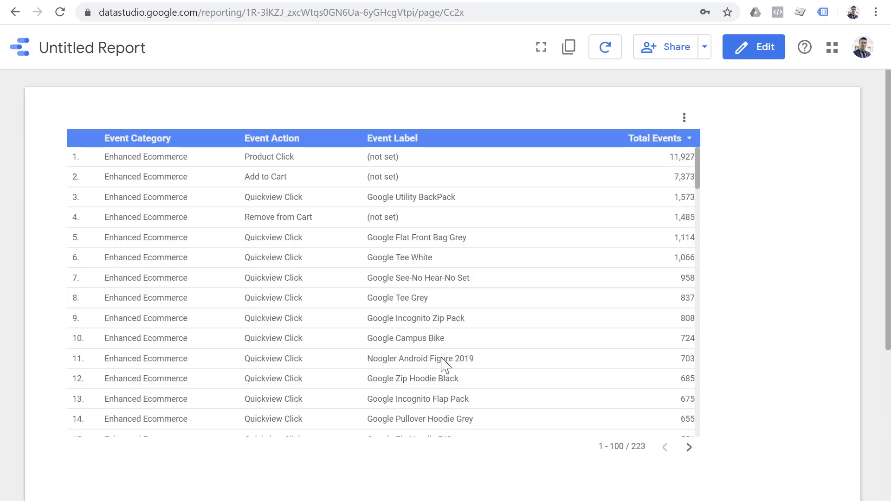
{"action": "scroll", "scroll_direction": "down", "scroll_amount": 3}
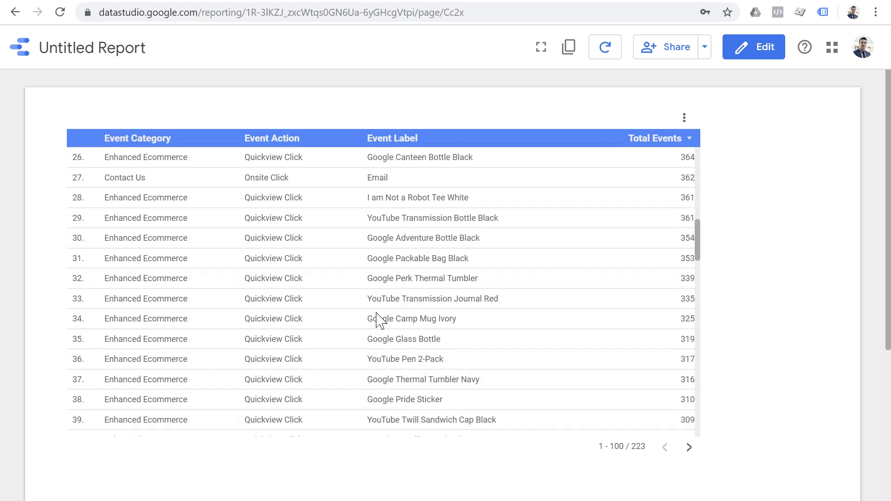
{"action": "scroll", "scroll_direction": "down", "scroll_amount": 3}
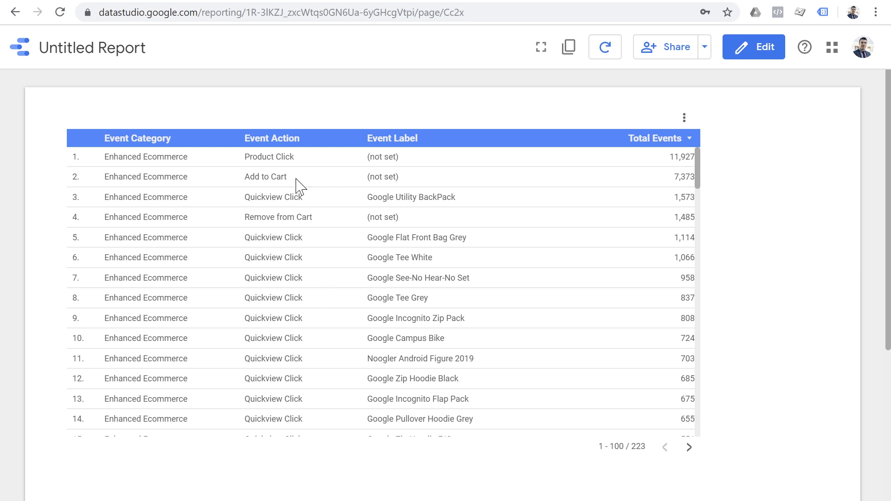
{"action": "mouse_move", "coordinate": [263, 191]}
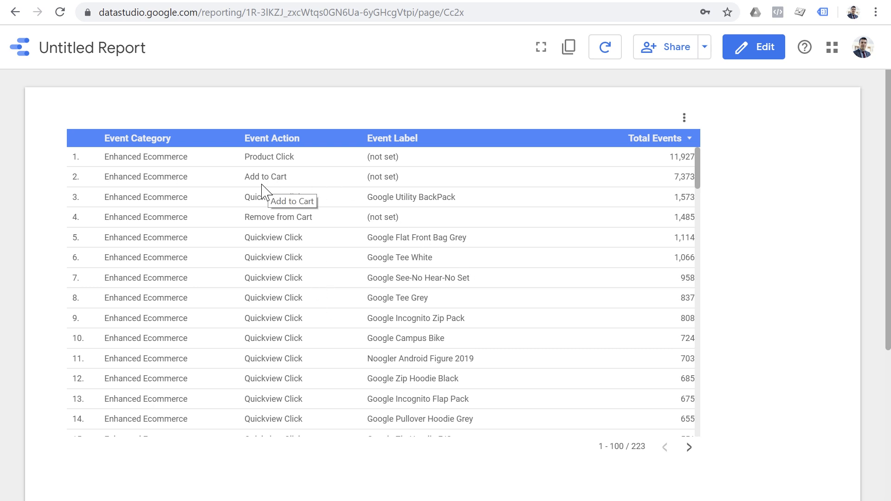
{"action": "mouse_move", "coordinate": [236, 181]}
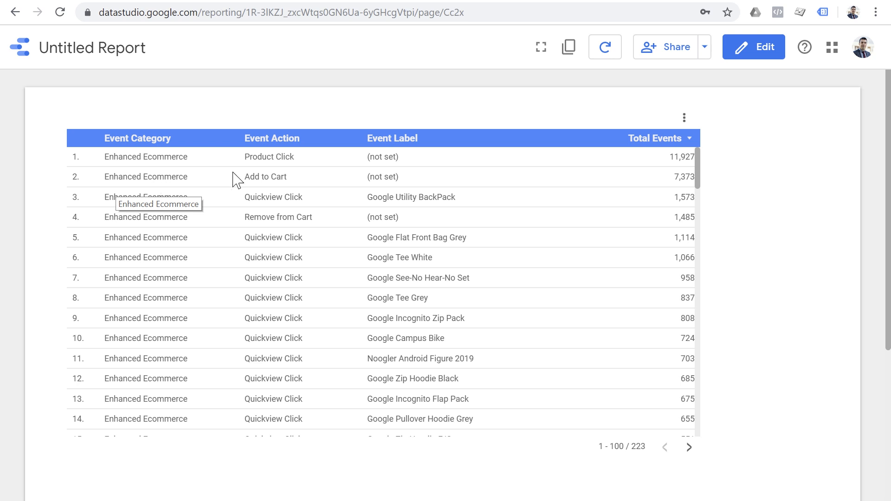
{"action": "mouse_move", "coordinate": [294, 163]}
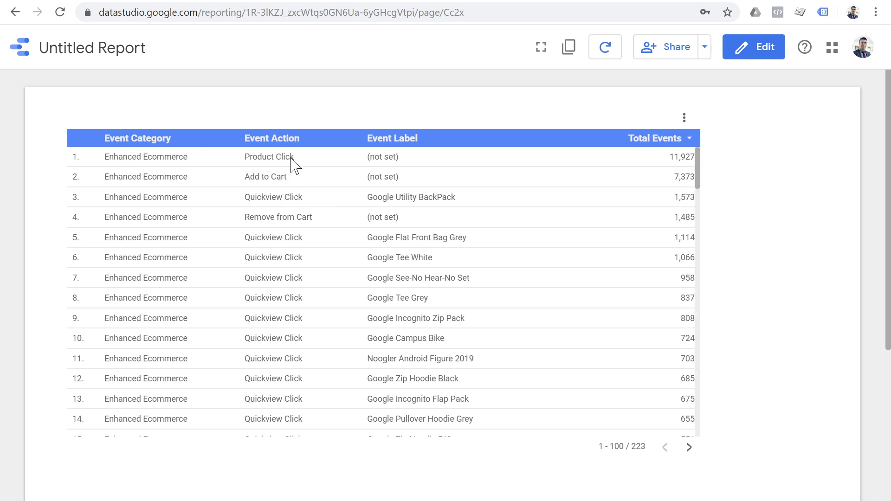
{"action": "mouse_move", "coordinate": [269, 157]}
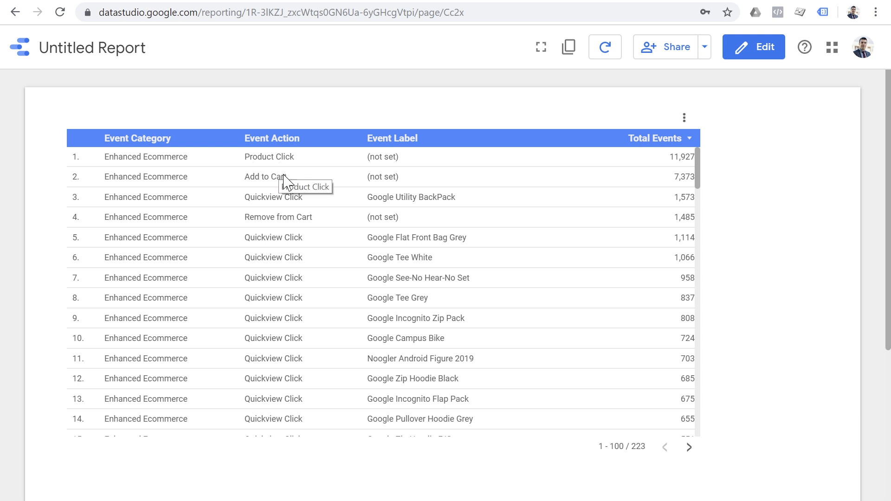
{"action": "mouse_move", "coordinate": [273, 189]}
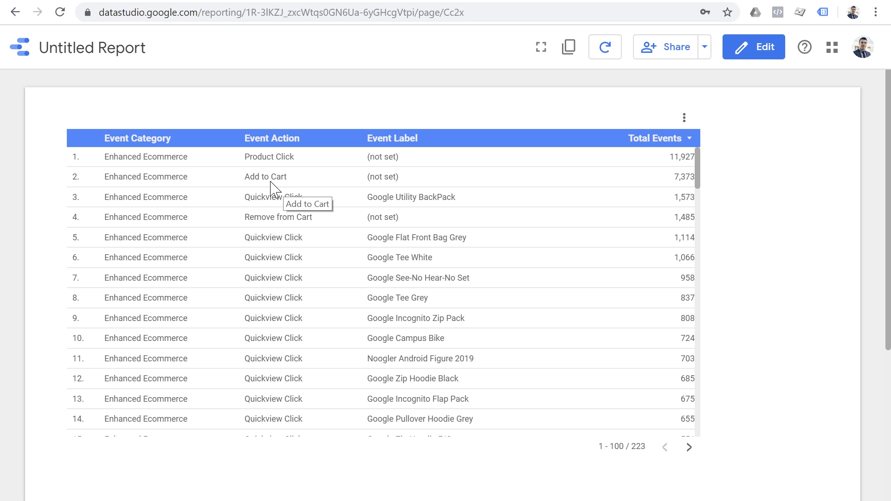
{"action": "mouse_move", "coordinate": [271, 187]}
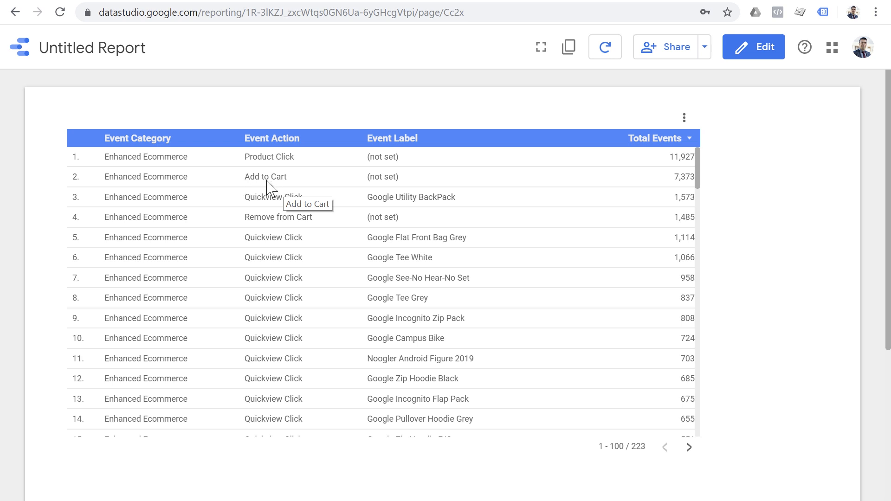
{"action": "mouse_move", "coordinate": [286, 165]}
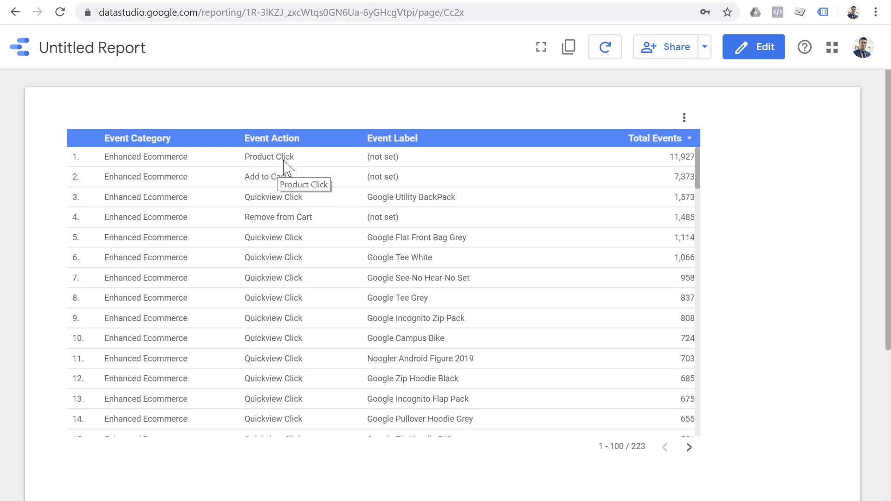
{"action": "mouse_move", "coordinate": [332, 169]}
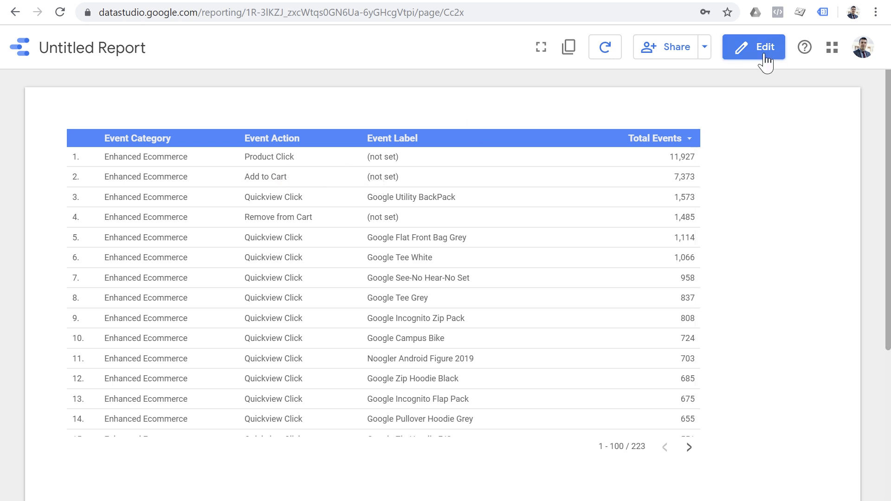
In edit mode, narrow the events table and add a Page Views scorecard beside it.
{"action": "left_click", "coordinate": [753, 47]}
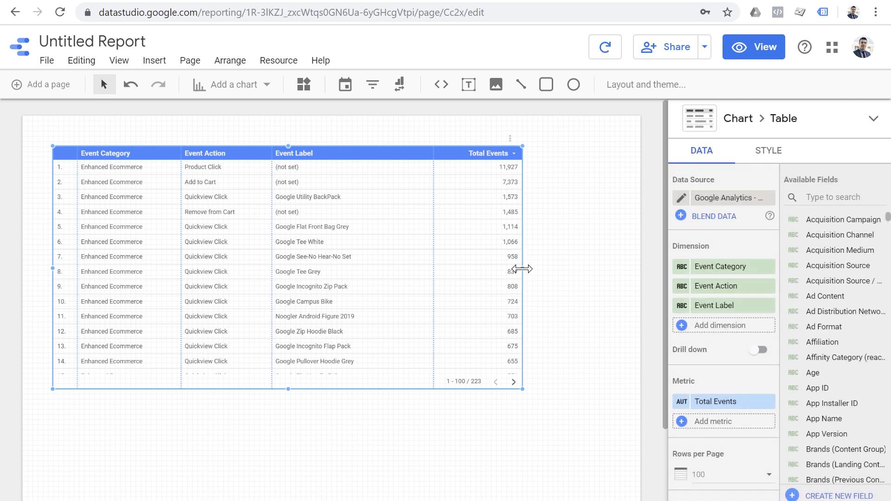
{"action": "left_click_drag", "start_coordinate": [521, 269], "coordinate": [455, 269]}
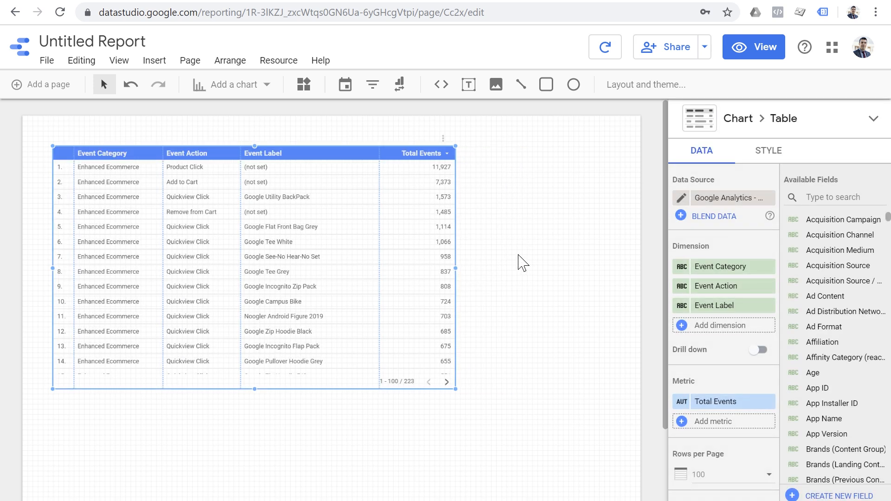
{"action": "left_click", "coordinate": [230, 84]}
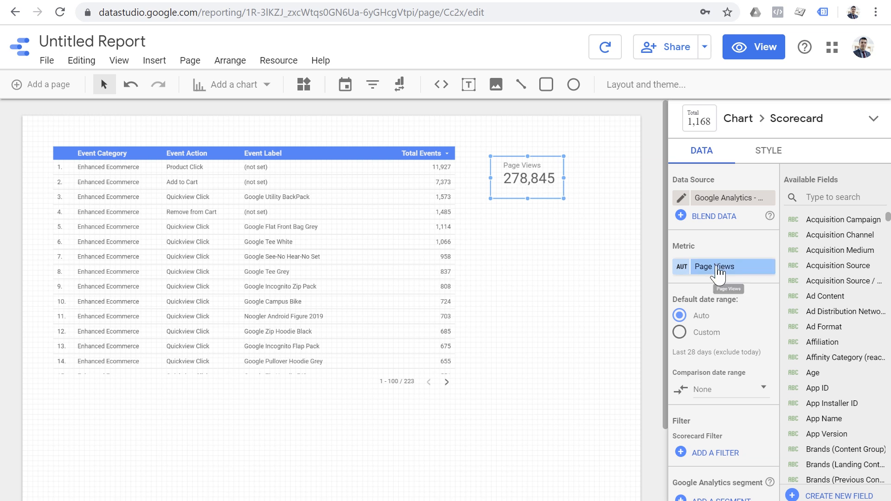
{"action": "left_click", "coordinate": [715, 267]}
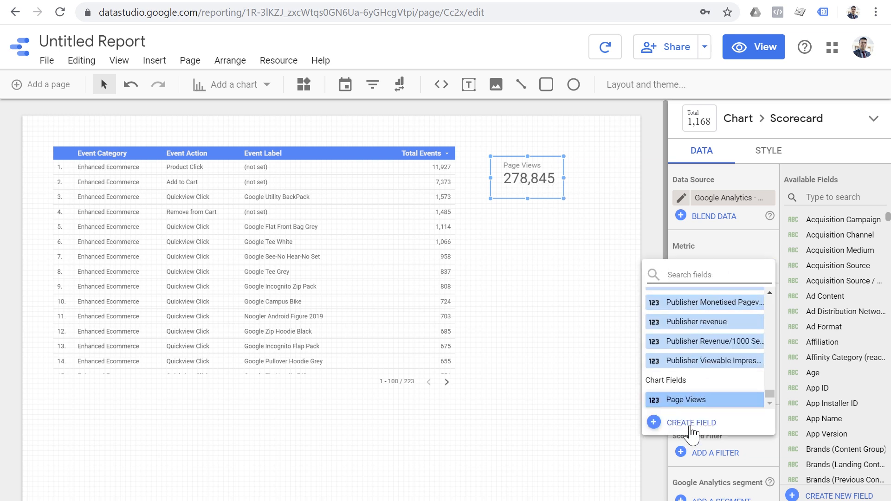
Start a calculated field named Product Click to ATC Conversion Rate.
{"action": "left_click", "coordinate": [690, 423]}
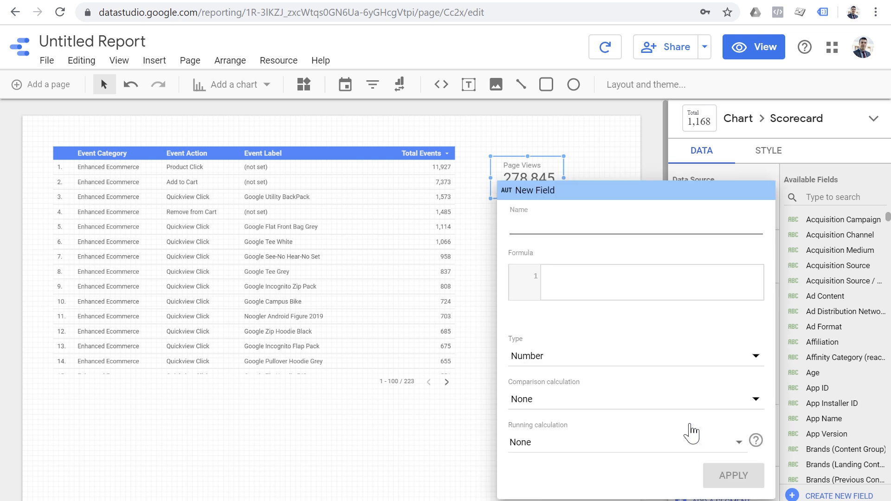
{"action": "type", "text": "Product Click to AT"}
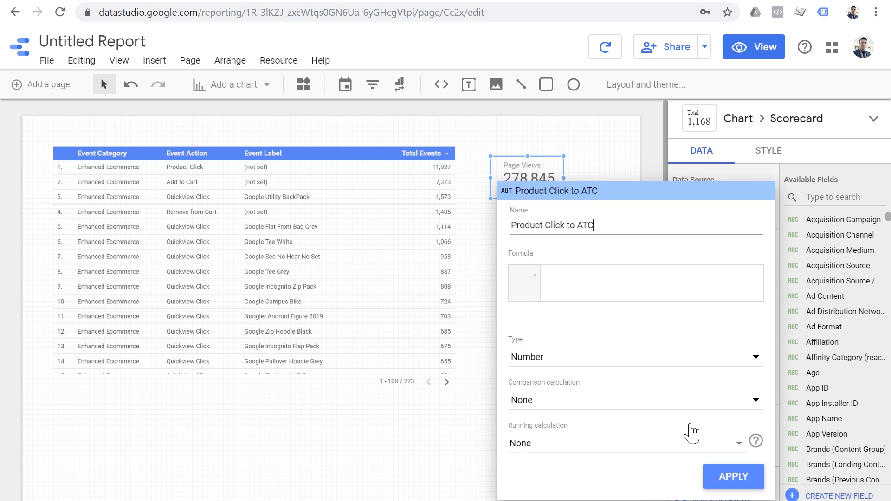
{"action": "type", "text": "Conversion Rate"}
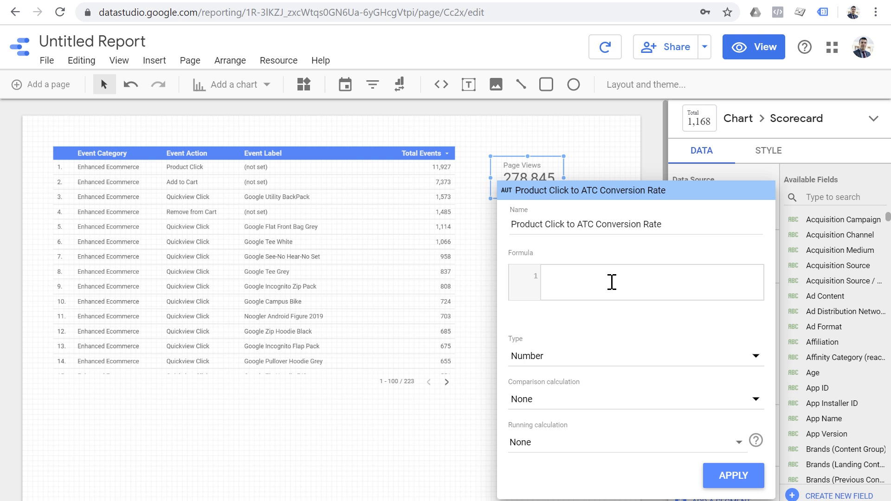
{"action": "left_click", "coordinate": [625, 278]}
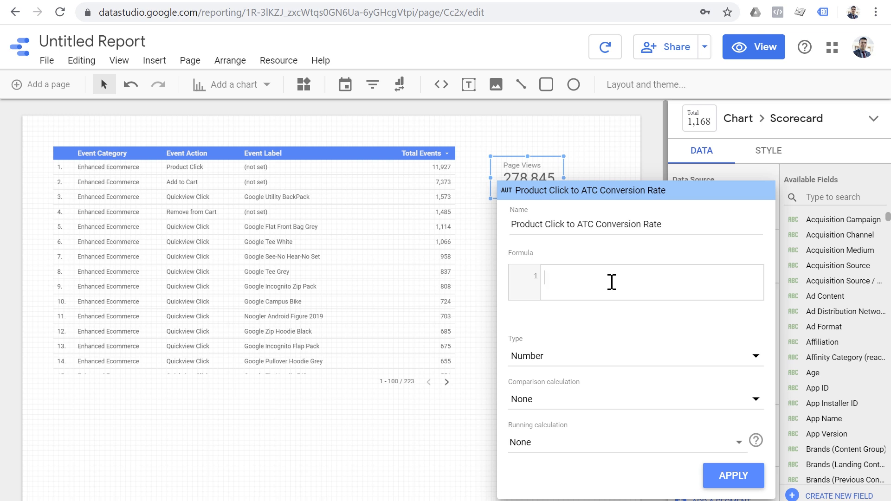
Draft the field's trial formula as Page Views + Sessions.
{"action": "type", "text": "Page"}
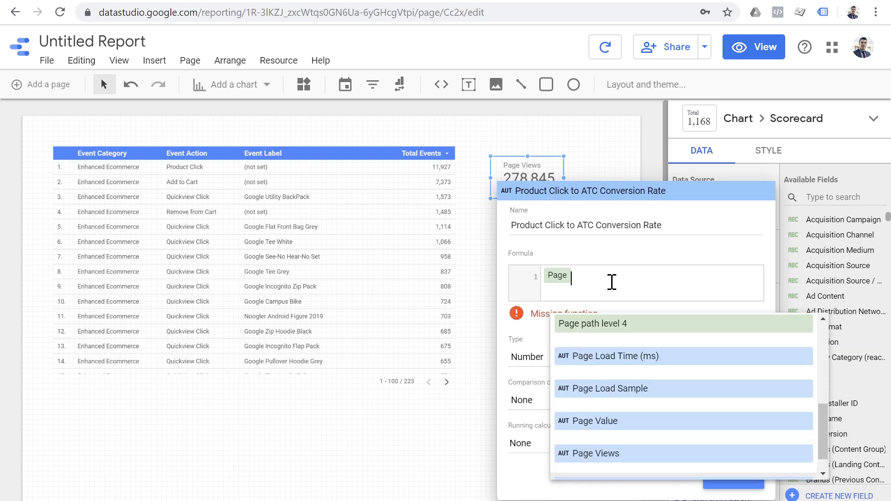
{"action": "left_click", "coordinate": [594, 453]}
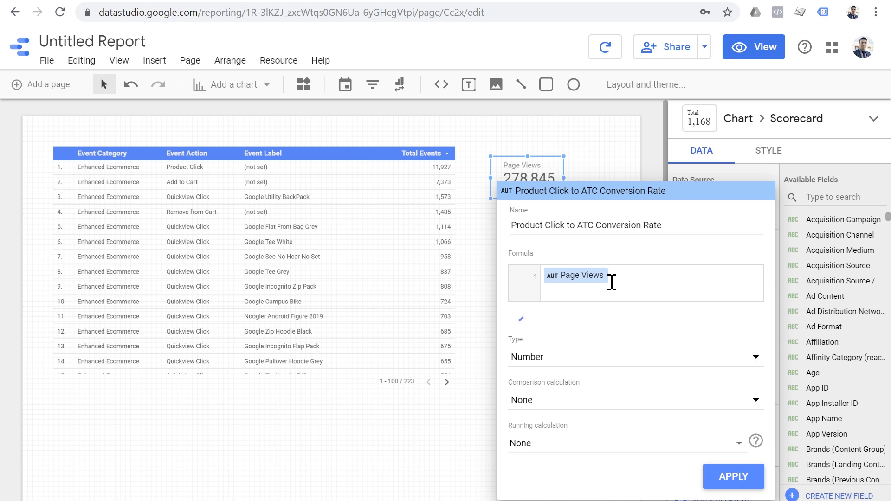
{"action": "type", "text": "se"}
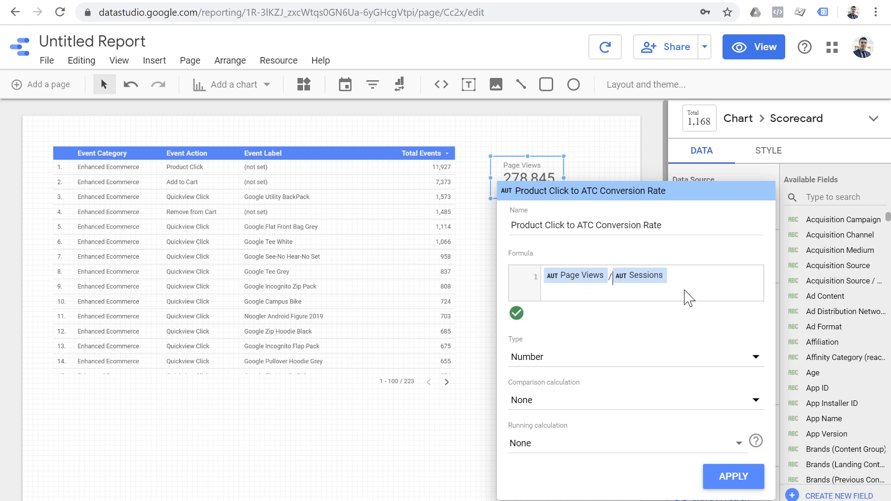
{"action": "type", "text": "+"}
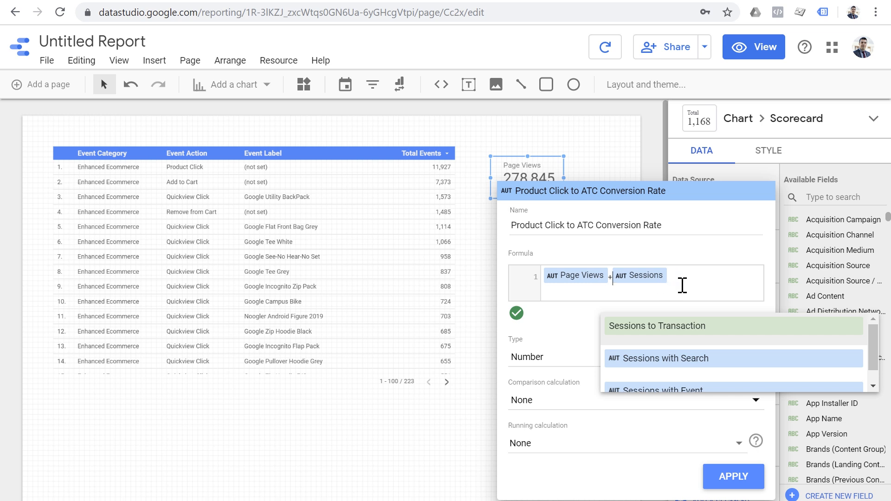
{"action": "mouse_move", "coordinate": [591, 299]}
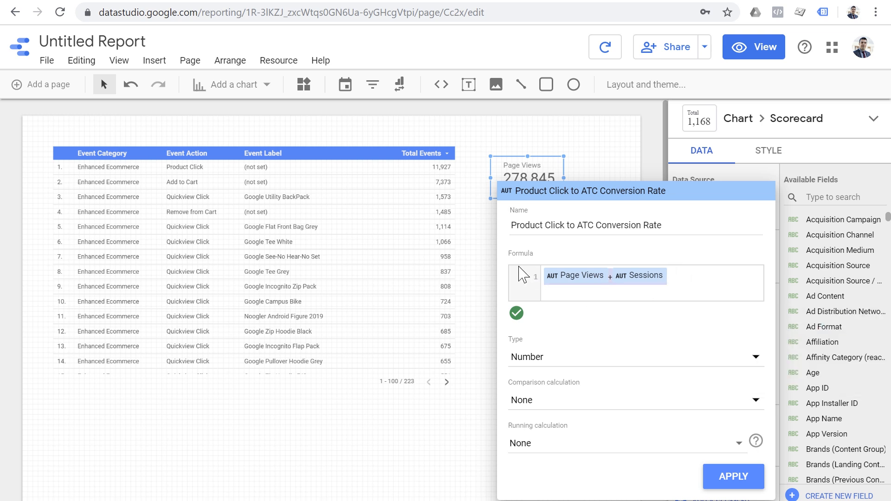
{"action": "mouse_move", "coordinate": [447, 181]}
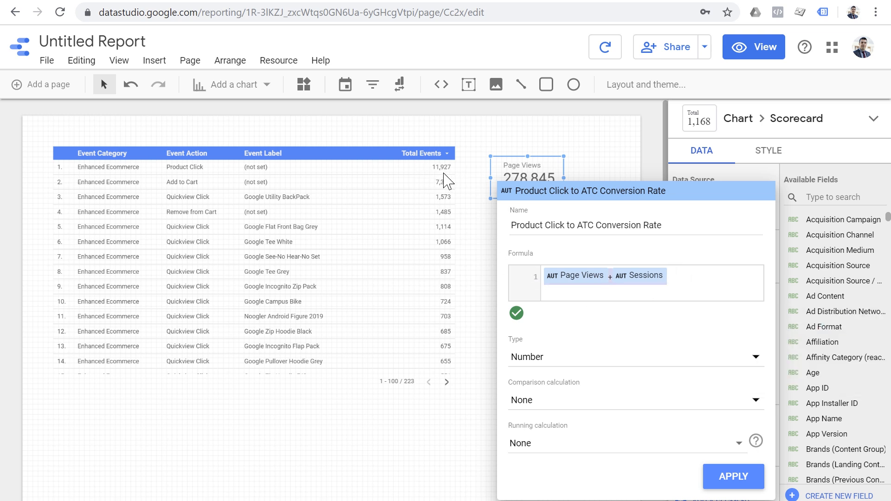
Rewrite the formula as Total Events / Total Events.
{"action": "type", "text": "Tot"}
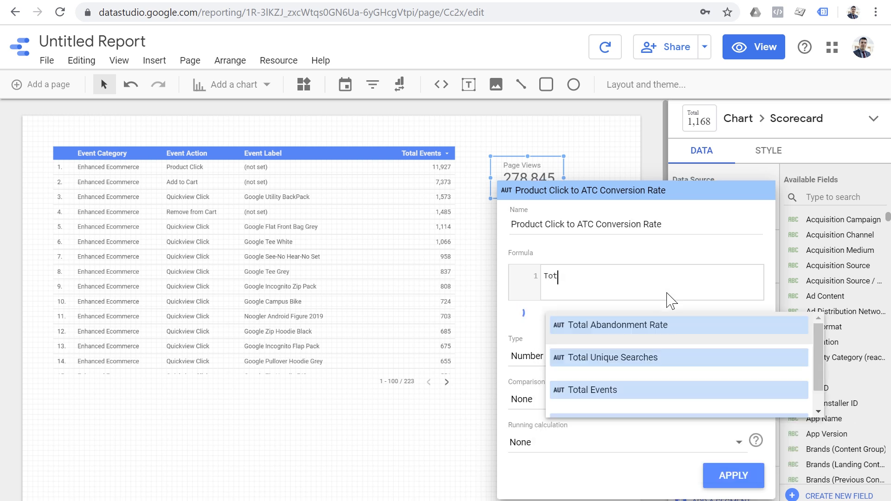
{"action": "type", "text": "a"}
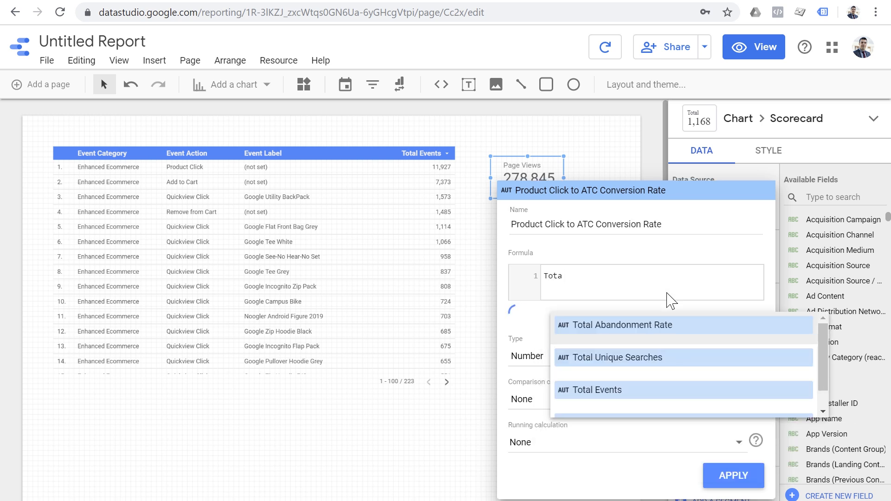
{"action": "left_click", "coordinate": [596, 389]}
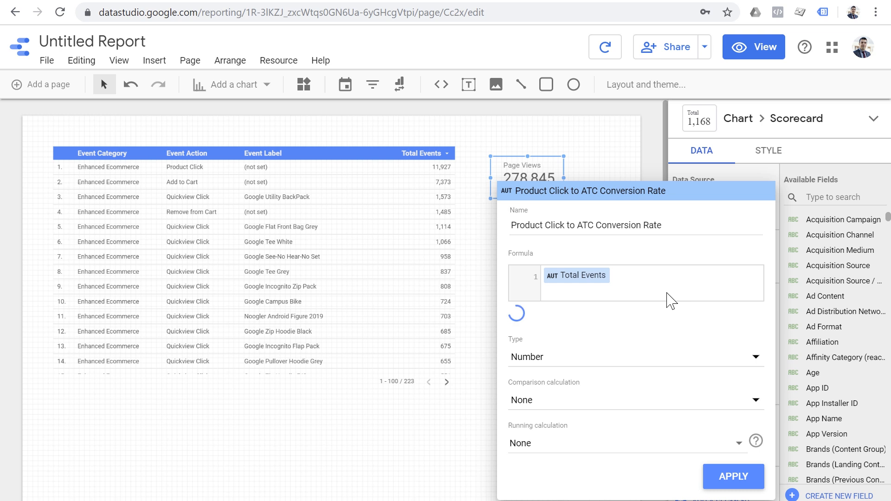
{"action": "type", "text": "/"}
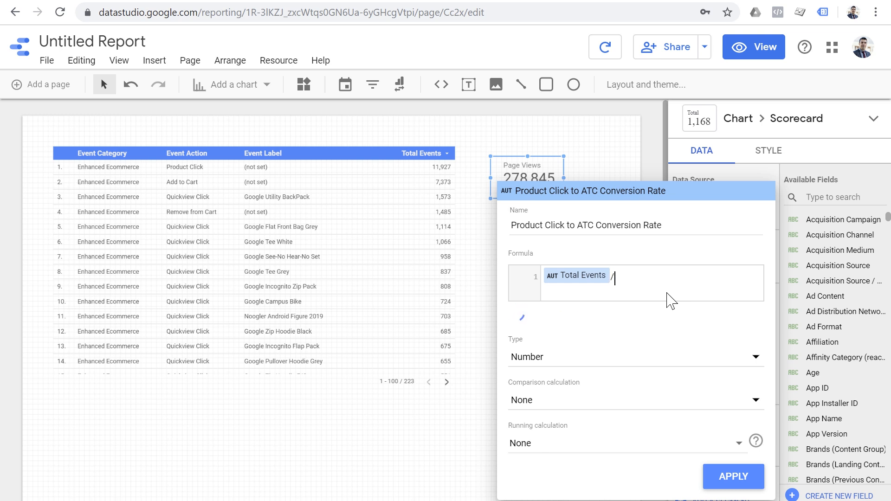
{"action": "type", "text": "Tot"}
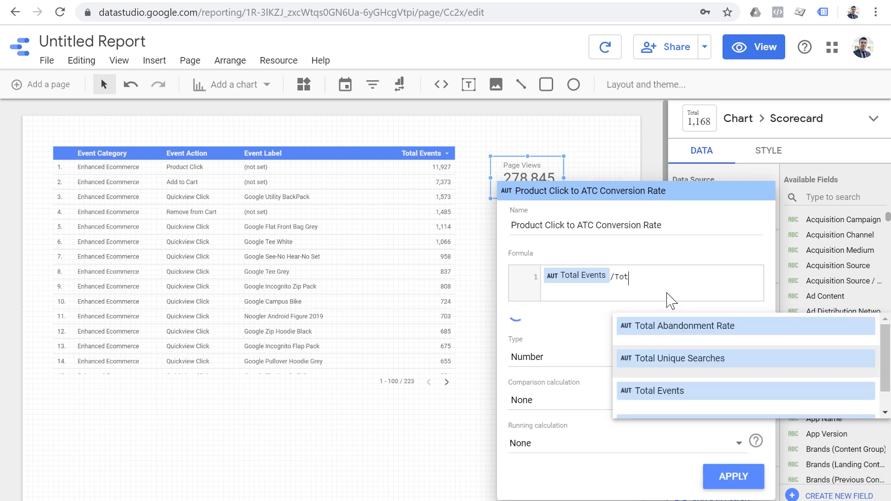
{"action": "left_click", "coordinate": [659, 390]}
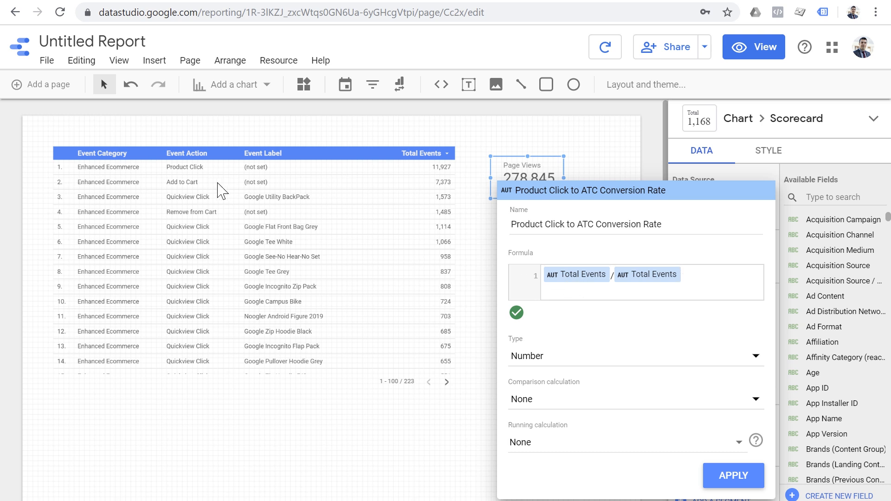
{"action": "mouse_move", "coordinate": [196, 192]}
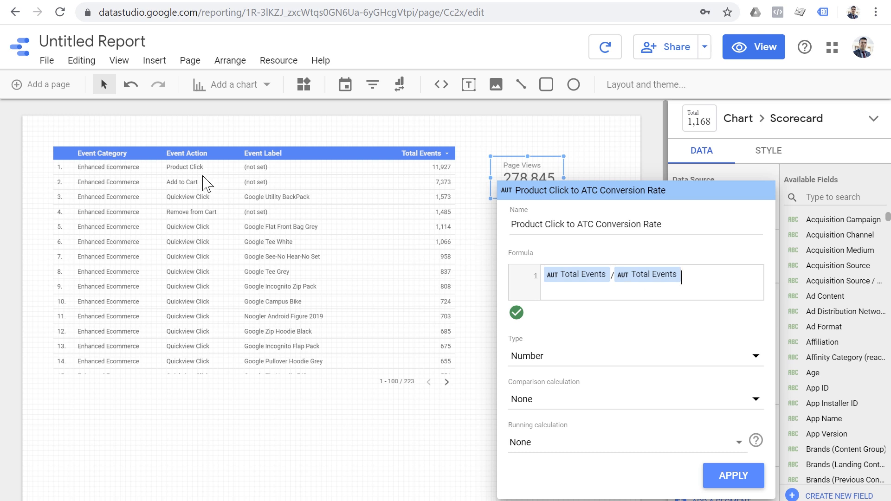
{"action": "mouse_move", "coordinate": [188, 177]}
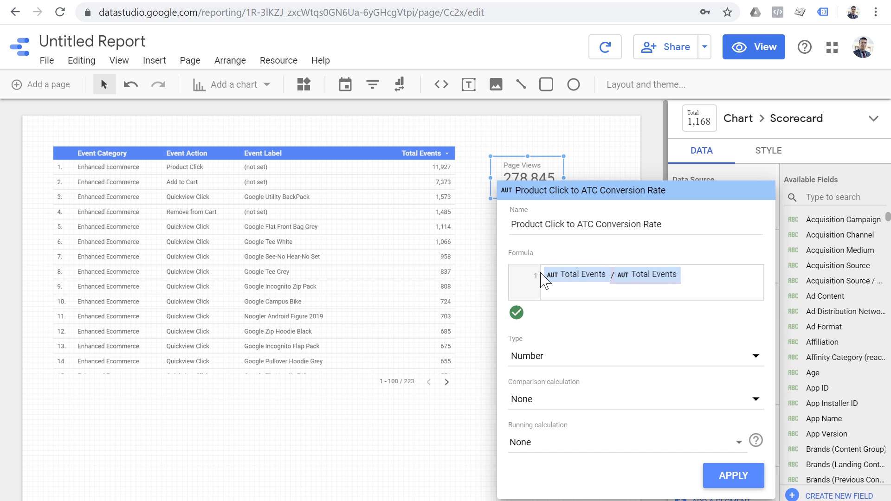
{"action": "mouse_move", "coordinate": [583, 289]}
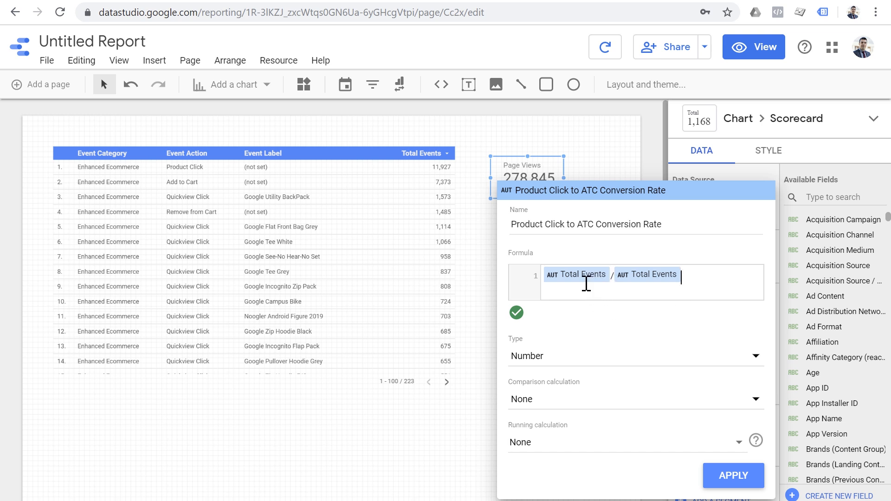
{"action": "mouse_move", "coordinate": [586, 286]}
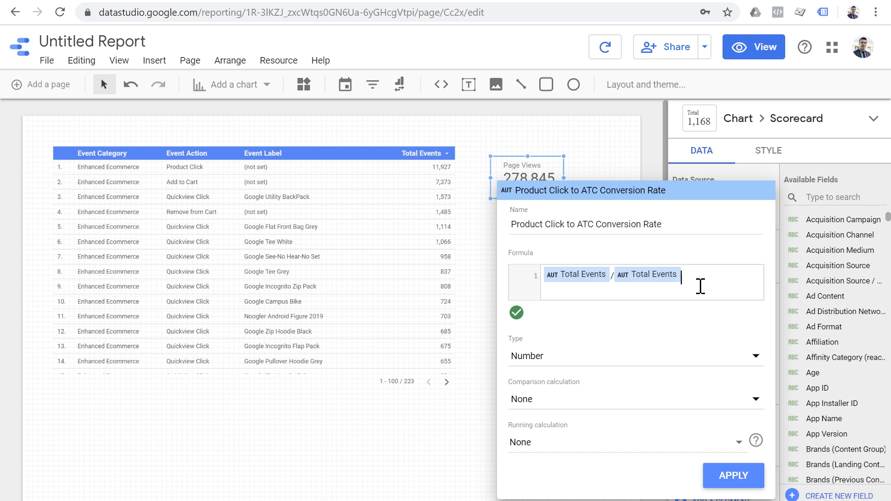
{"action": "mouse_move", "coordinate": [485, 431]}
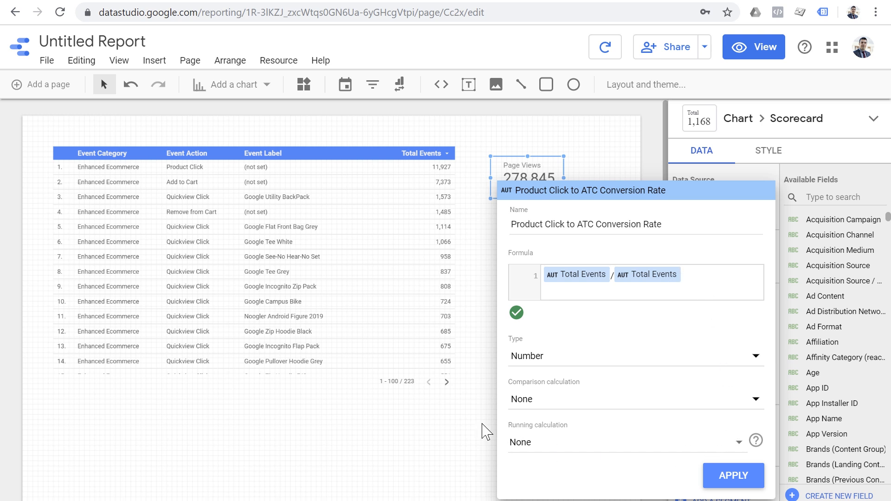
Make the scorecard show Total Events (58,449) and select the events table.
{"action": "left_click", "coordinate": [733, 476]}
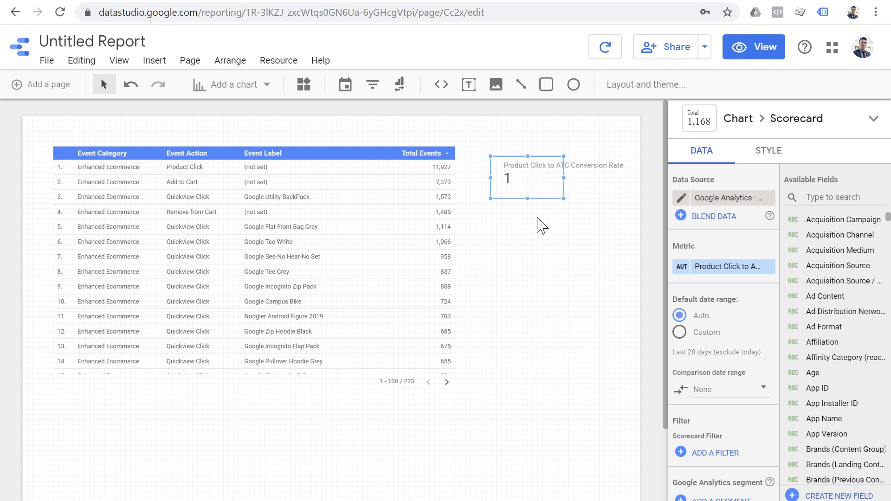
{"action": "left_click", "coordinate": [646, 85]}
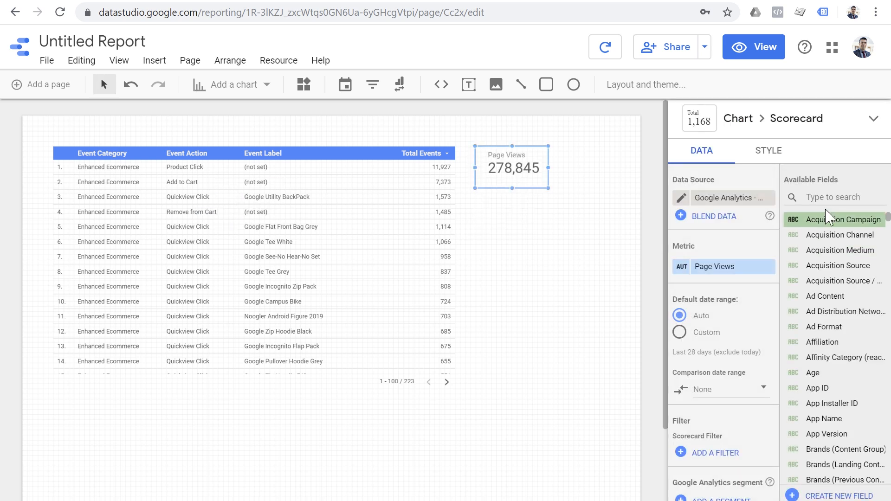
{"action": "type", "text": "total"}
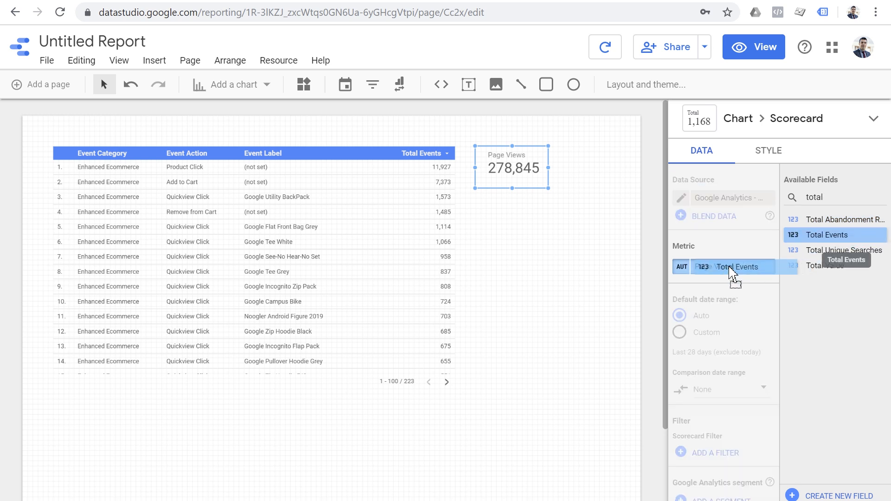
{"action": "left_click", "coordinate": [826, 235]}
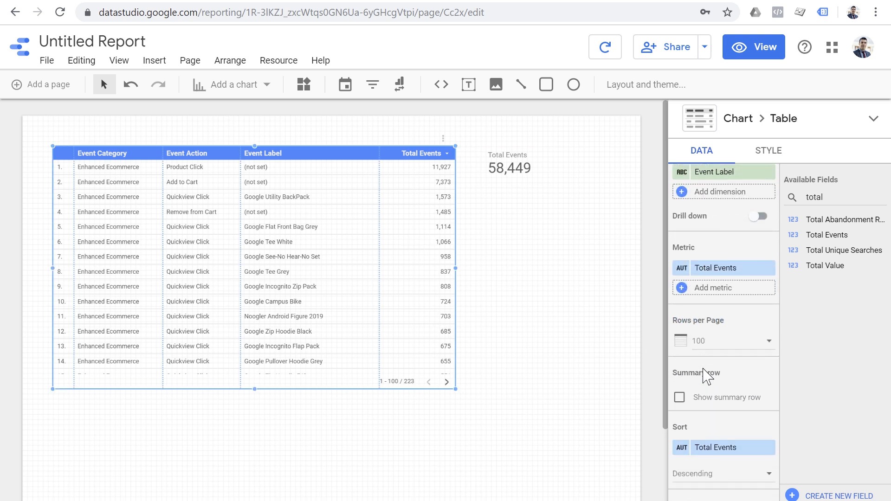
Show the table's grand total row (58,449) and select the Total Events scorecard.
{"action": "left_click", "coordinate": [680, 397]}
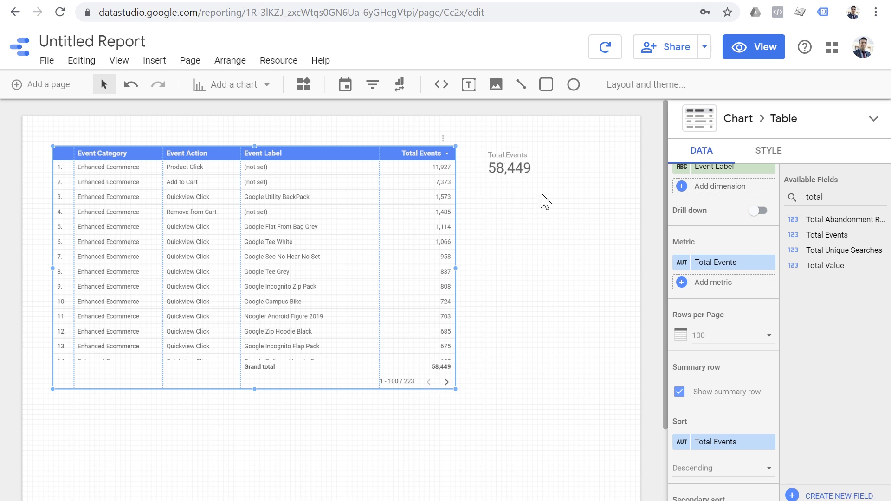
{"action": "mouse_move", "coordinate": [540, 224]}
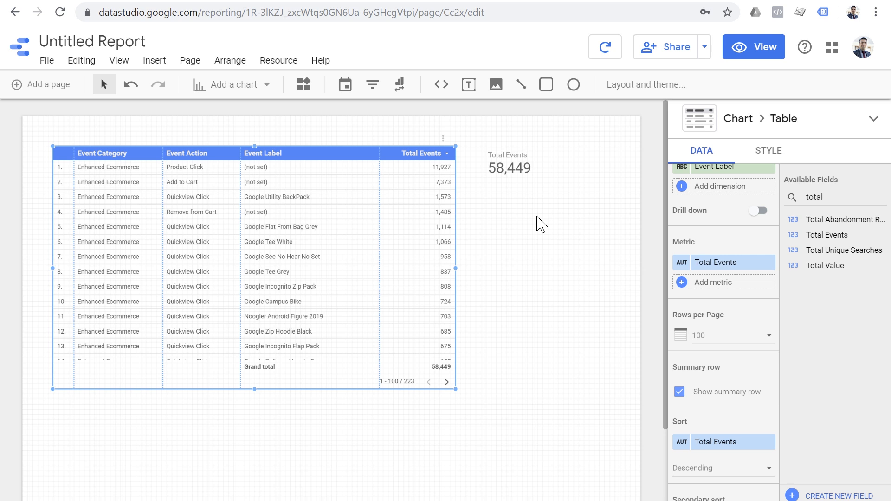
{"action": "mouse_move", "coordinate": [539, 230]}
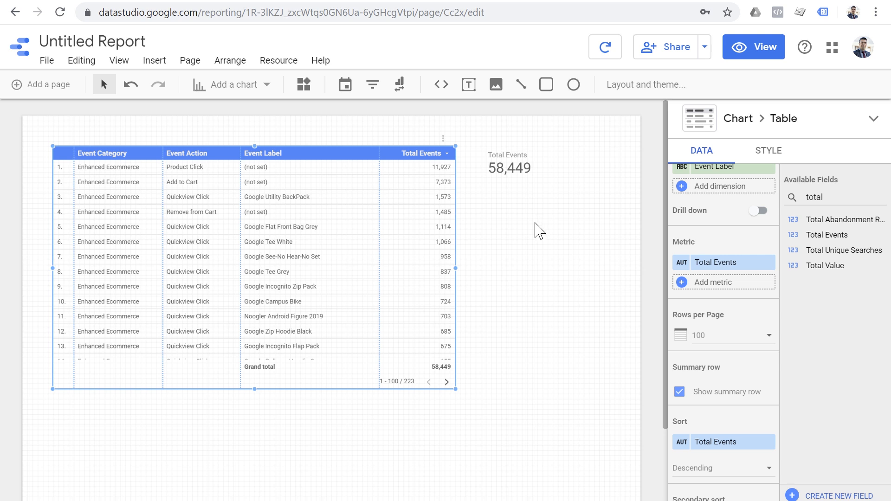
{"action": "left_click", "coordinate": [510, 168]}
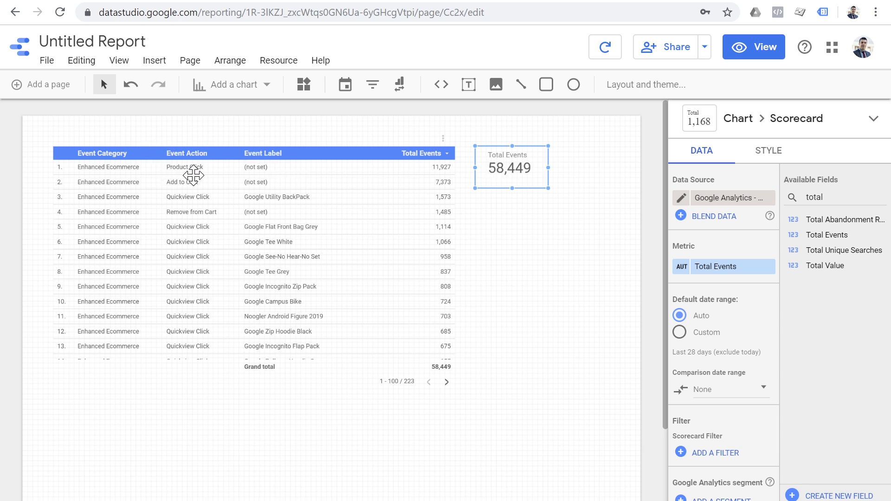
{"action": "mouse_move", "coordinate": [517, 161]}
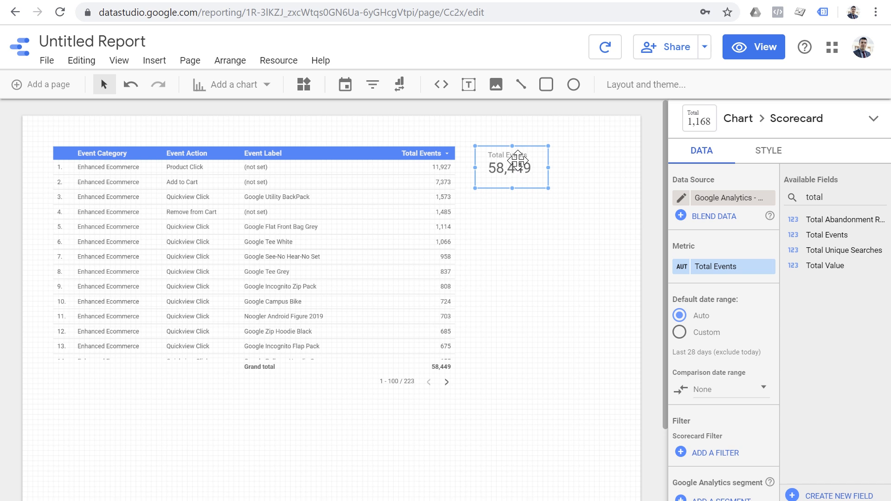
{"action": "mouse_move", "coordinate": [703, 458]}
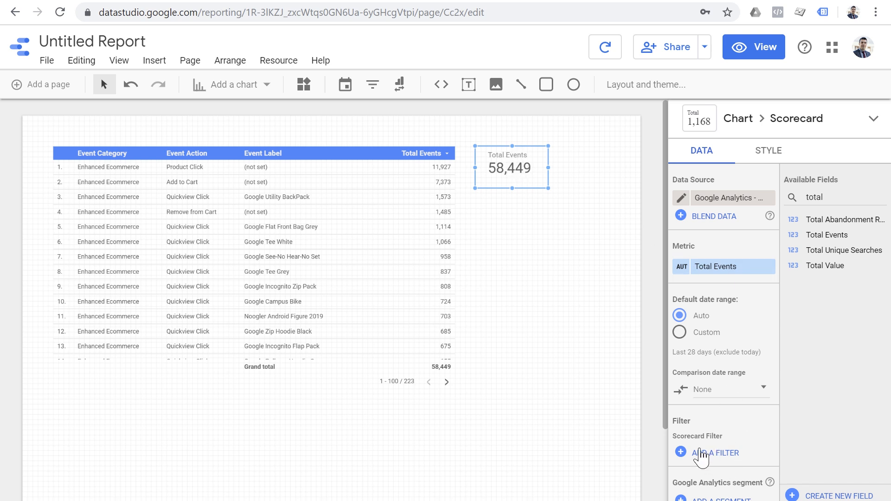
Add a scorecard filter named 'Event Action = Product Click'.
{"action": "left_click", "coordinate": [715, 452]}
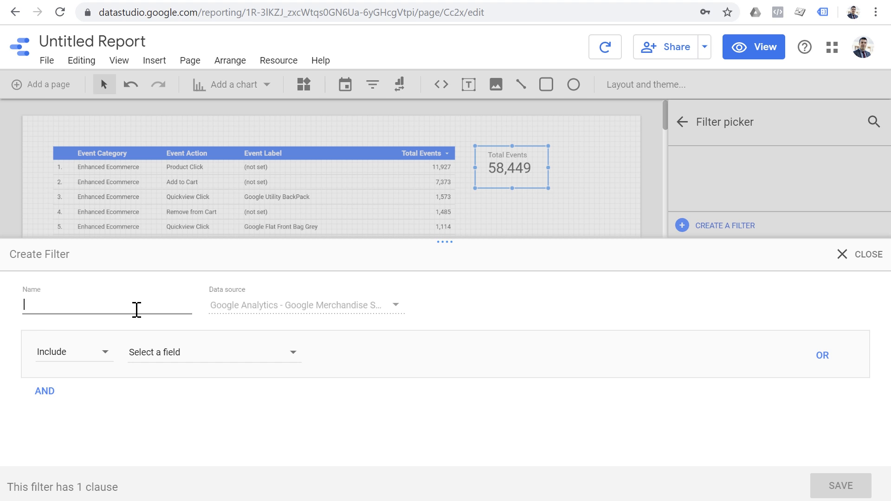
{"action": "type", "text": "Event"}
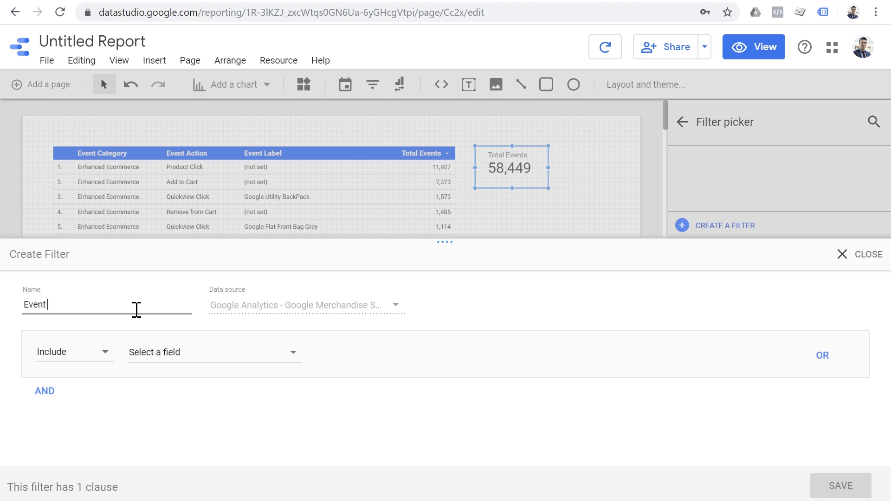
{"action": "type", "text": "Action"}
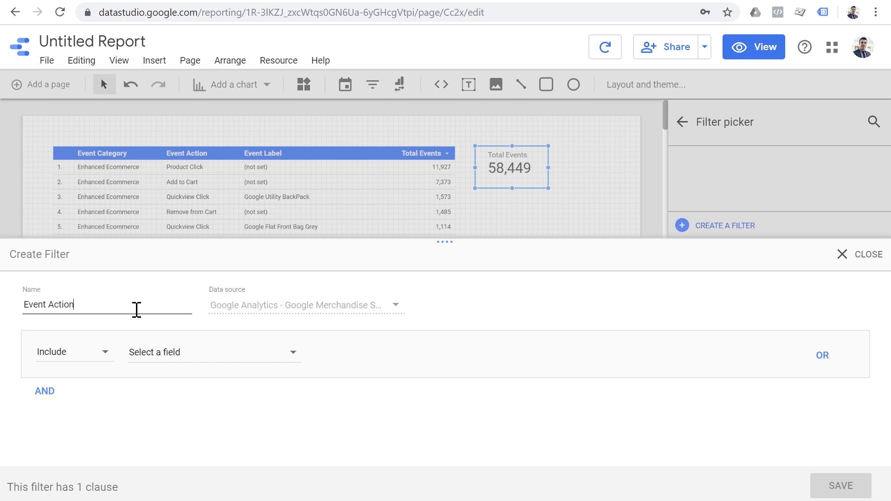
{"action": "type", "text": "="}
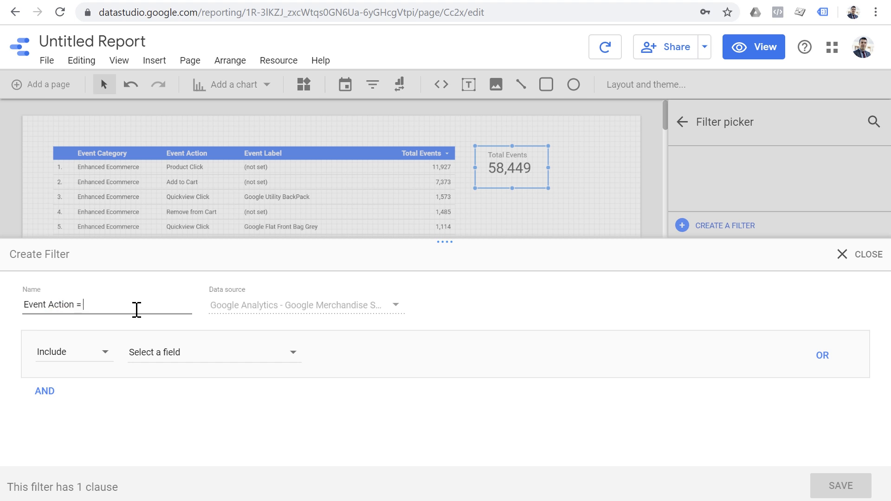
{"action": "type", "text": "Product Click"}
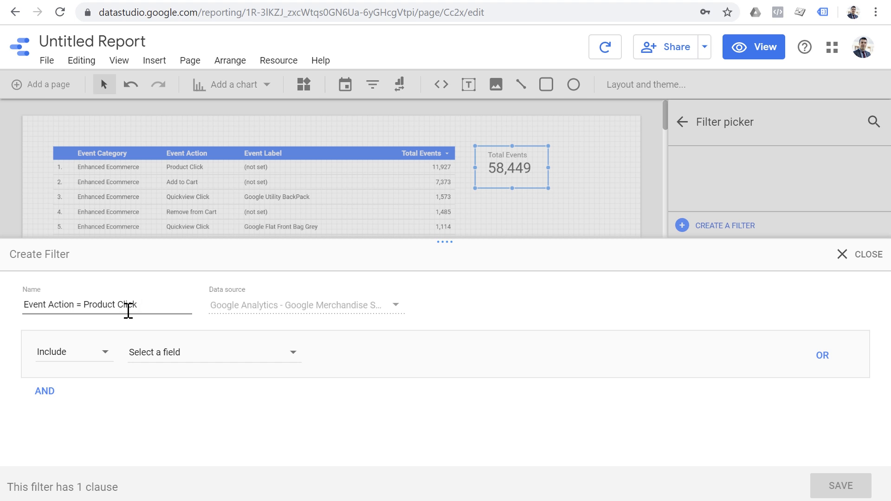
{"action": "triple_click", "coordinate": [80, 305]}
{"action": "type", "text": "Event A"}
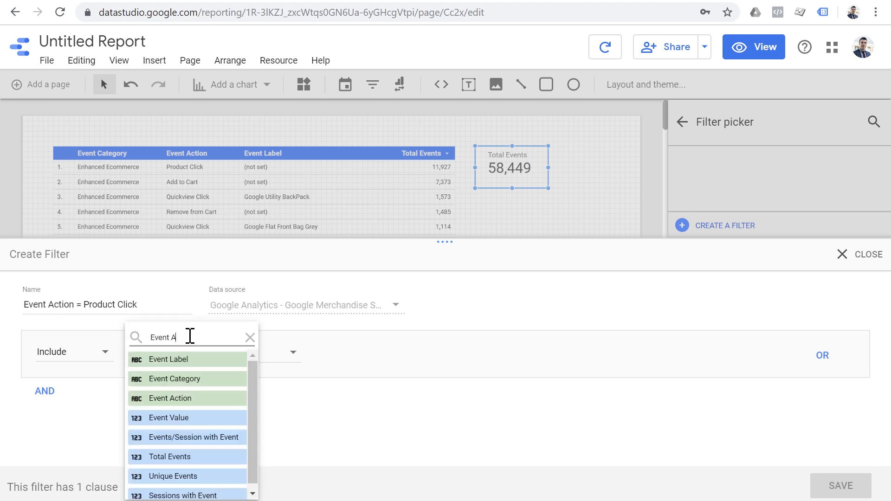
Set it to include Event Action equal to Product Click and save it.
{"action": "left_click", "coordinate": [169, 398]}
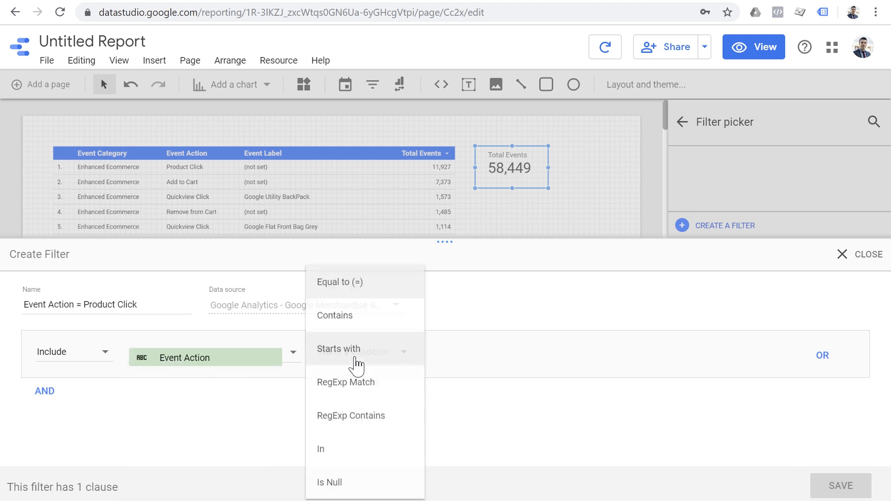
{"action": "type", "text": "Product Click"}
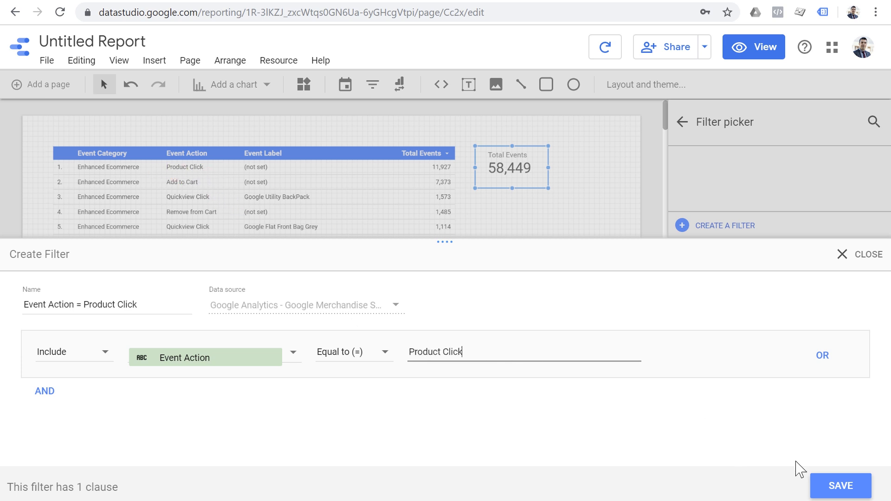
{"action": "left_click", "coordinate": [841, 486]}
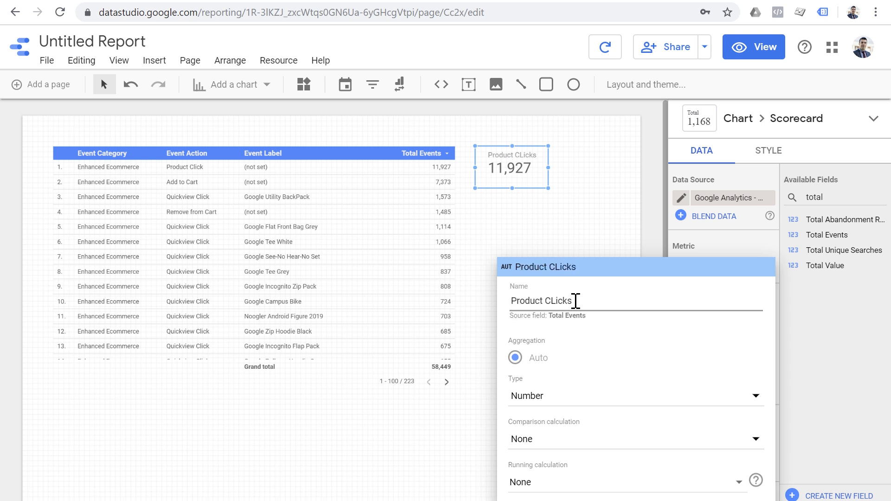
Correct the metric name to Product Click and reopen its settings to verify.
{"action": "key", "text": "BackSpace"}
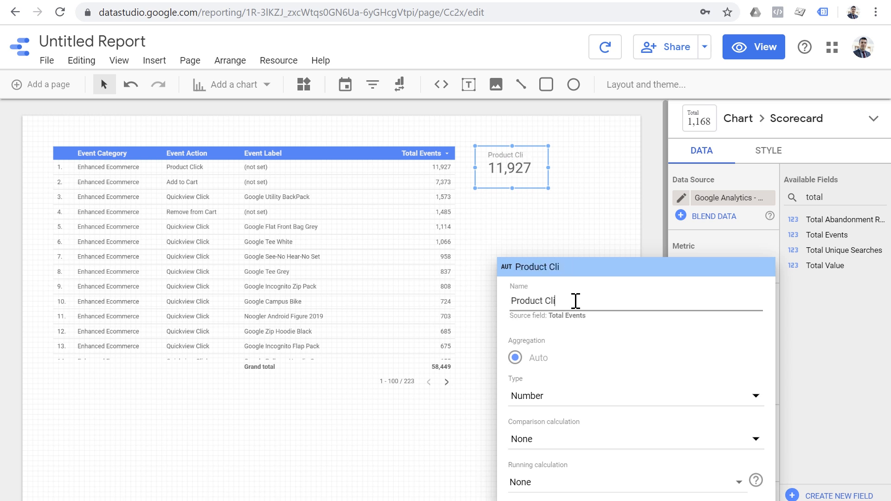
{"action": "type", "text": "ck"}
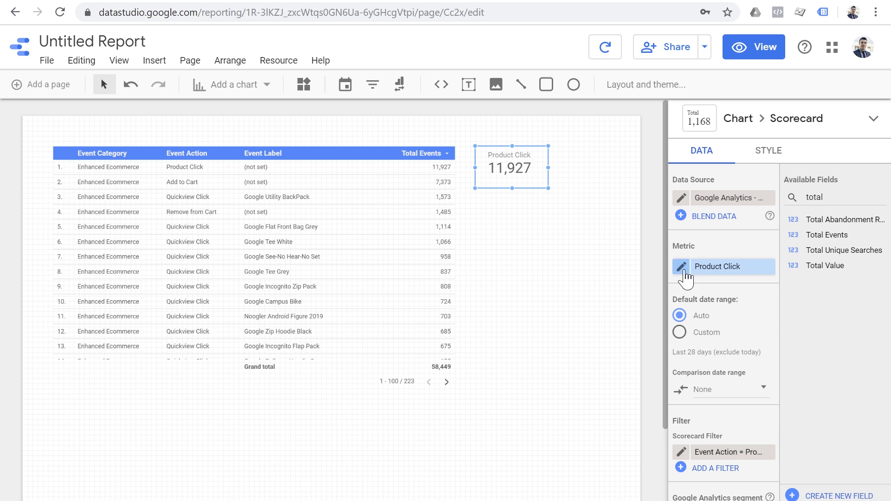
{"action": "left_click", "coordinate": [681, 267]}
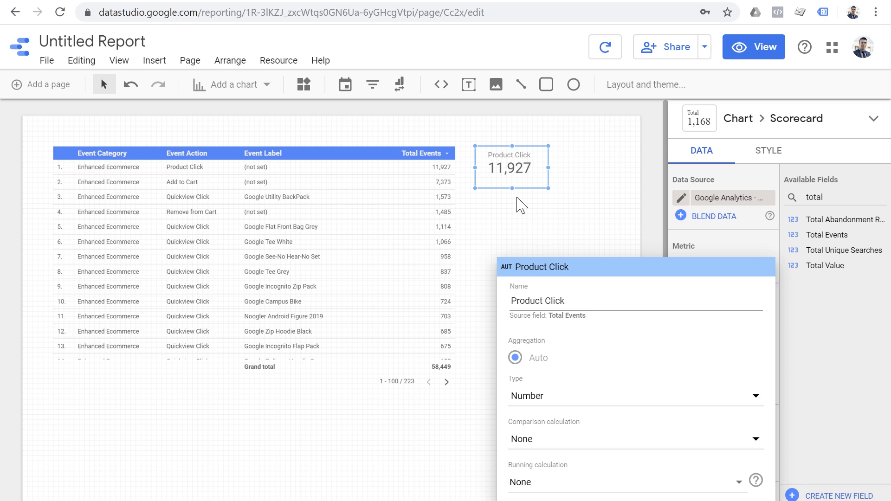
{"action": "mouse_move", "coordinate": [570, 193]}
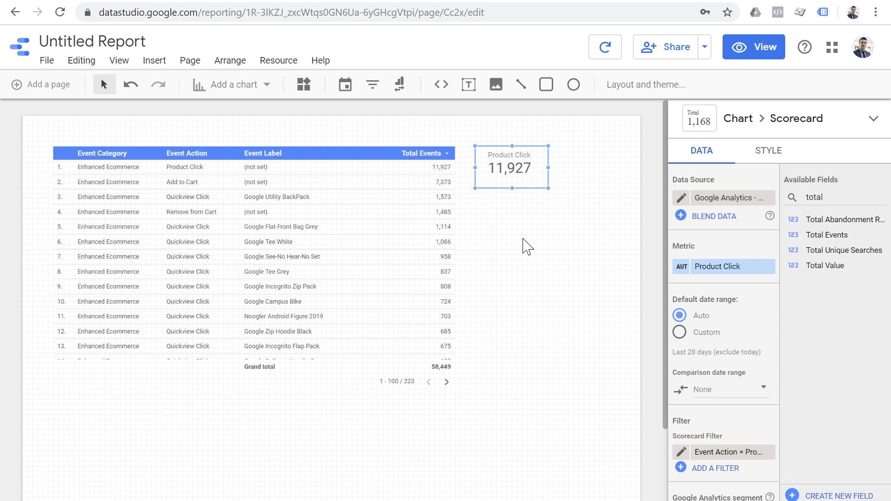
{"action": "mouse_move", "coordinate": [479, 206]}
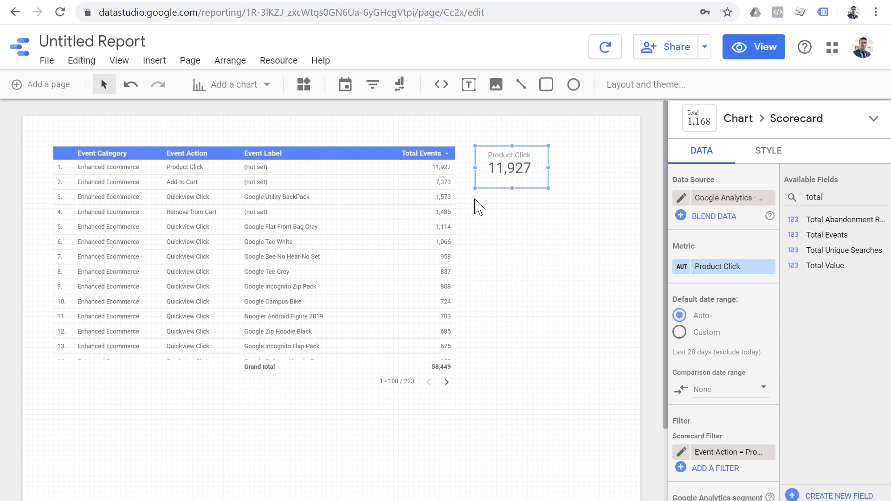
Duplicate the Product Click scorecard below the original and start a new filter on it.
{"action": "left_click_drag", "start_coordinate": [510, 166], "coordinate": [515, 209]}
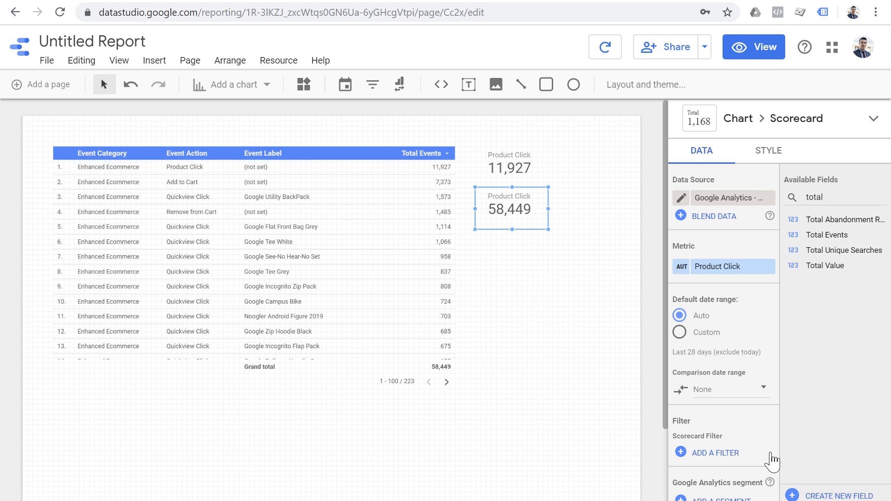
{"action": "left_click", "coordinate": [715, 453]}
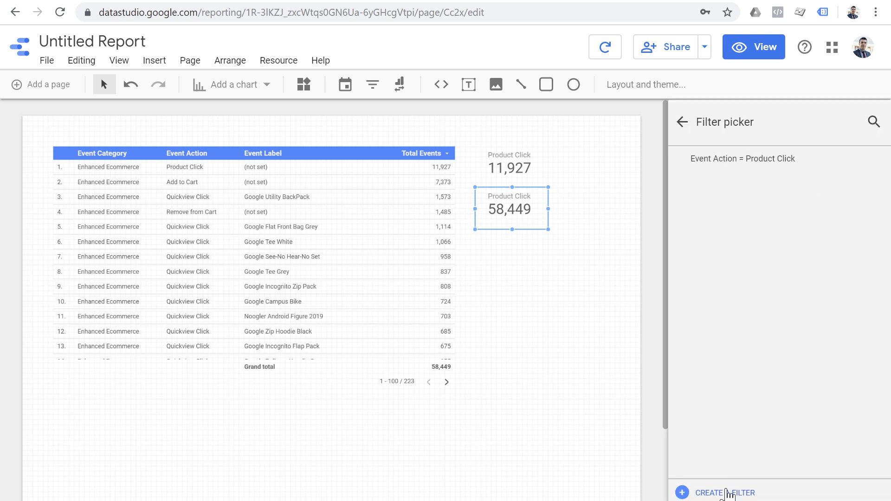
{"action": "left_click", "coordinate": [724, 493]}
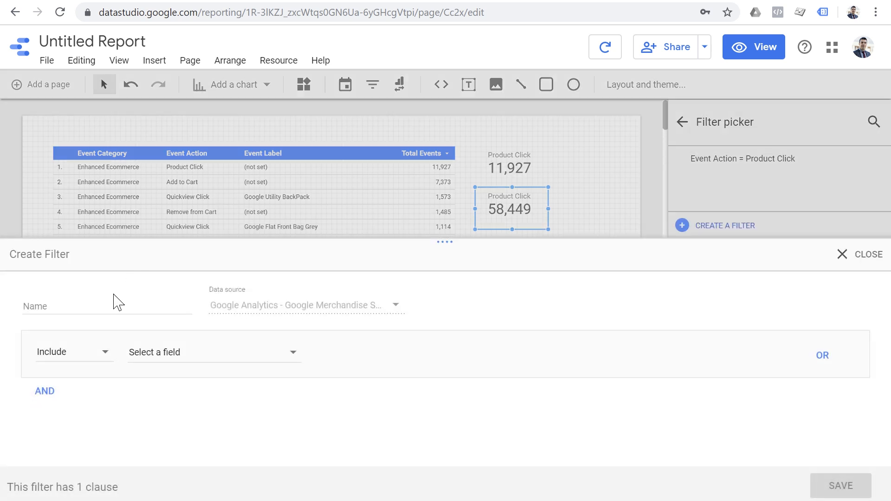
Name the filter 'Event Action =' and set it to include Event Action equal to Add to Cart.
{"action": "type", "text": "E"}
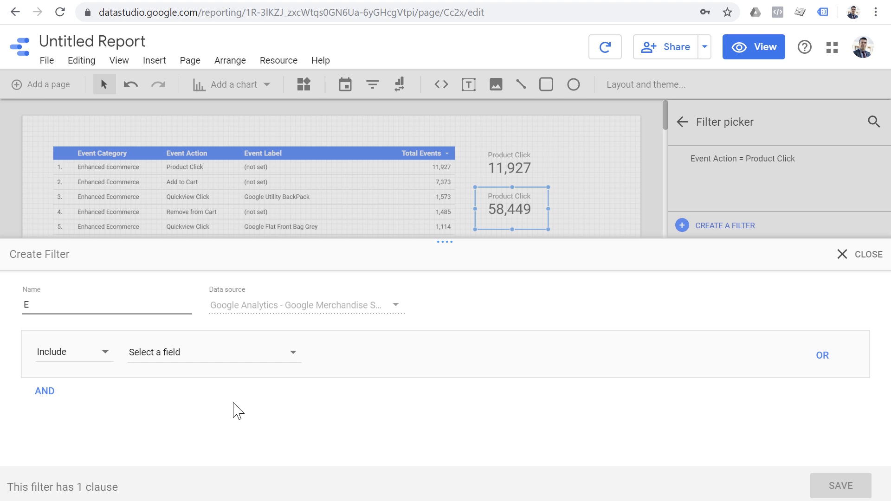
{"action": "type", "text": "vent Action = Add to Cart"}
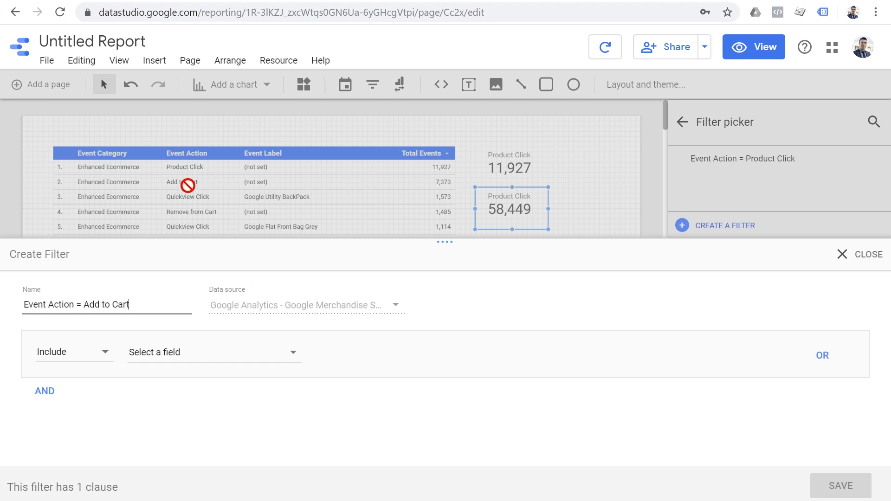
{"action": "double_click", "coordinate": [120, 305]}
{"action": "type", "text": "event"}
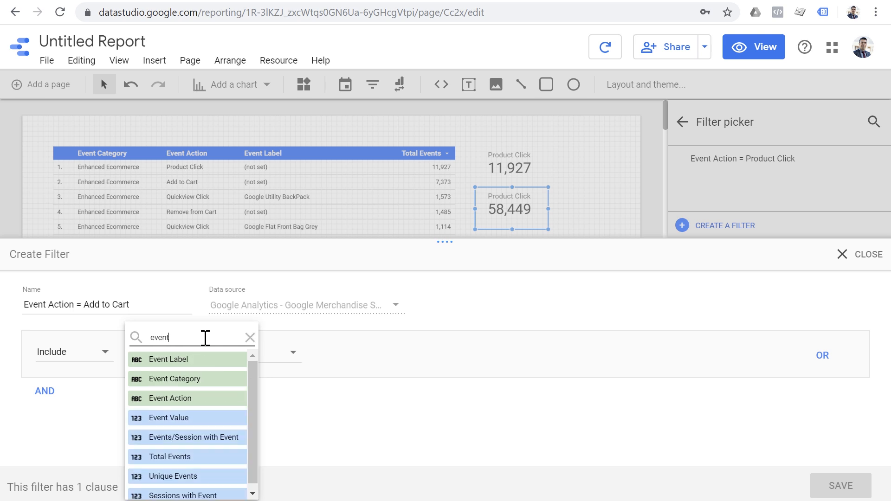
{"action": "left_click", "coordinate": [169, 398]}
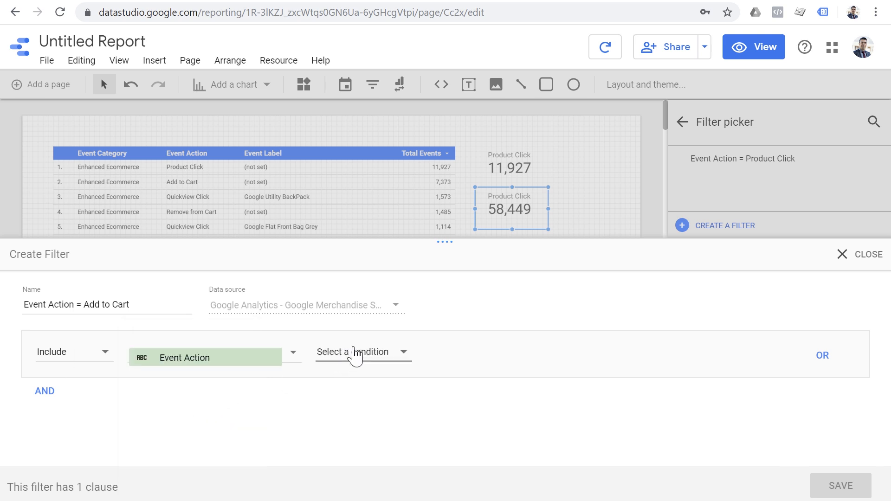
{"action": "left_click", "coordinate": [363, 352]}
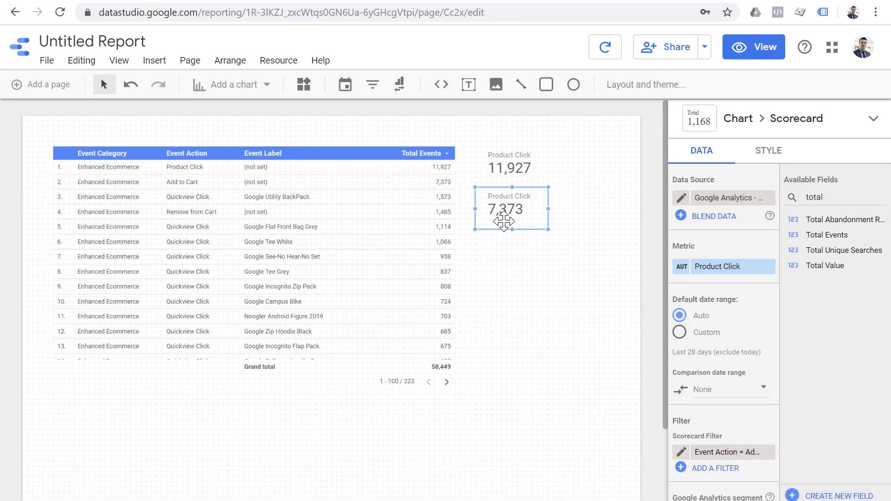
{"action": "mouse_move", "coordinate": [538, 240]}
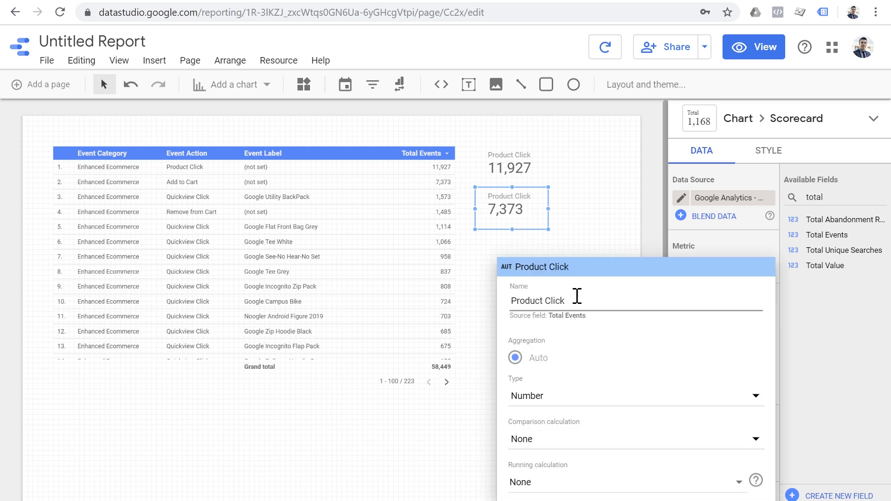
Correct the metric name to Add to Cart, then select both scorecards.
{"action": "type", "text": "Add to Cart"}
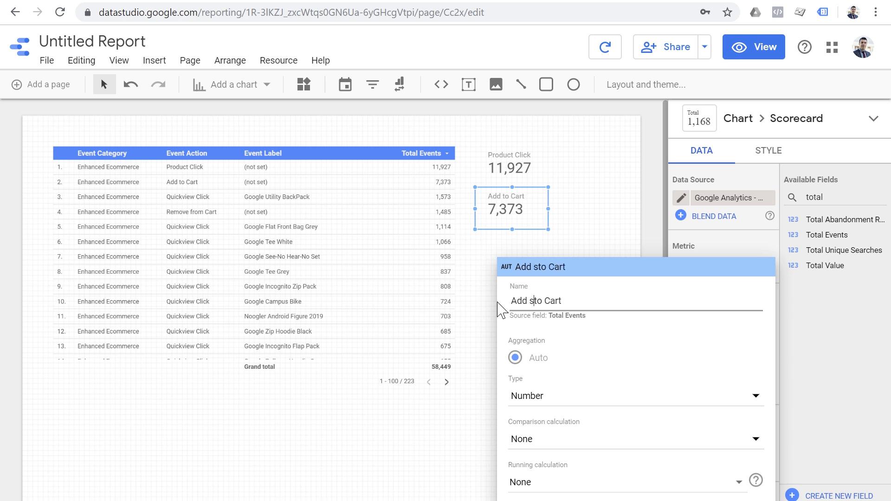
{"action": "key", "text": "Backspace"}
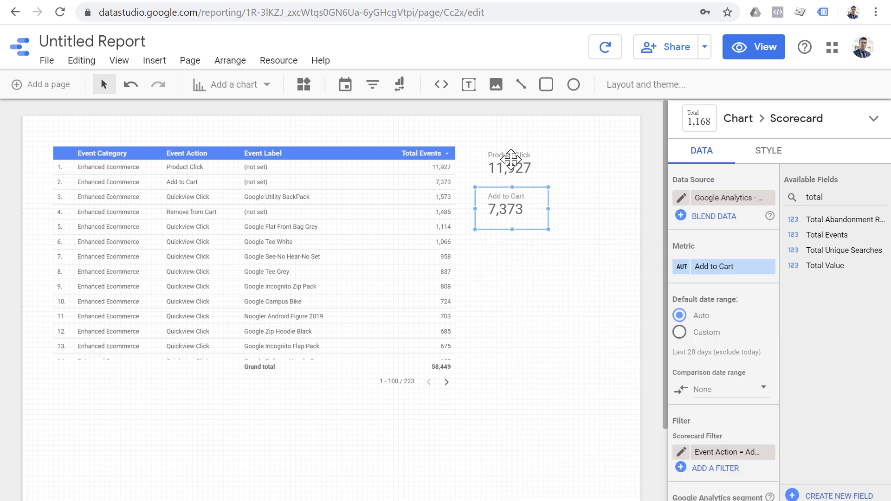
{"action": "left_click", "coordinate": [510, 167]}
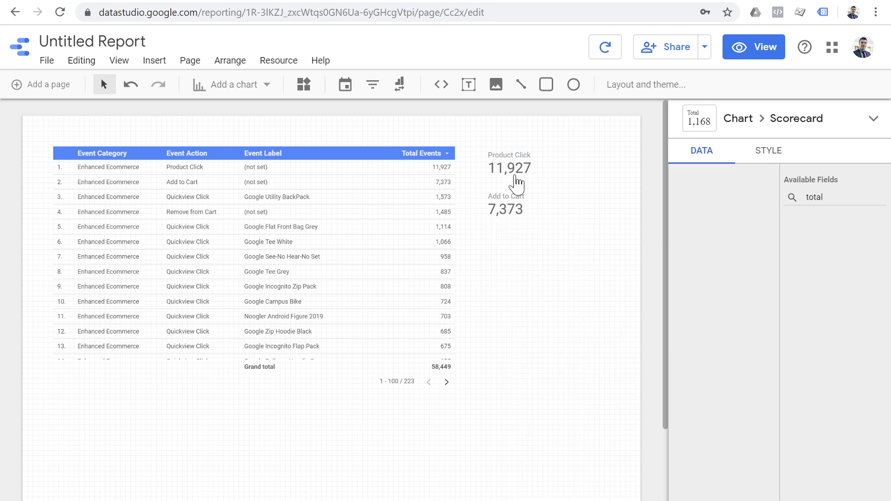
{"action": "left_click", "coordinate": [510, 208]}
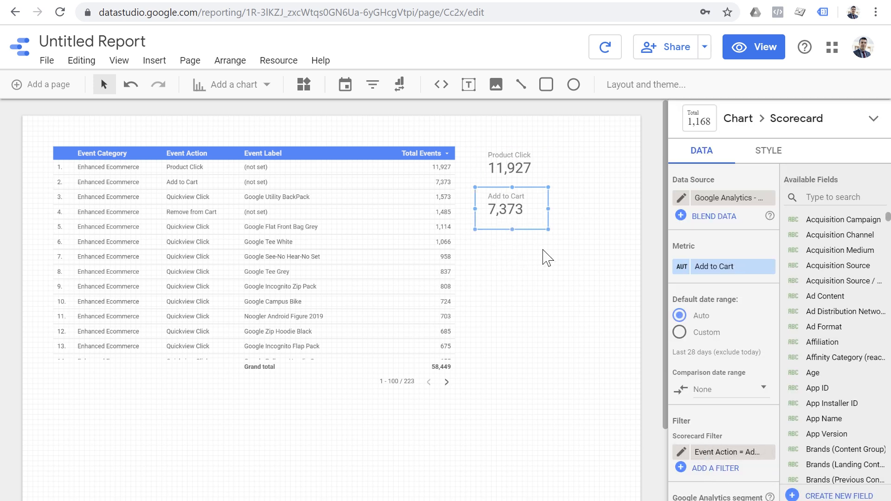
{"action": "mouse_move", "coordinate": [515, 217]}
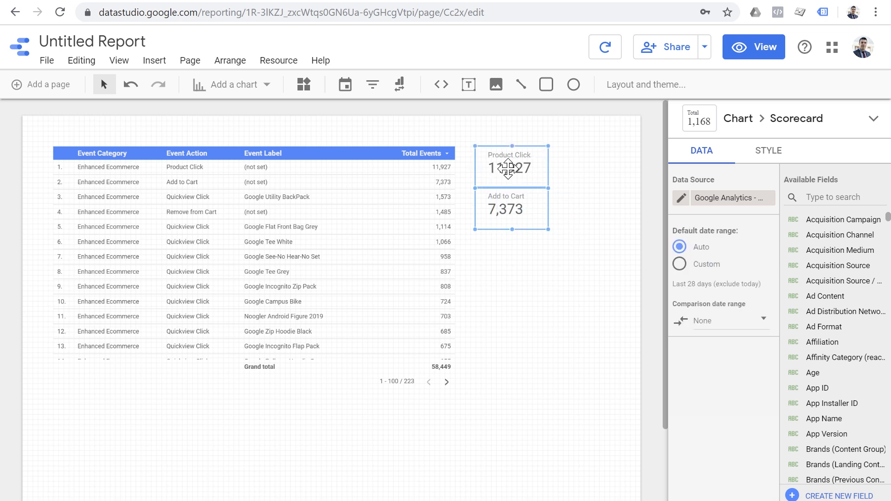
Blend the two selected scorecards' data and move the blended scorecard below Add to Cart.
{"action": "right_click", "coordinate": [510, 165]}
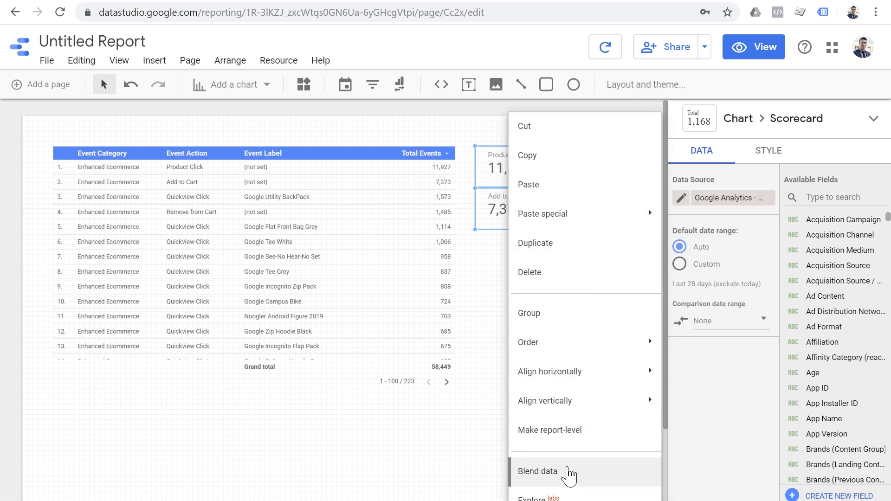
{"action": "left_click", "coordinate": [538, 471]}
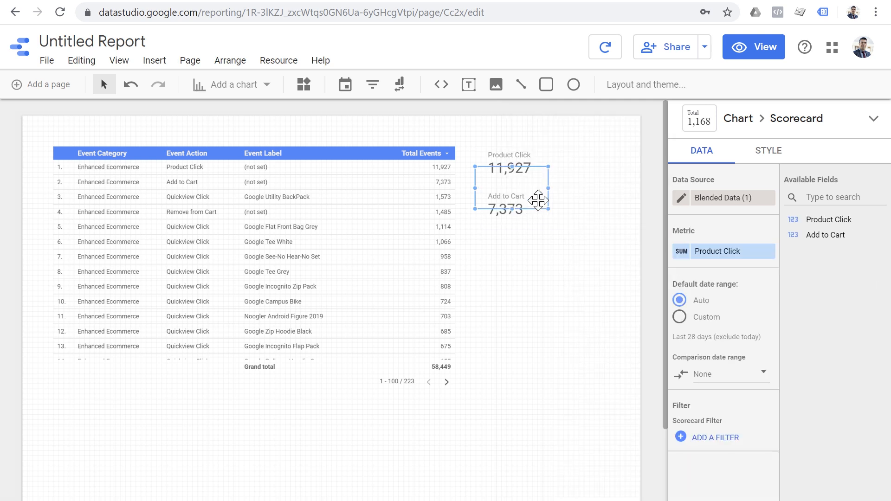
{"action": "left_click_drag", "start_coordinate": [512, 188], "coordinate": [512, 256]}
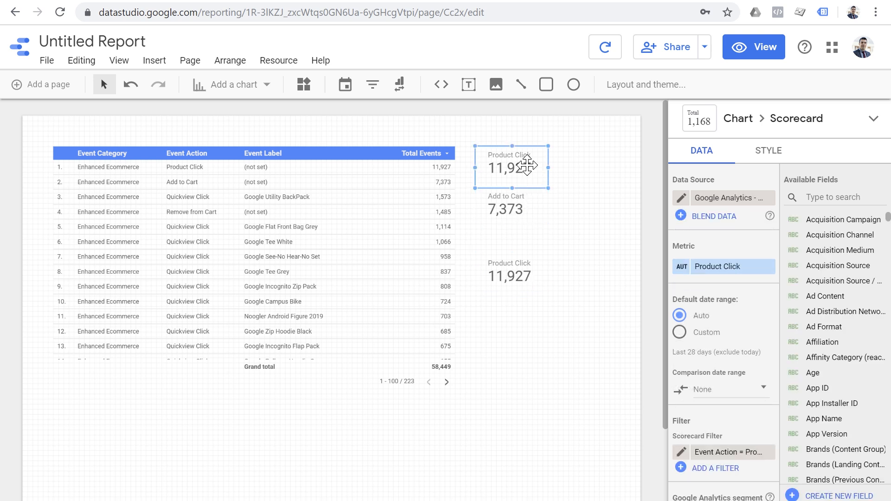
{"action": "left_click", "coordinate": [509, 209]}
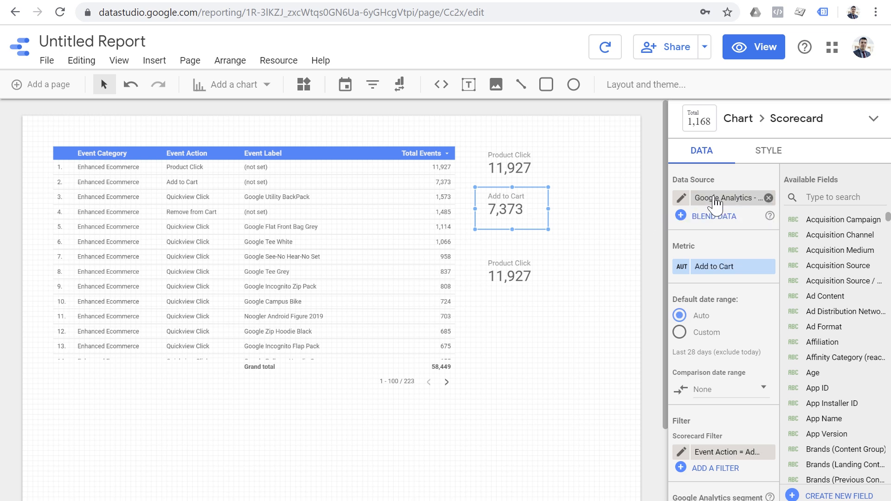
{"action": "mouse_move", "coordinate": [696, 184]}
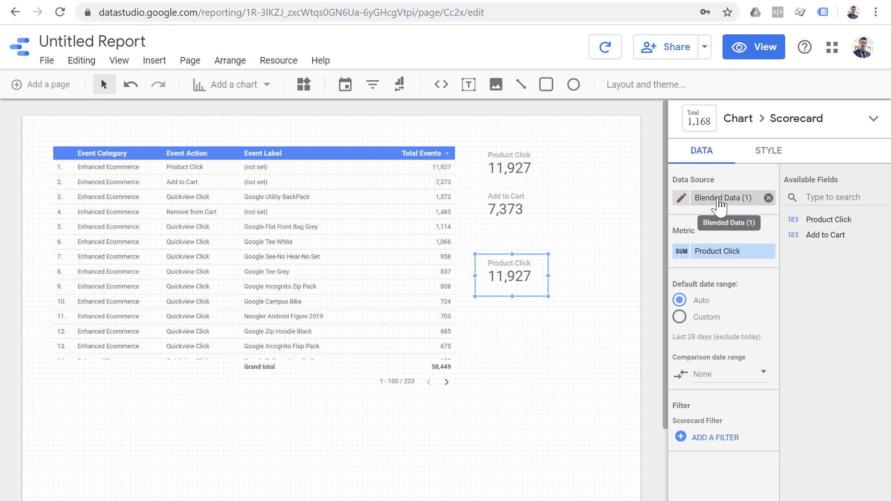
{"action": "mouse_move", "coordinate": [535, 172]}
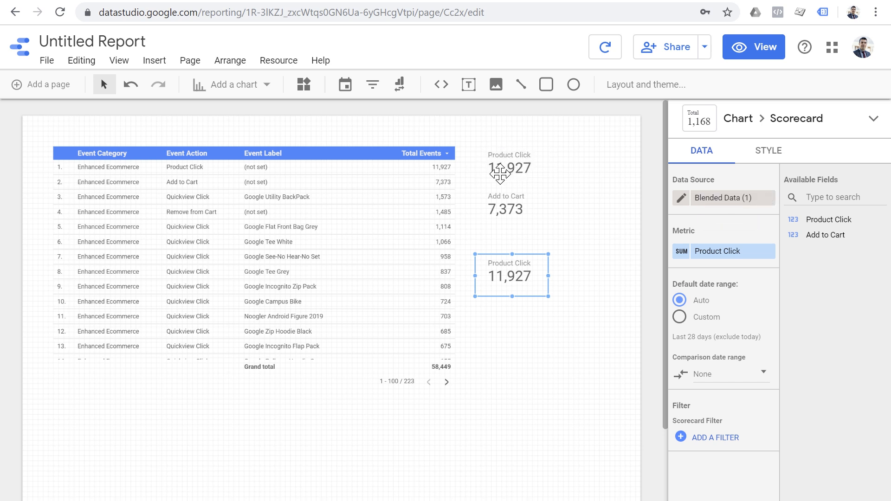
{"action": "mouse_move", "coordinate": [509, 169]}
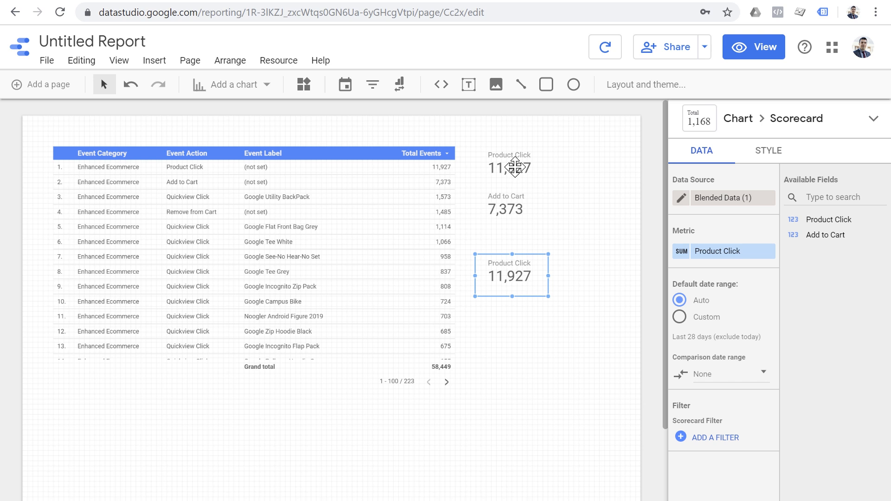
{"action": "mouse_move", "coordinate": [515, 211]}
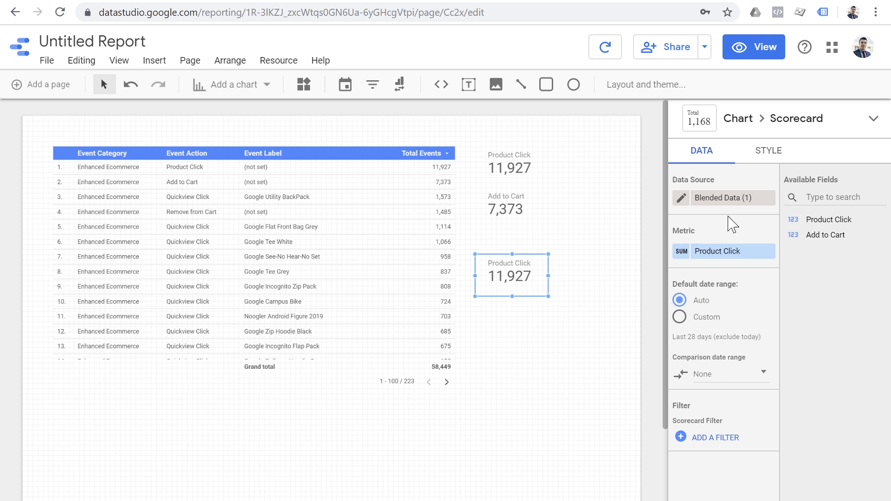
{"action": "mouse_move", "coordinate": [511, 160]}
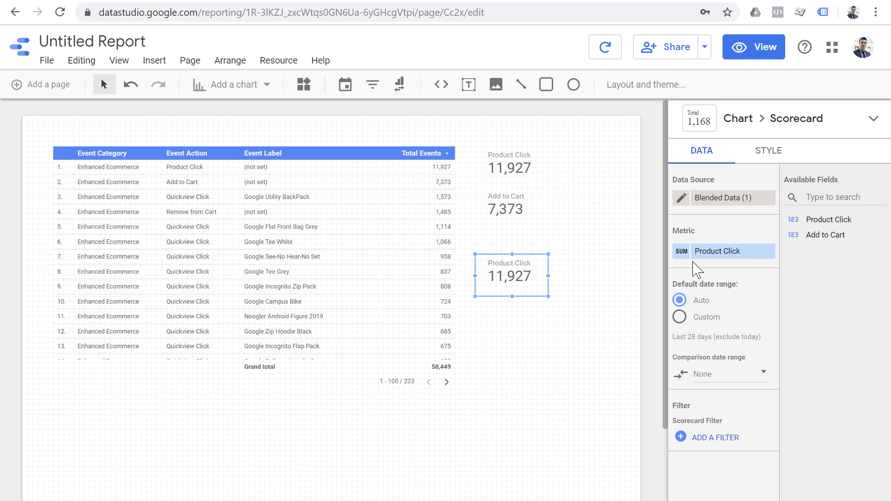
Create a calculated field on the blended scorecard named CR: Product Click > Add to Cart.
{"action": "left_click", "coordinate": [734, 252]}
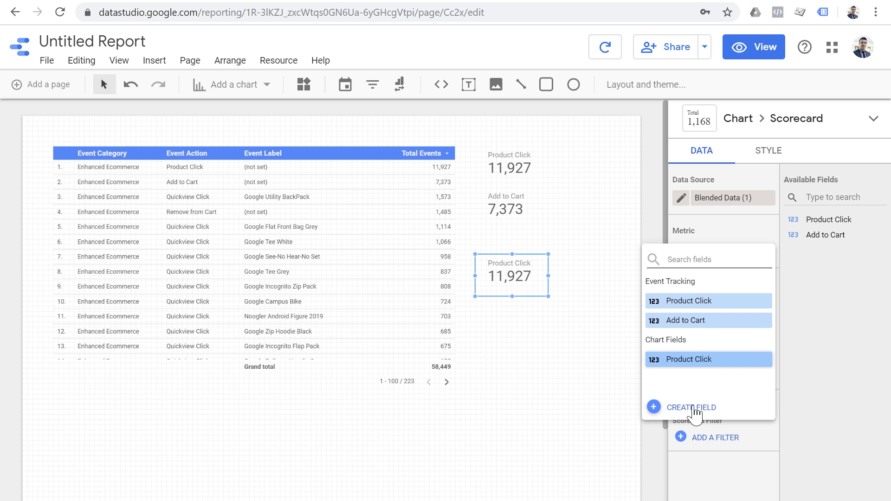
{"action": "left_click", "coordinate": [691, 407]}
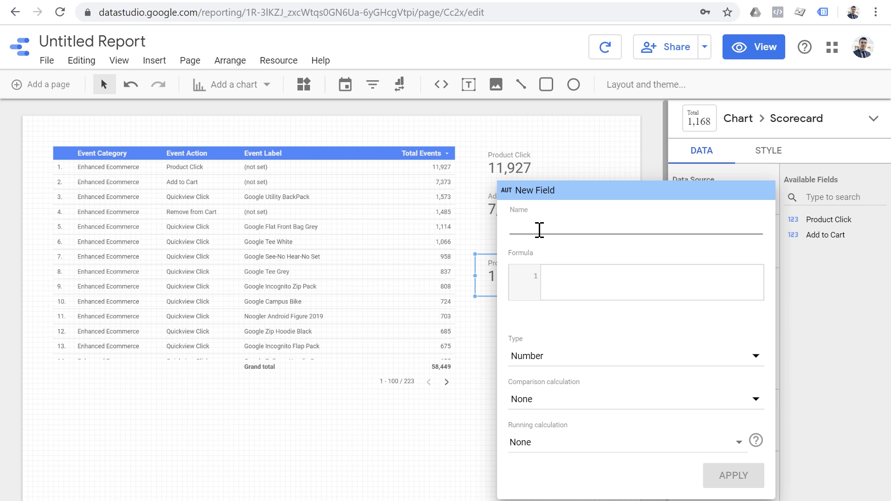
{"action": "type", "text": "CR"}
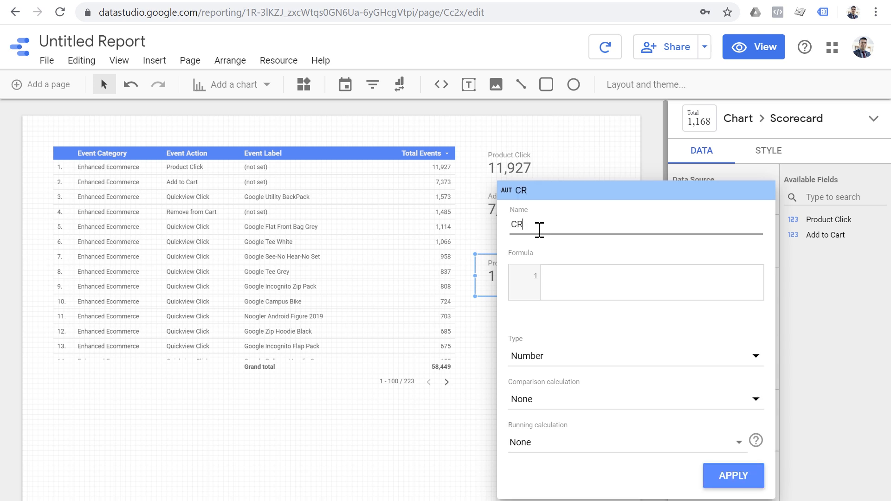
{"action": "type", "text": ":"}
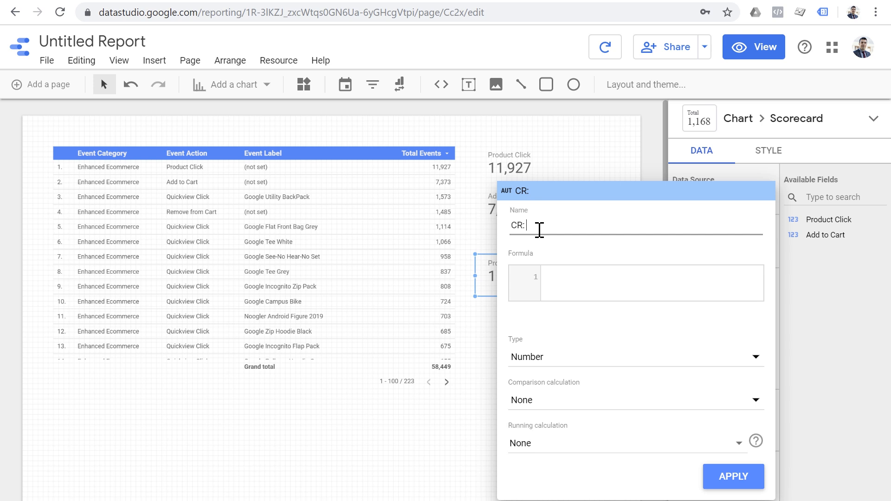
{"action": "type", "text": "Add to"}
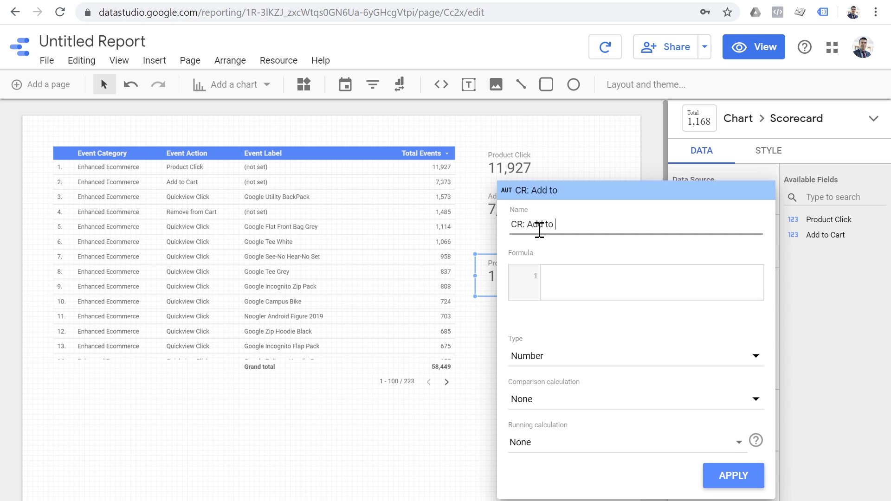
{"action": "type", "text": "PAdd to Cart"}
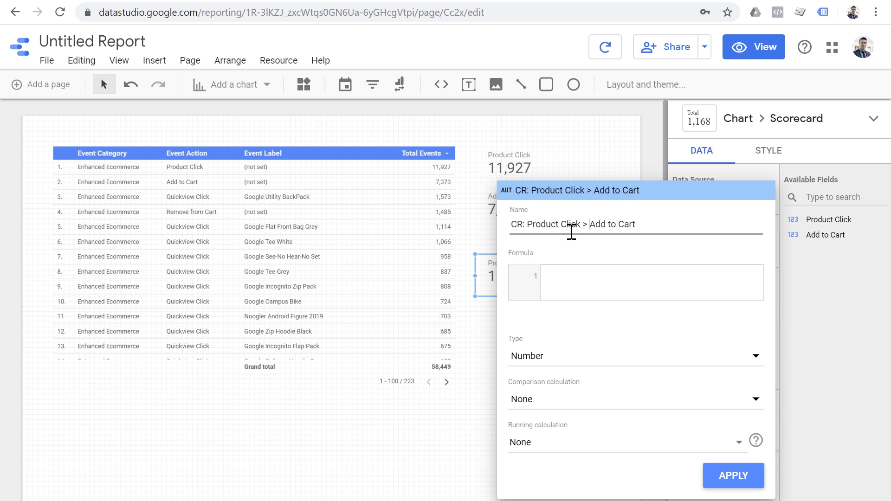
{"action": "mouse_move", "coordinate": [487, 214]}
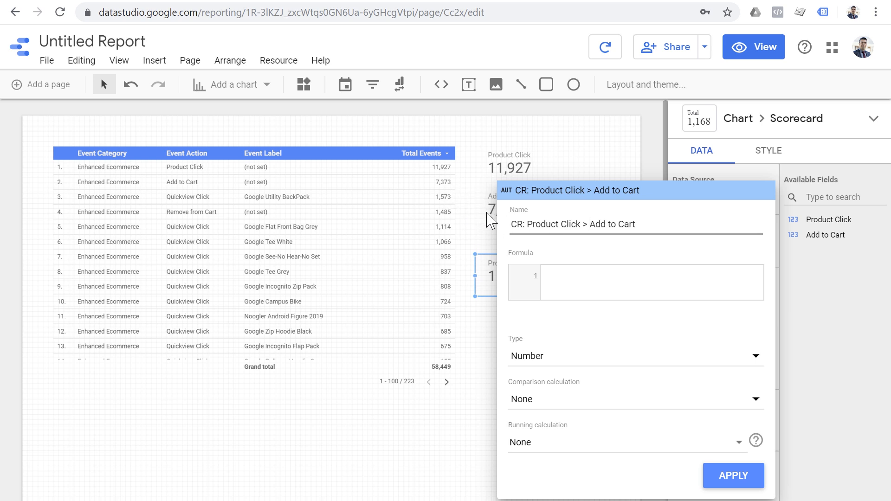
{"action": "mouse_move", "coordinate": [445, 196]}
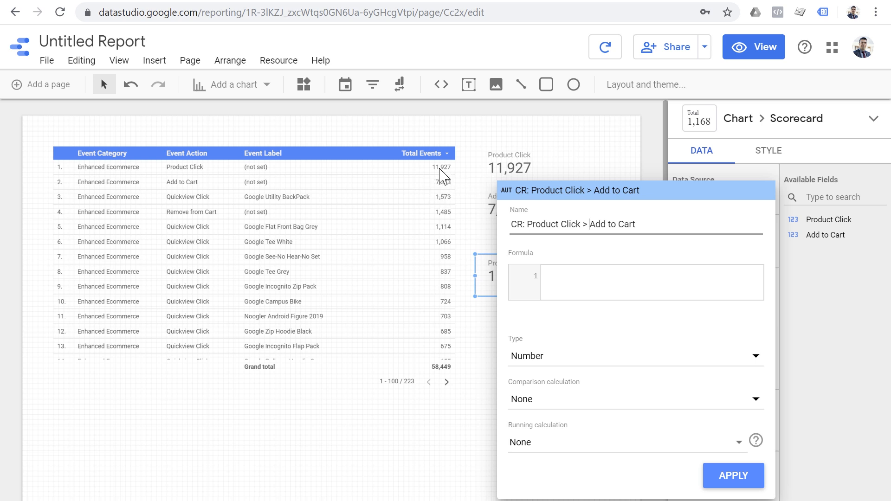
{"action": "mouse_move", "coordinate": [576, 221]}
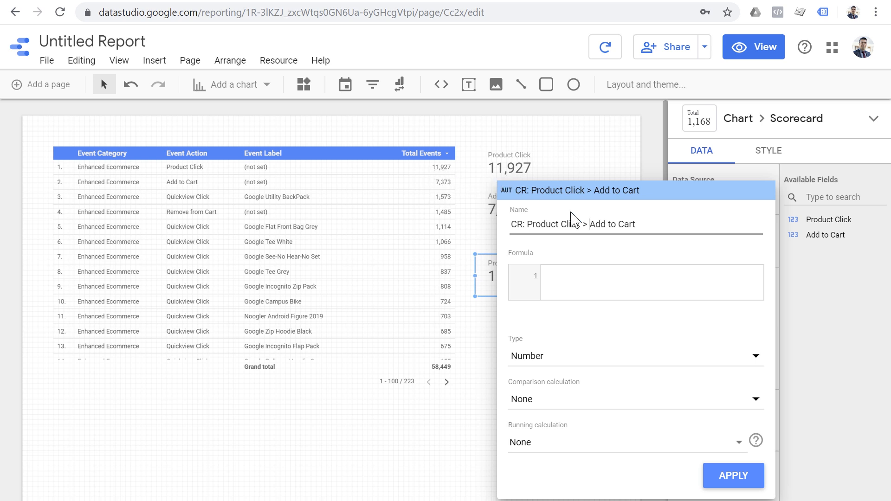
Enter the formula Add to Cart / Product Click using autocomplete.
{"action": "left_click", "coordinate": [625, 283]}
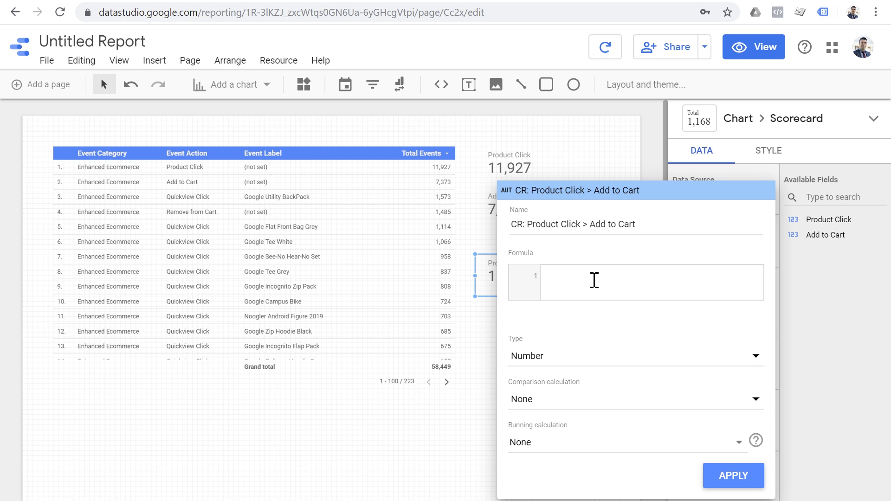
{"action": "left_click", "coordinate": [625, 277]}
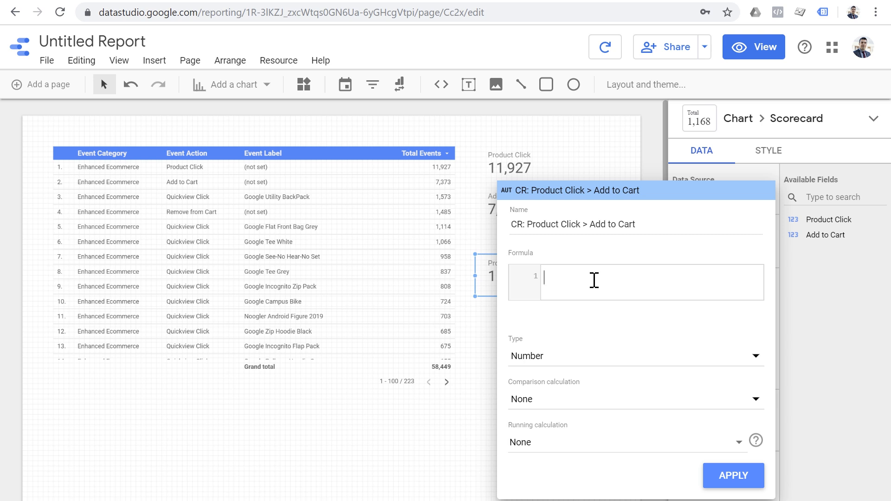
{"action": "type", "text": "Add to Cart"}
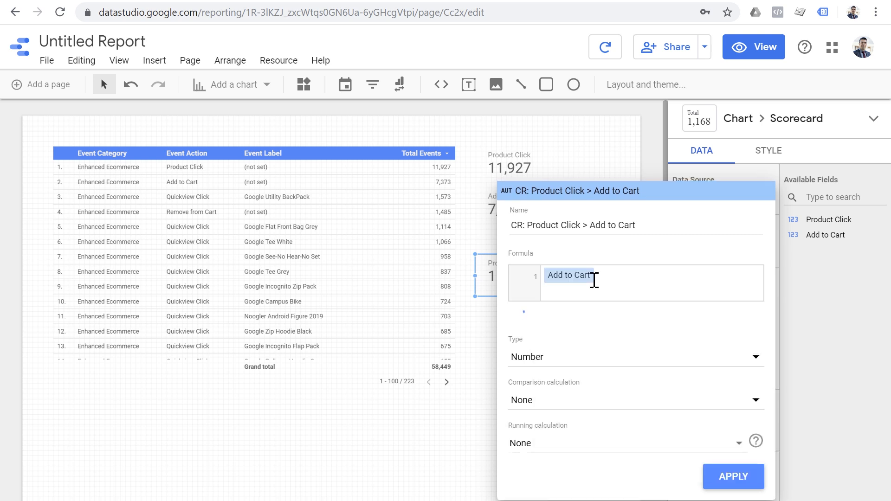
{"action": "type", "text": "/Pro"}
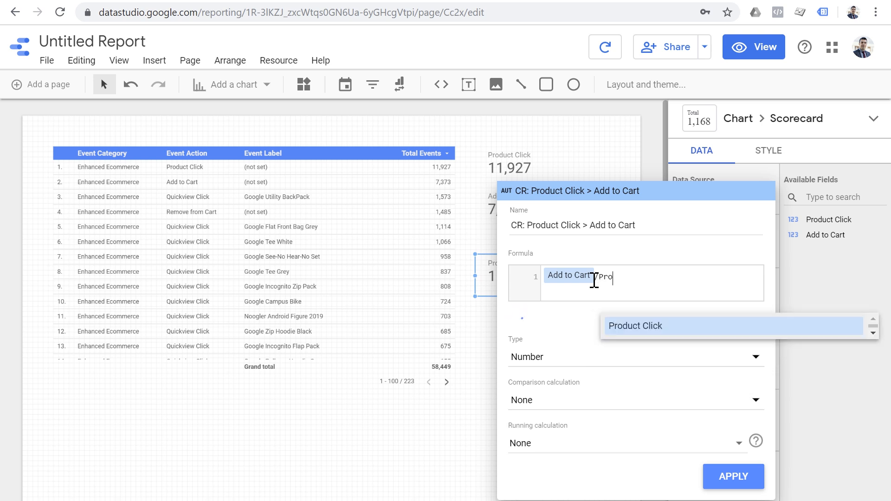
{"action": "left_click", "coordinate": [635, 326]}
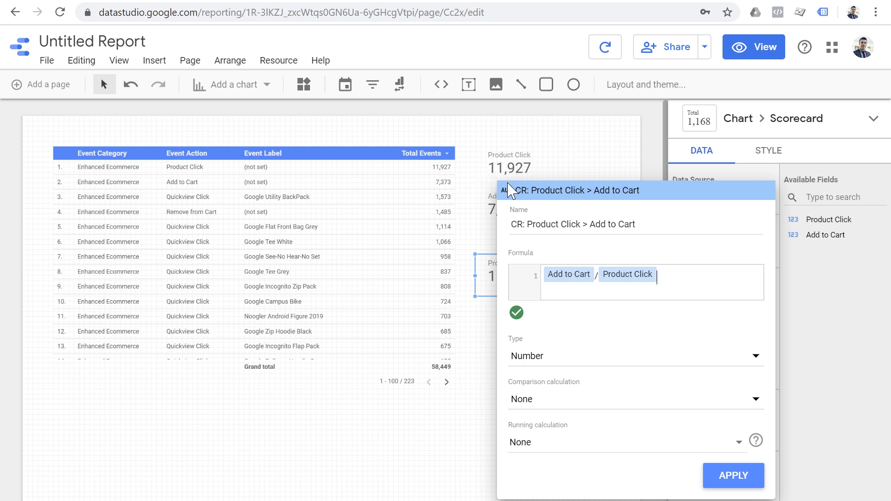
{"action": "left_click", "coordinate": [663, 282]}
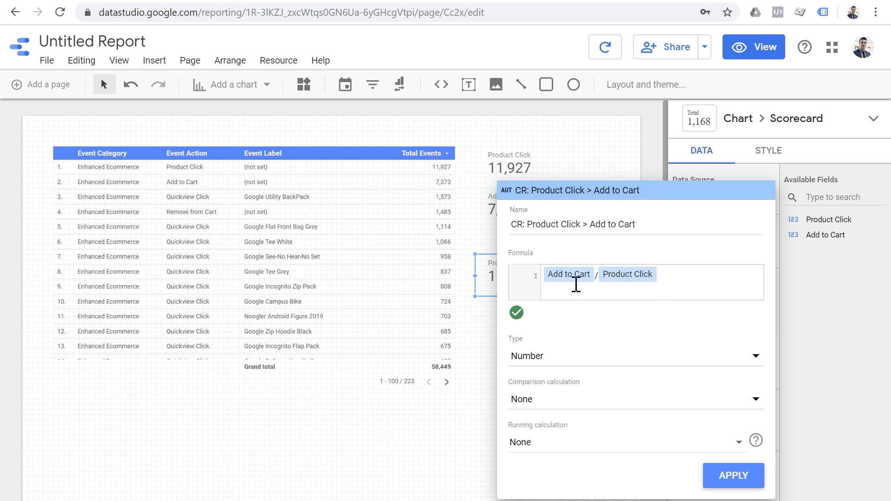
{"action": "mouse_move", "coordinate": [642, 285]}
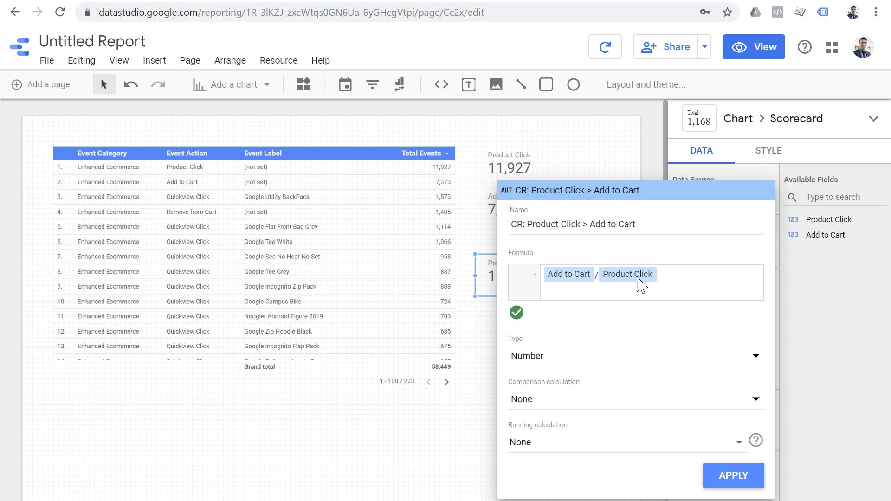
{"action": "mouse_move", "coordinate": [668, 284]}
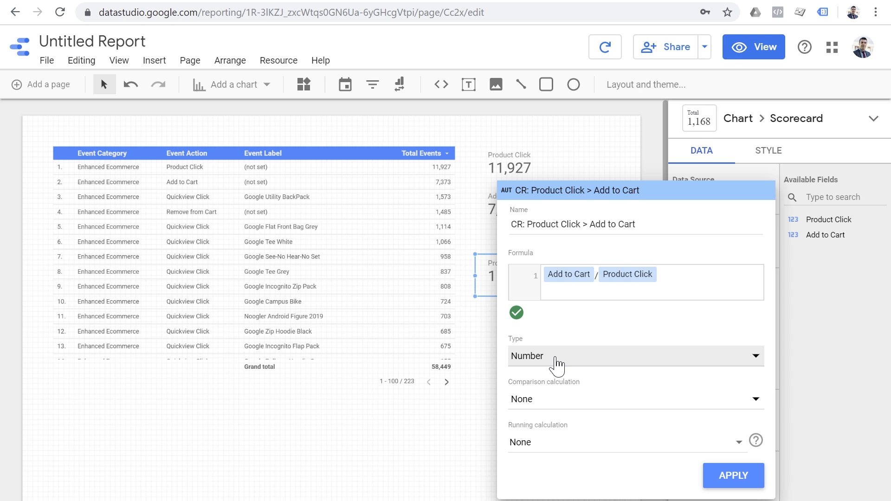
Set the field's type to Numeric > Percent and its aggregation to Average, applying both.
{"action": "left_click", "coordinate": [636, 356]}
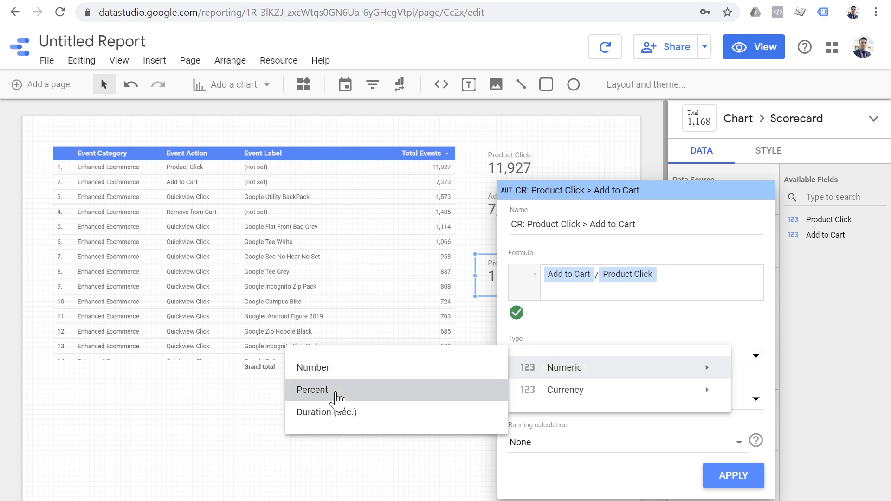
{"action": "left_click", "coordinate": [312, 390]}
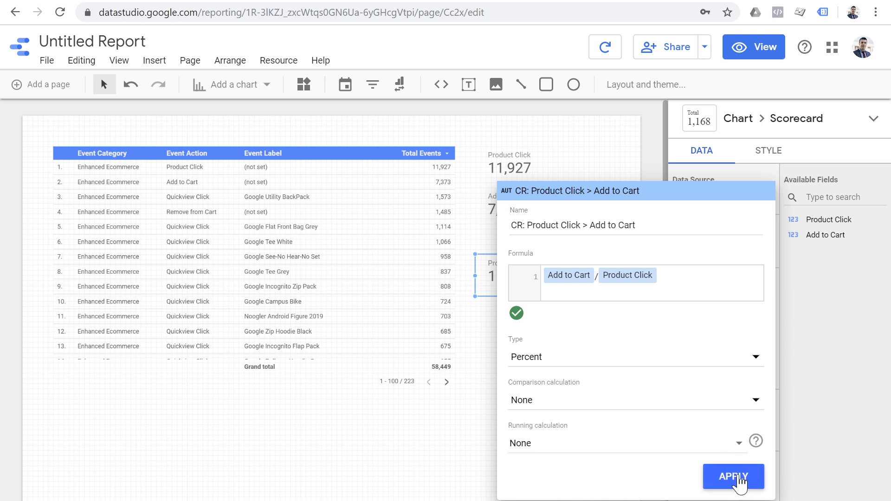
{"action": "left_click", "coordinate": [733, 476]}
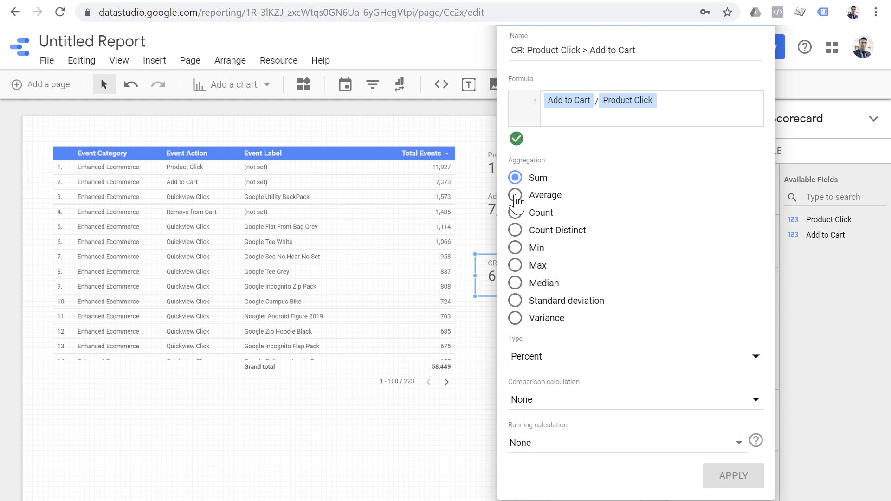
{"action": "left_click", "coordinate": [515, 195]}
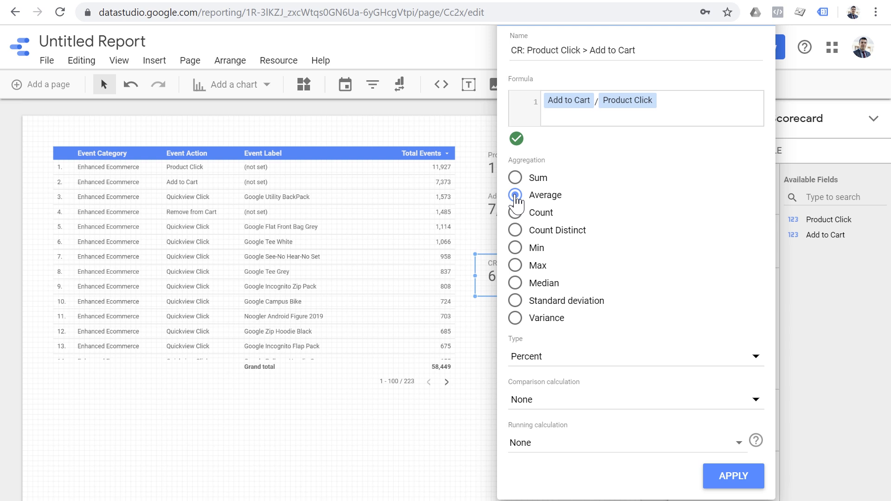
{"action": "left_click", "coordinate": [516, 195]}
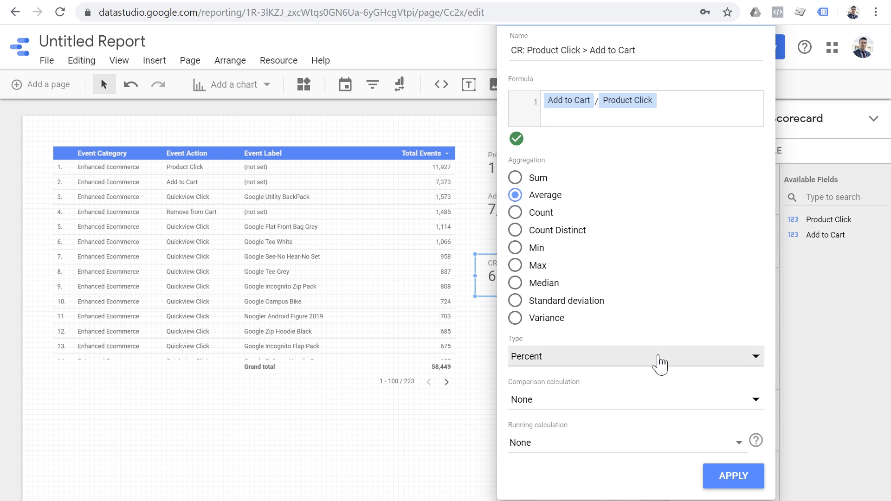
{"action": "mouse_move", "coordinate": [722, 455]}
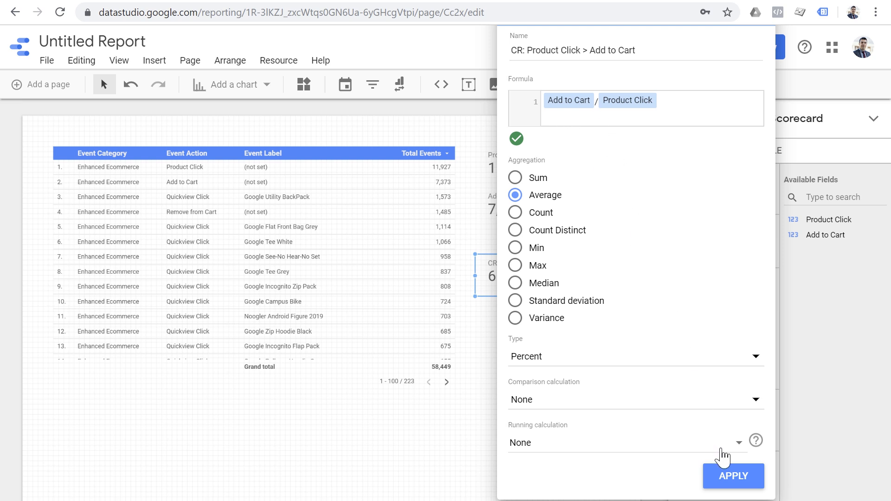
{"action": "left_click", "coordinate": [733, 477]}
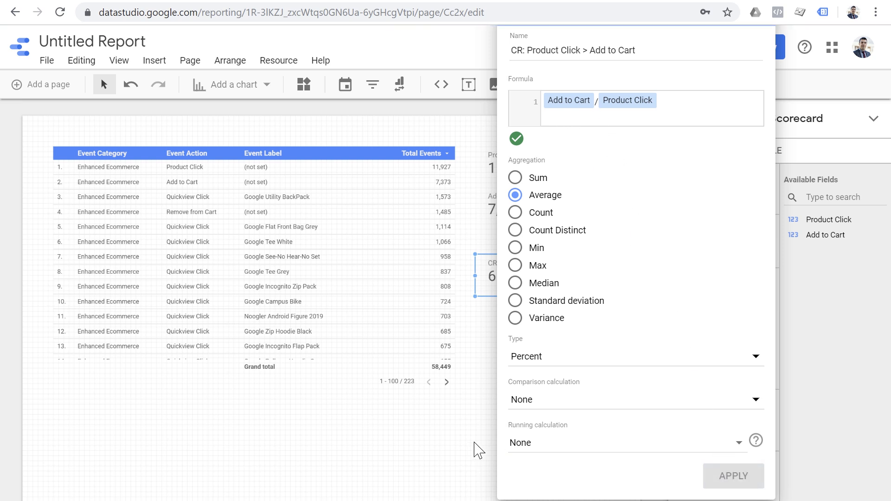
Widen the conversion-rate scorecard to show 61.82% and check the Add to Cart filter chip.
{"action": "left_click", "coordinate": [733, 476]}
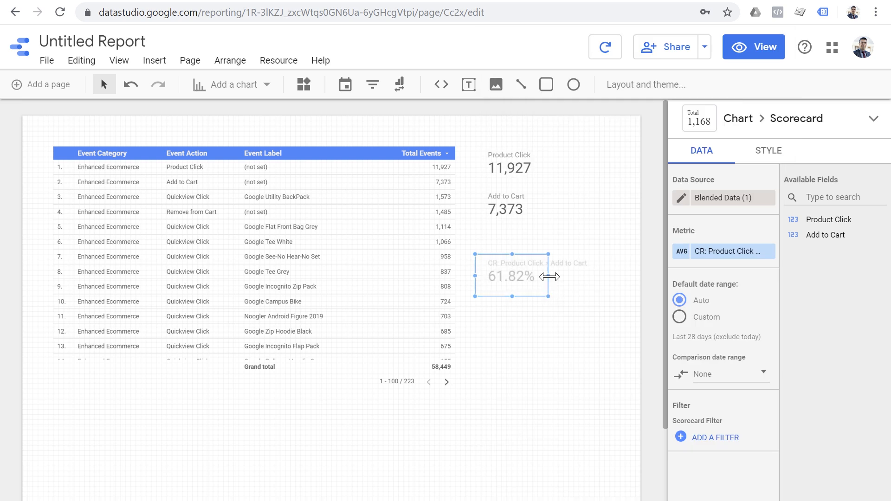
{"action": "left_click_drag", "start_coordinate": [541, 276], "coordinate": [596, 277]}
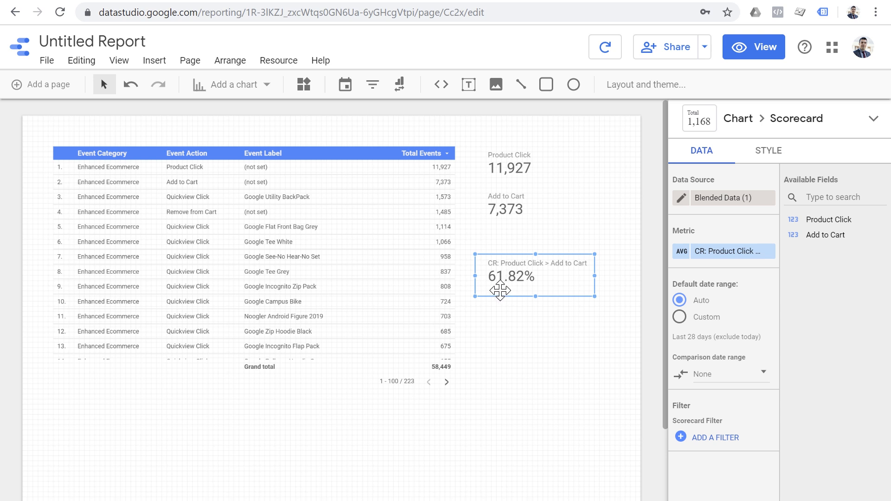
{"action": "mouse_move", "coordinate": [199, 181]}
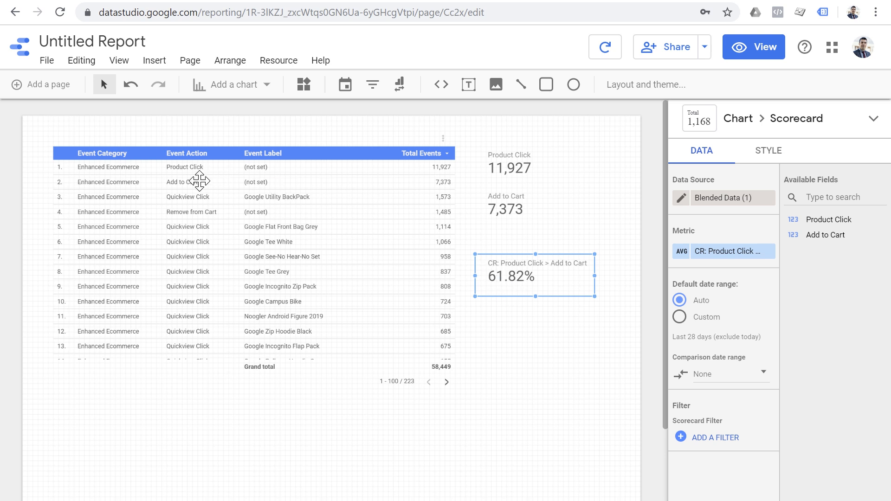
{"action": "mouse_move", "coordinate": [116, 177]}
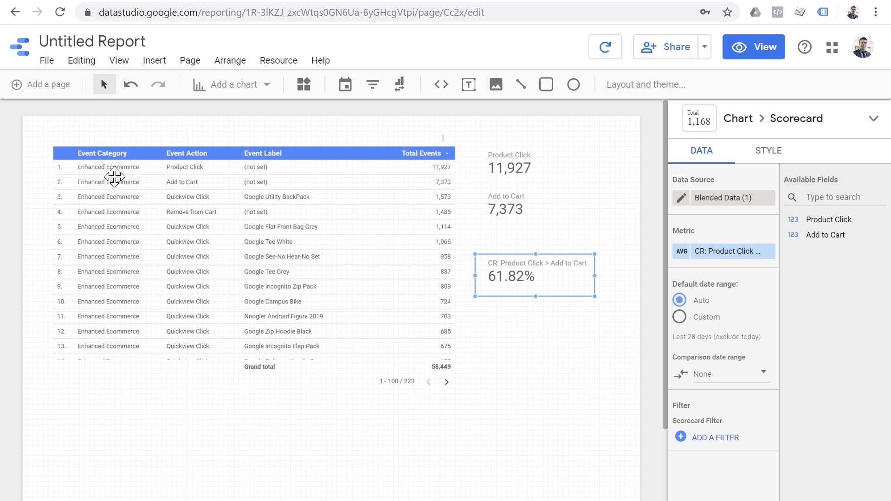
{"action": "mouse_move", "coordinate": [486, 234]}
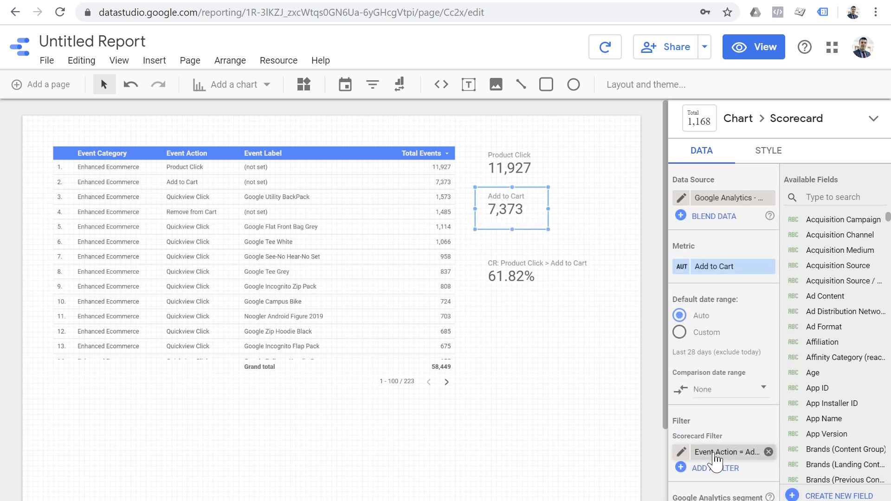
{"action": "left_click", "coordinate": [509, 168]}
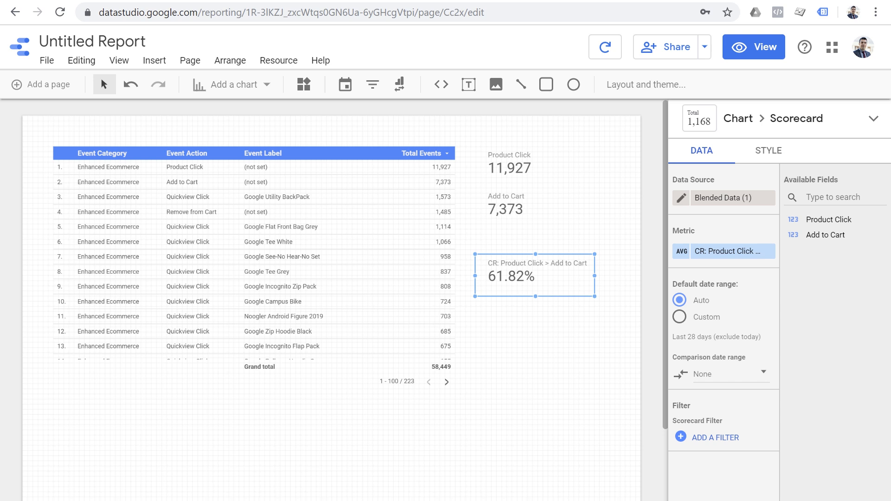
{"action": "mouse_move", "coordinate": [723, 211]}
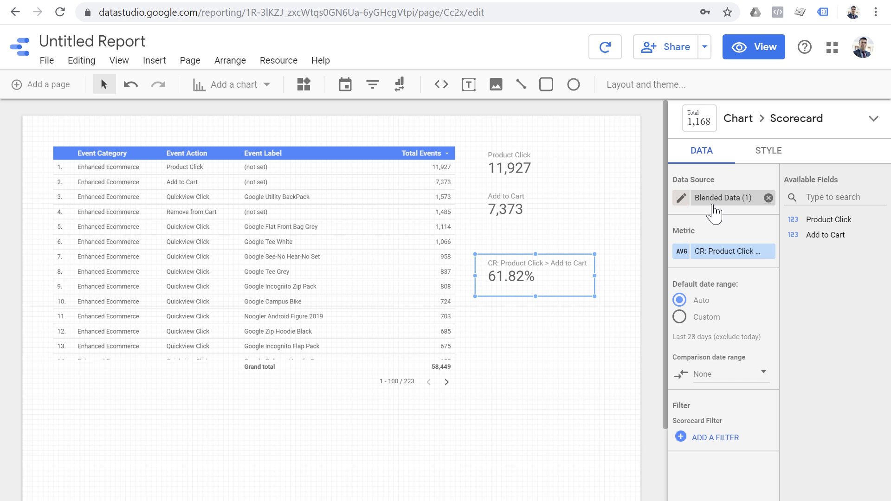
{"action": "mouse_move", "coordinate": [552, 257]}
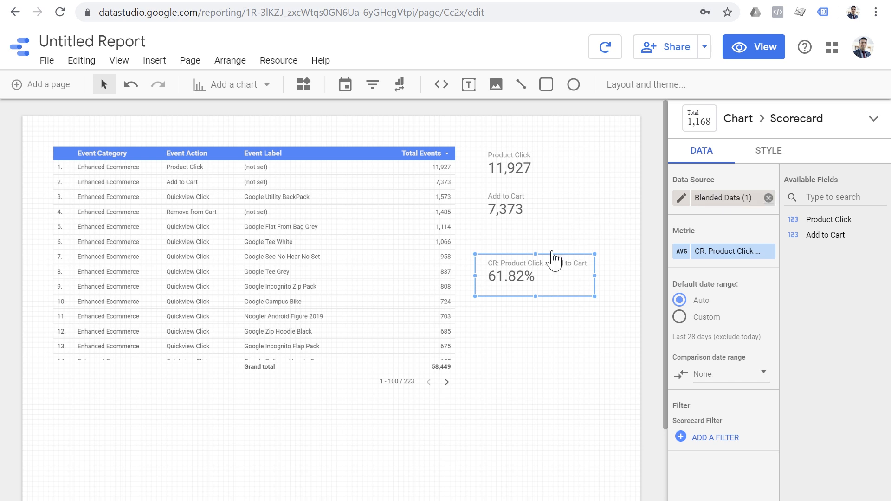
{"action": "mouse_move", "coordinate": [257, 200]}
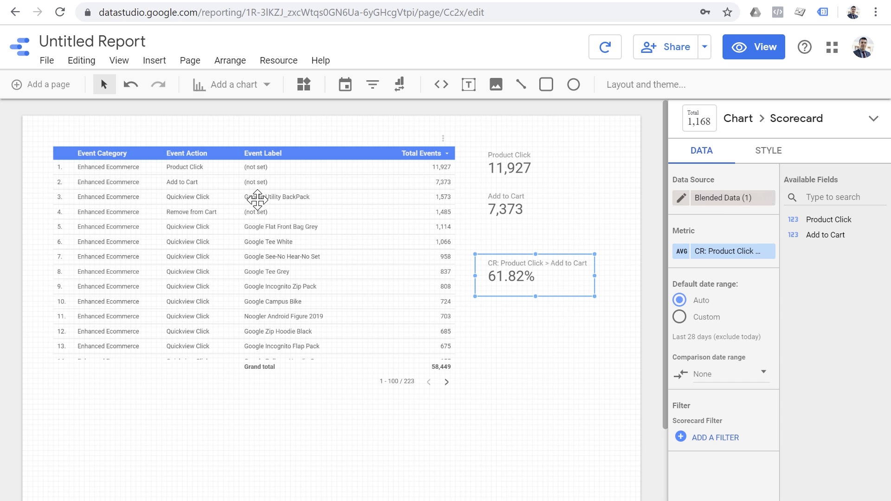
{"action": "mouse_move", "coordinate": [198, 181]}
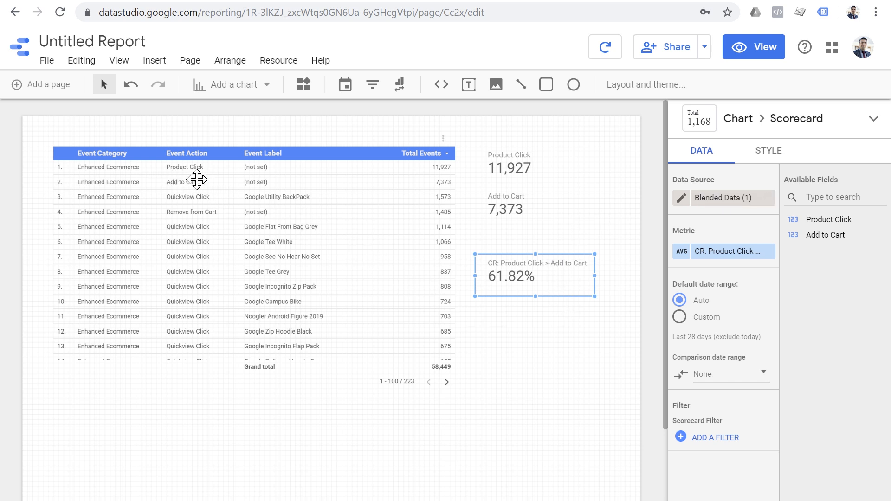
{"action": "mouse_move", "coordinate": [204, 174]}
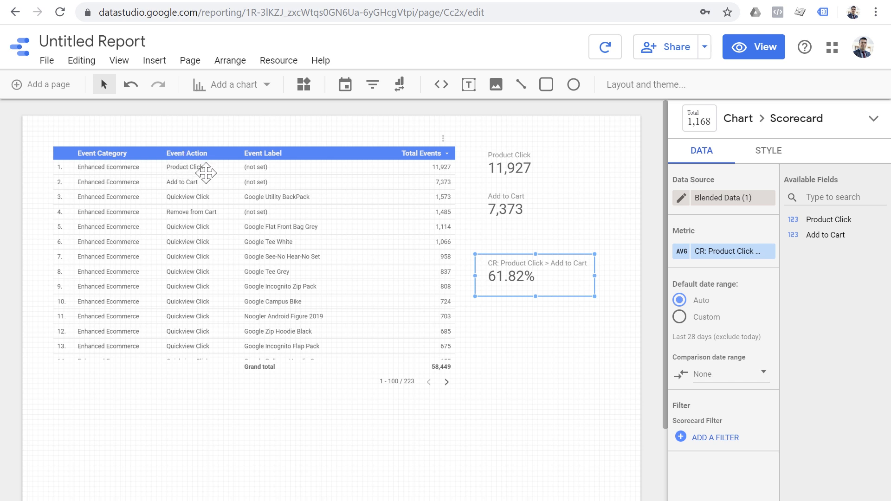
{"action": "mouse_move", "coordinate": [206, 184]}
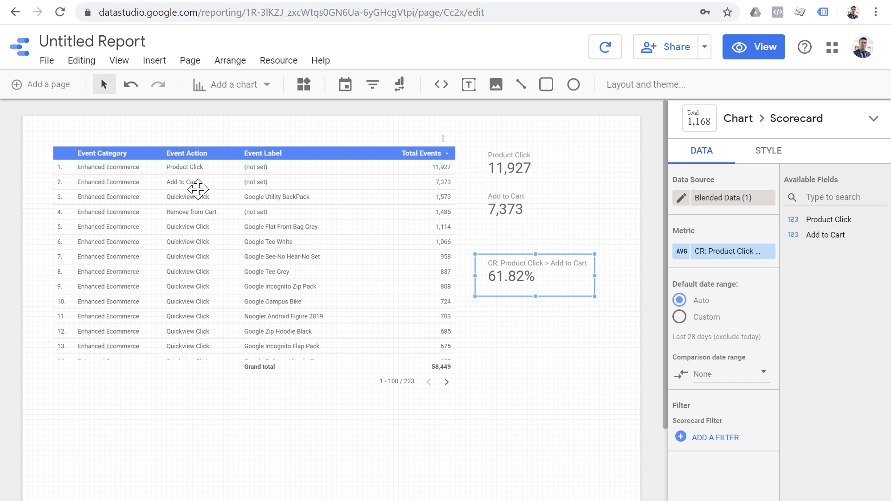
{"action": "mouse_move", "coordinate": [214, 198]}
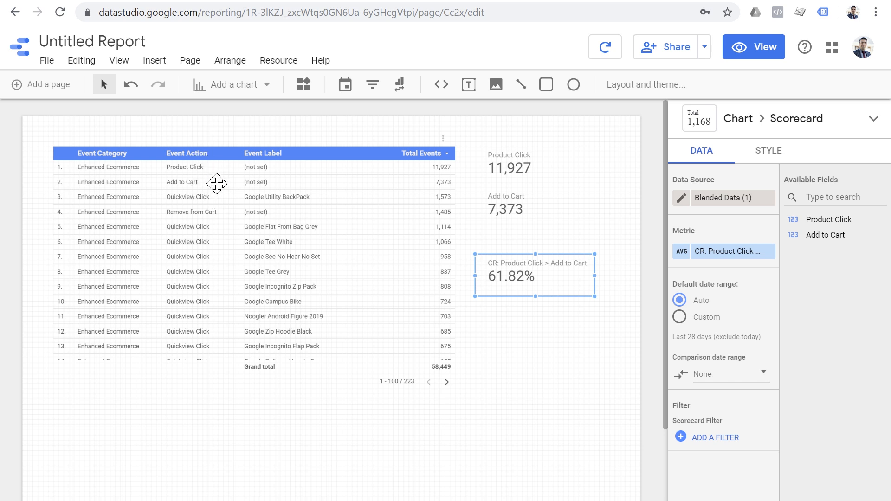
{"action": "mouse_move", "coordinate": [489, 356]}
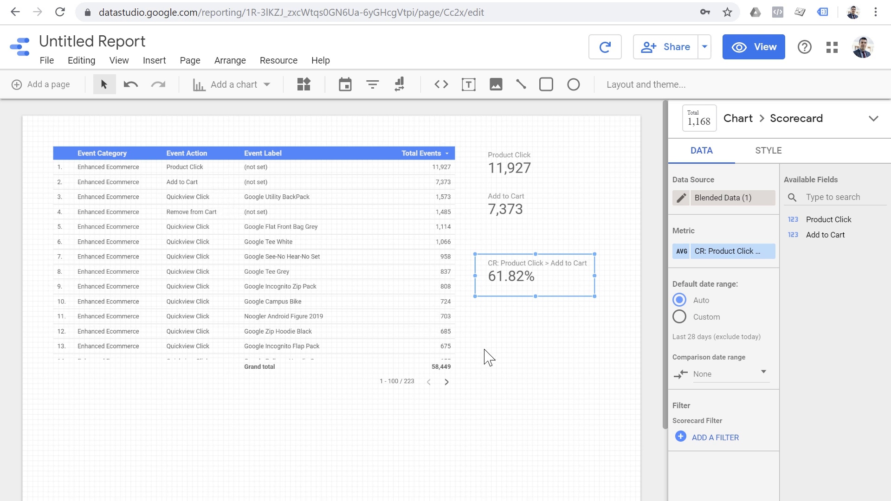
{"action": "mouse_move", "coordinate": [508, 363]}
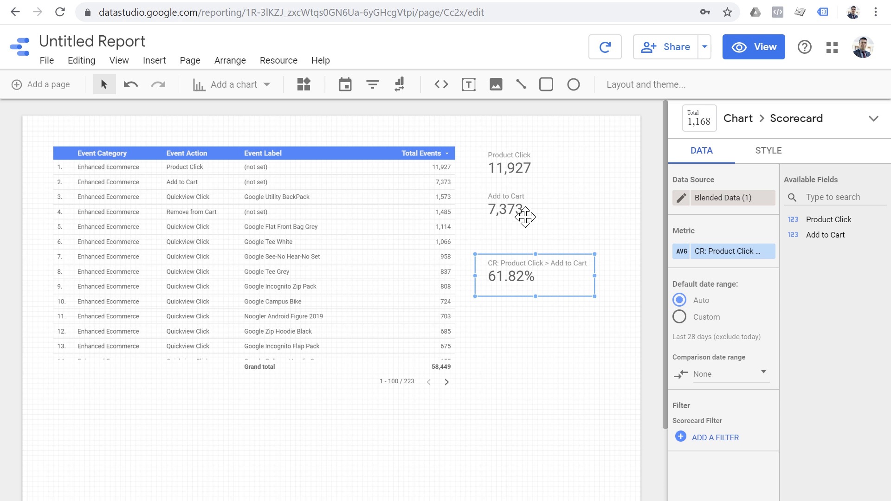
{"action": "mouse_move", "coordinate": [728, 198]}
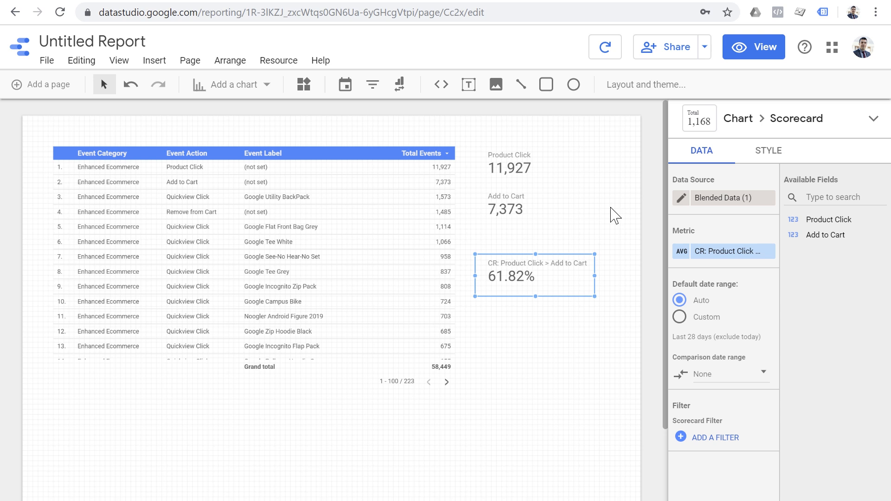
{"action": "mouse_move", "coordinate": [542, 137]}
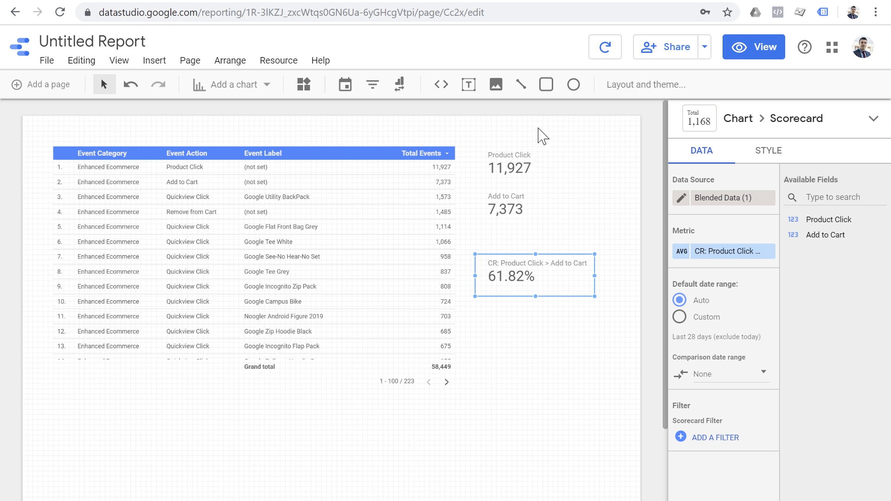
{"action": "mouse_move", "coordinate": [583, 196]}
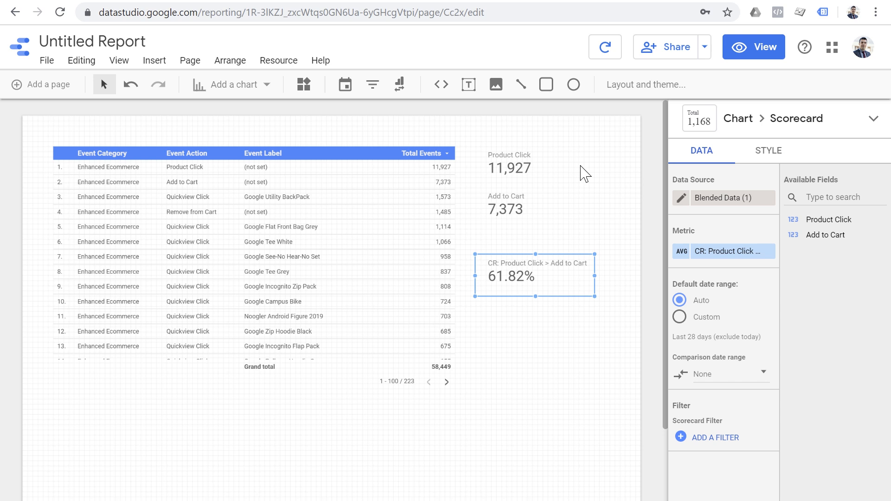
{"action": "mouse_move", "coordinate": [648, 206]}
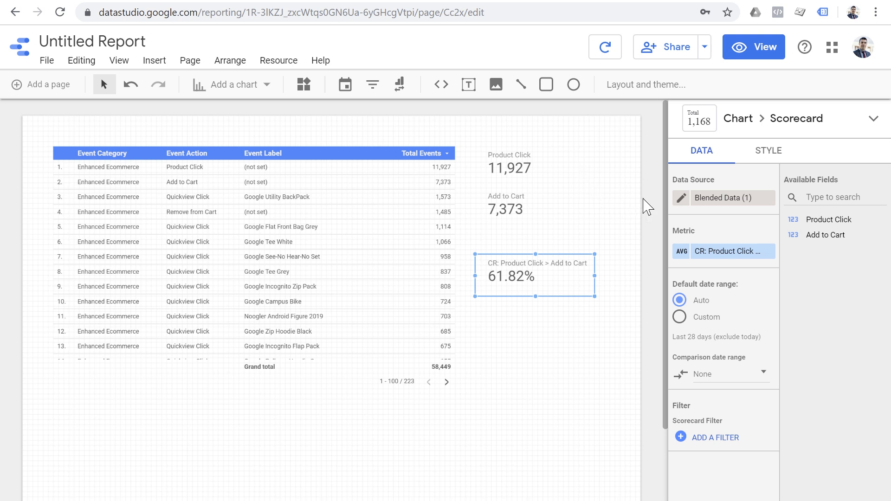
{"action": "mouse_move", "coordinate": [634, 209]}
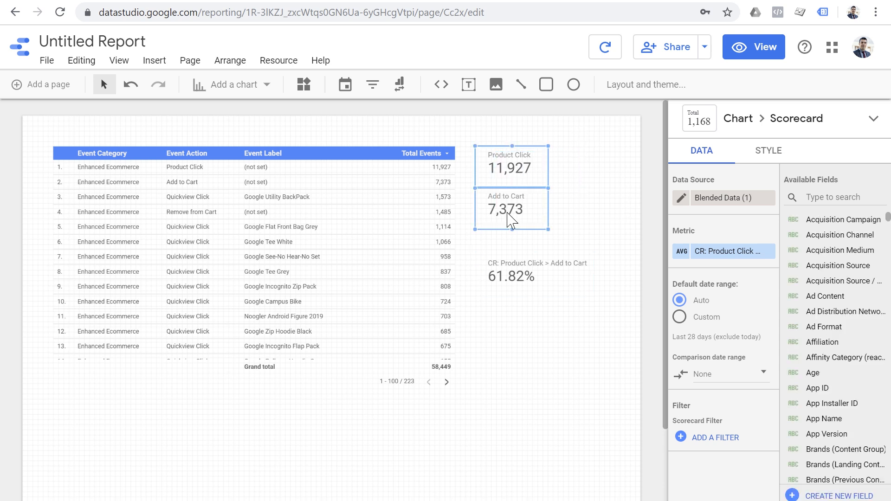
{"action": "right_click", "coordinate": [510, 209]}
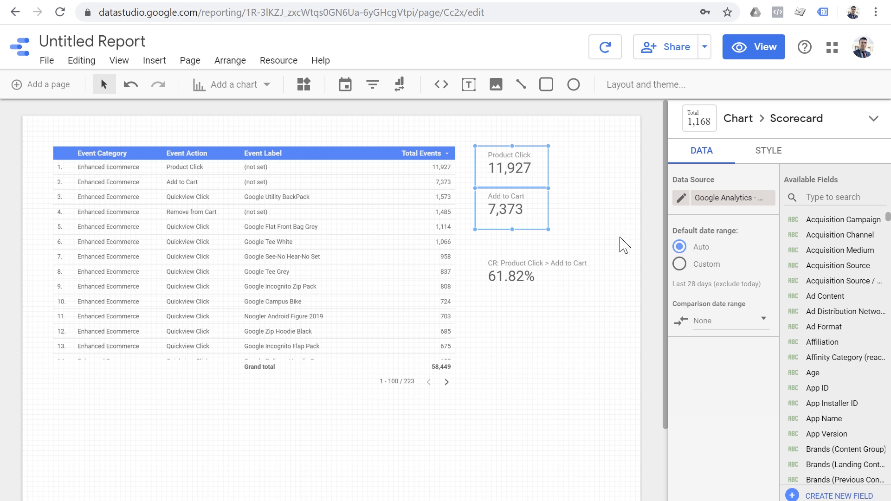
{"action": "left_click", "coordinate": [534, 276]}
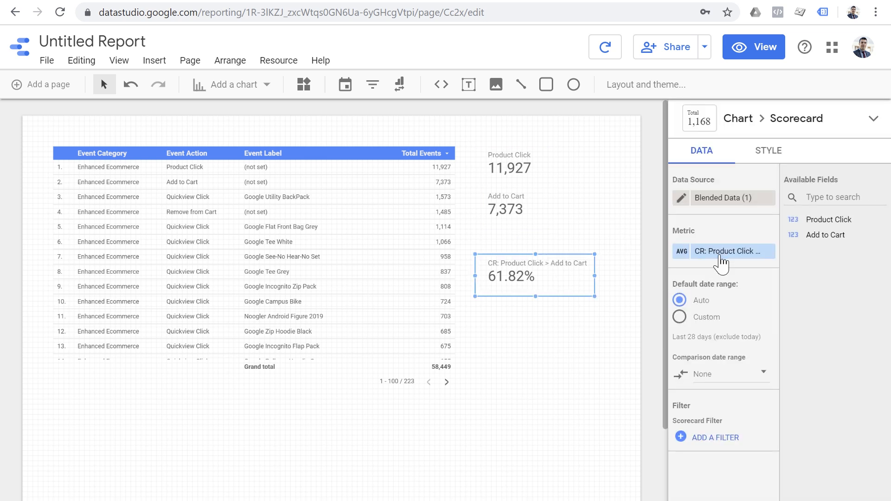
{"action": "mouse_move", "coordinate": [723, 252]}
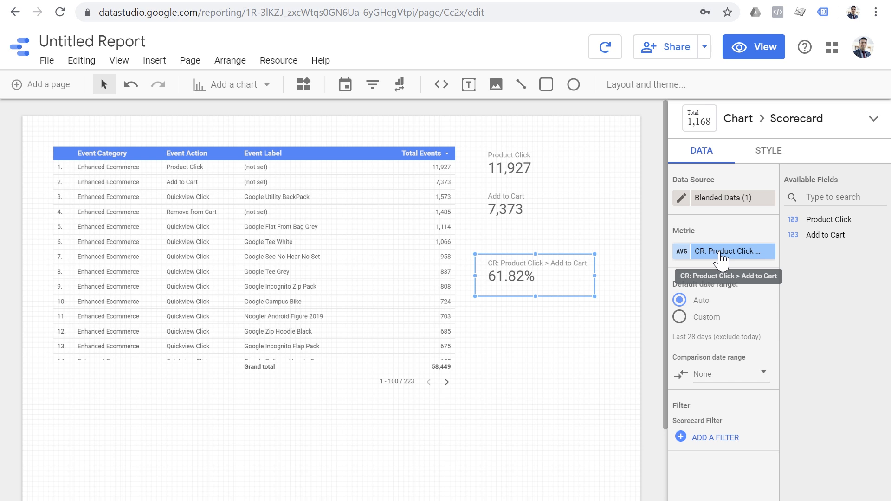
{"action": "mouse_move", "coordinate": [578, 323]}
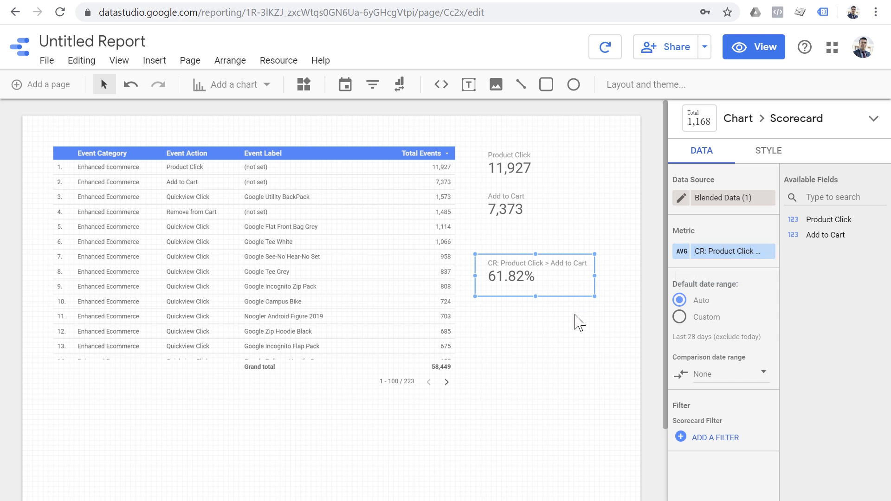